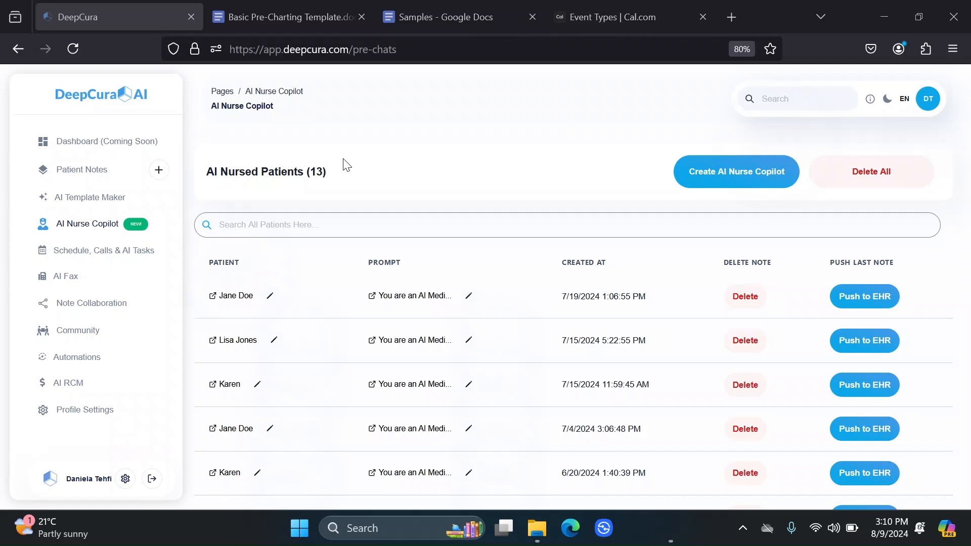
{"action": "mouse_move", "coordinate": [82, 251]}
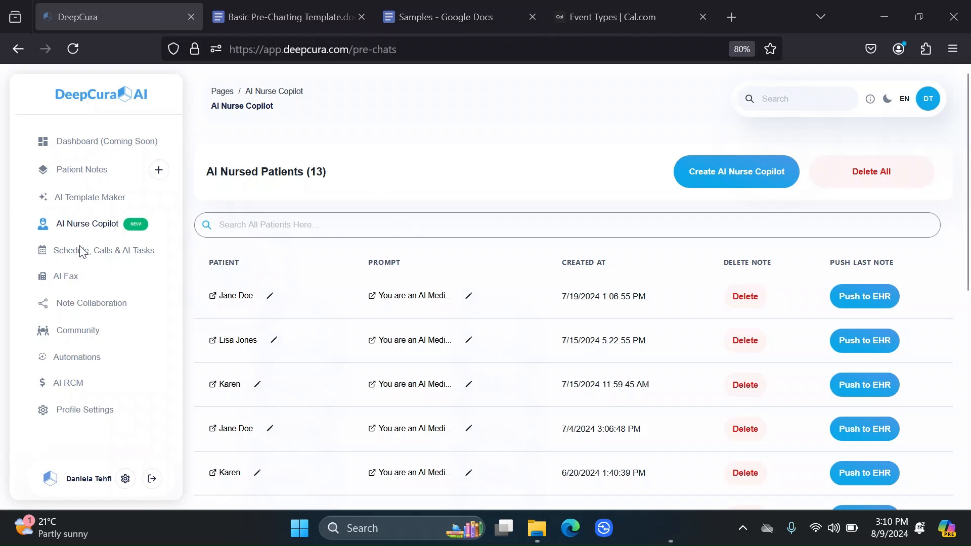
{"action": "mouse_move", "coordinate": [135, 239]}
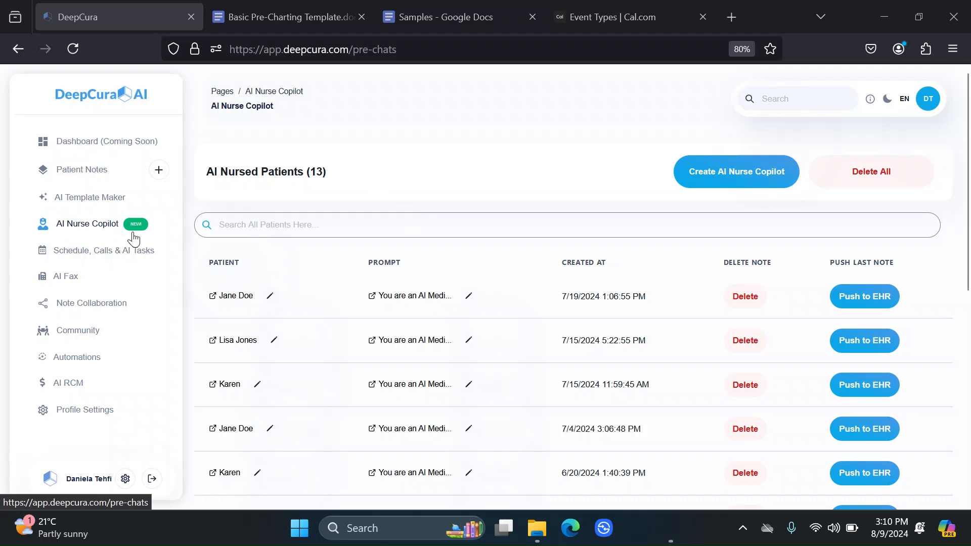
{"action": "mouse_move", "coordinate": [319, 292]}
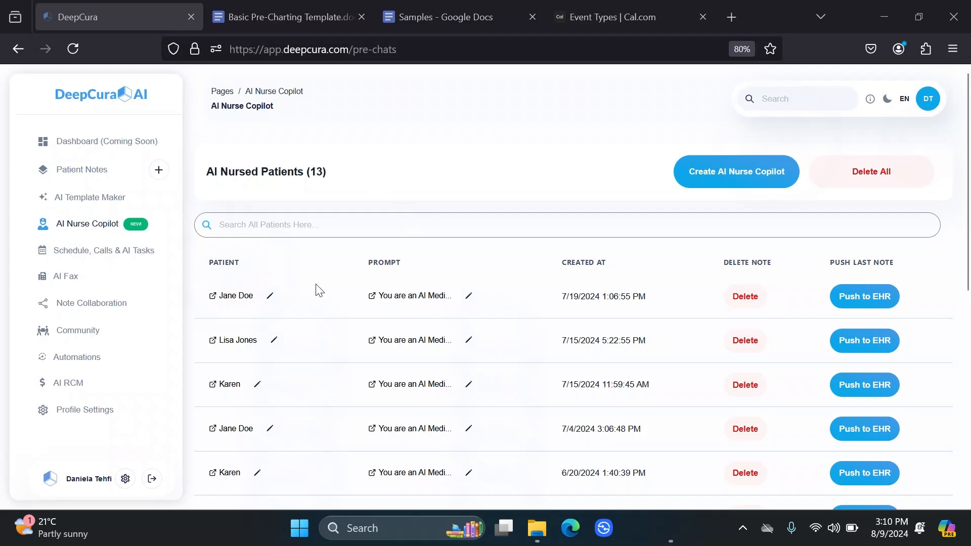
Upload sample logo.avif as the clinic logo in Profile Settings.
{"action": "scroll", "scroll_direction": "down", "scroll_amount": 3}
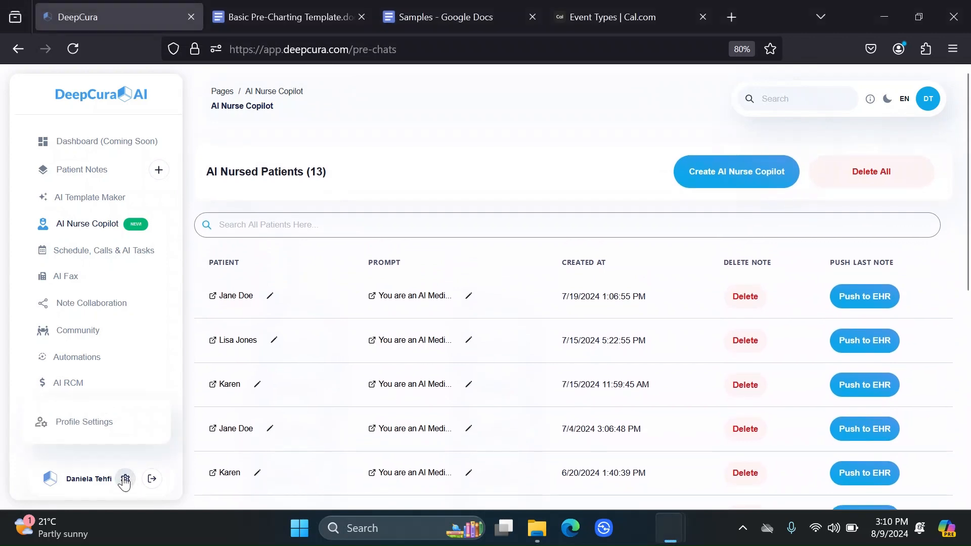
{"action": "left_click", "coordinate": [124, 479]}
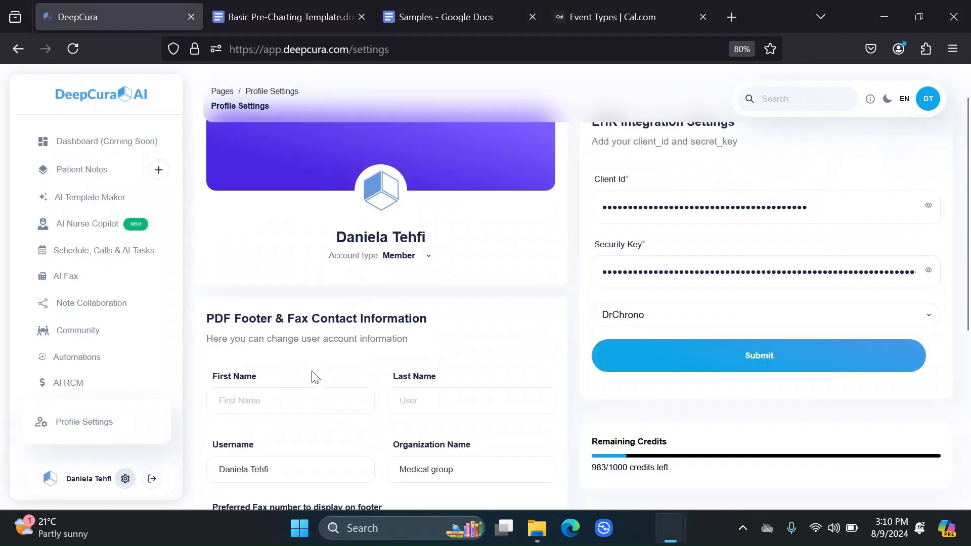
{"action": "scroll", "scroll_direction": "down", "scroll_amount": 3}
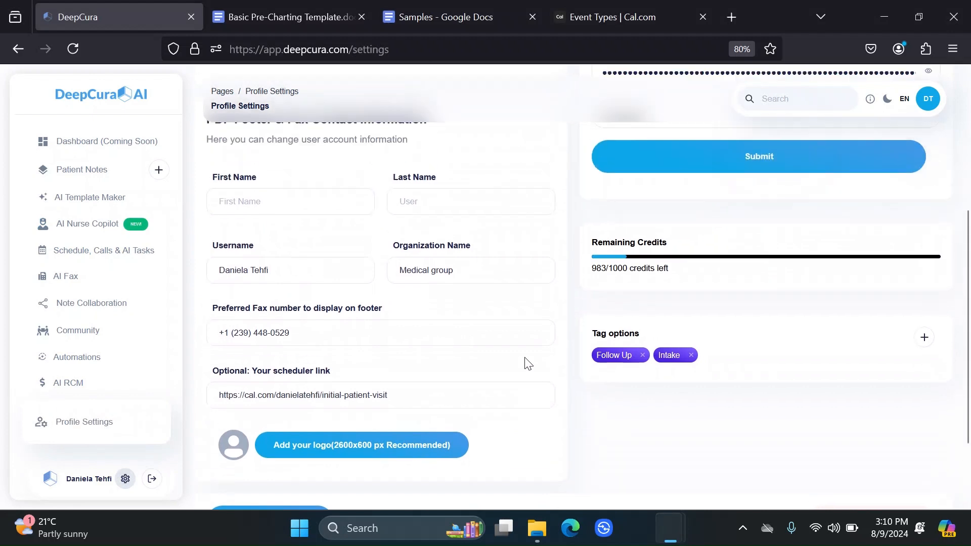
{"action": "scroll", "scroll_direction": "down", "scroll_amount": 3}
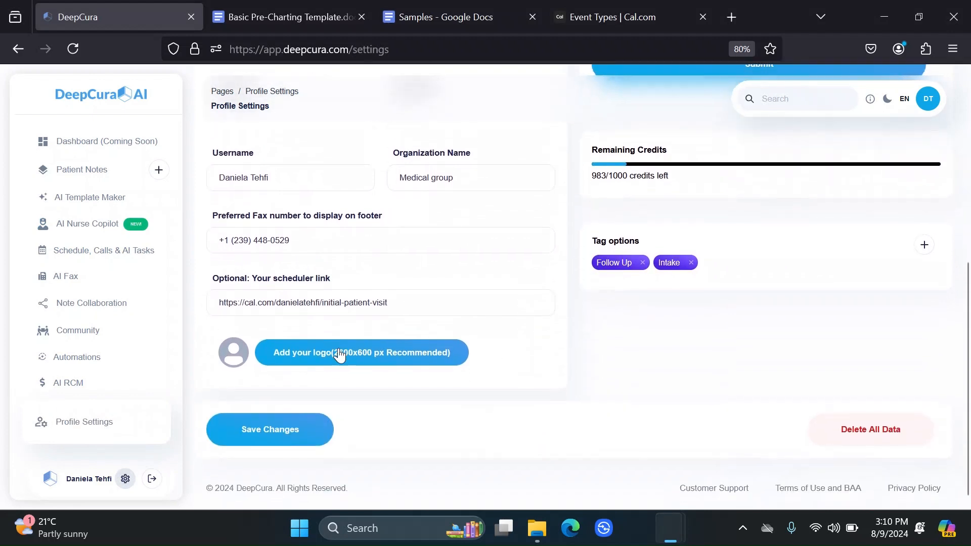
{"action": "mouse_move", "coordinate": [414, 368]}
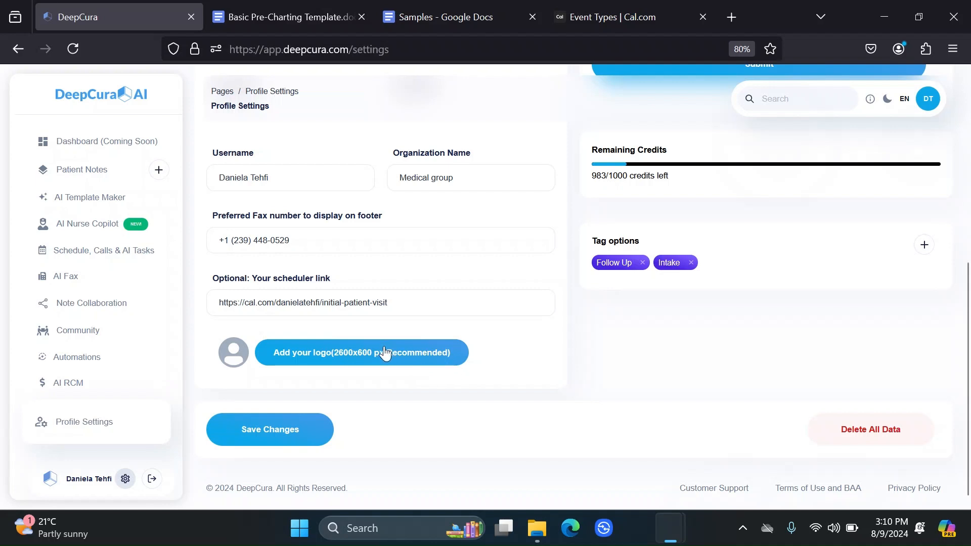
{"action": "left_click", "coordinate": [362, 352]}
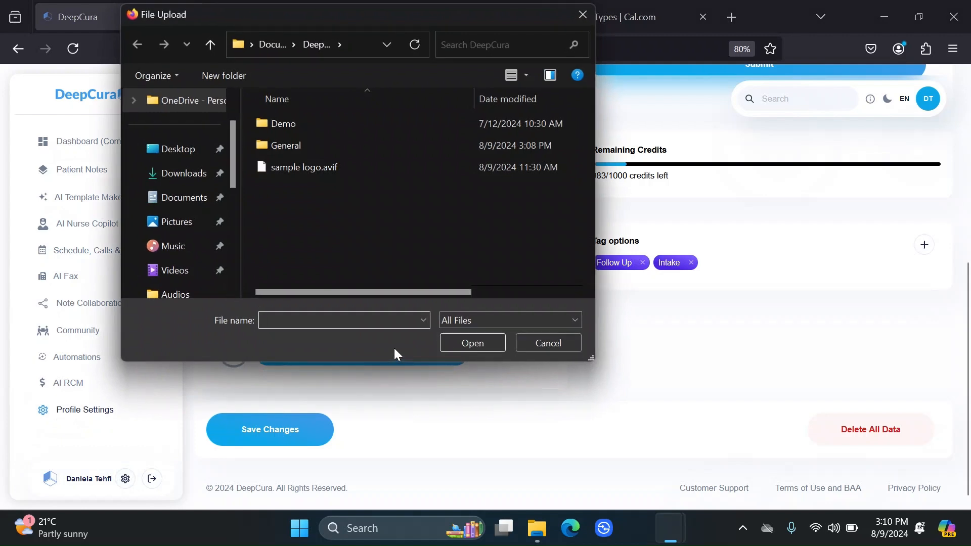
{"action": "left_click", "coordinate": [304, 167]}
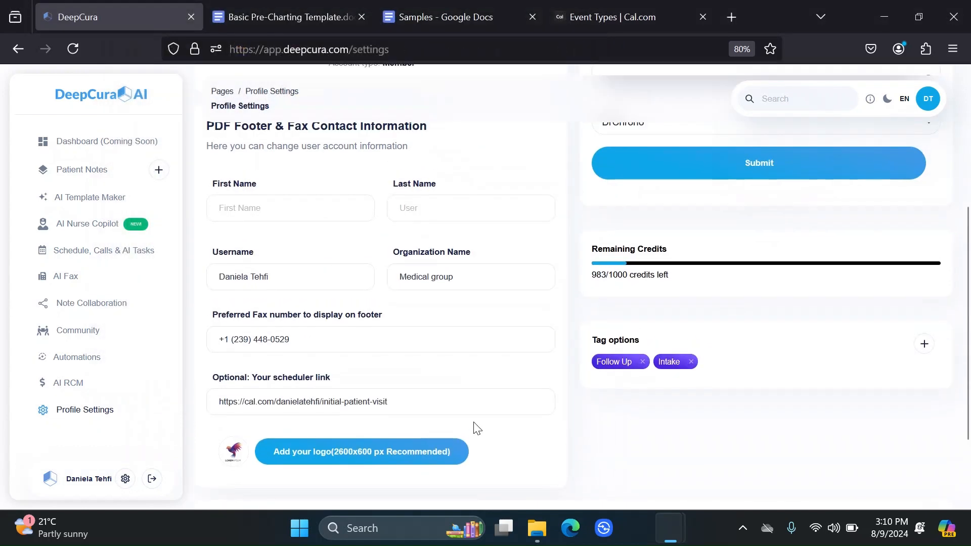
Check the scheduler link field, then view the Cal.com Event Types page with the Initial patient visit event.
{"action": "scroll", "scroll_direction": "down", "scroll_amount": 3}
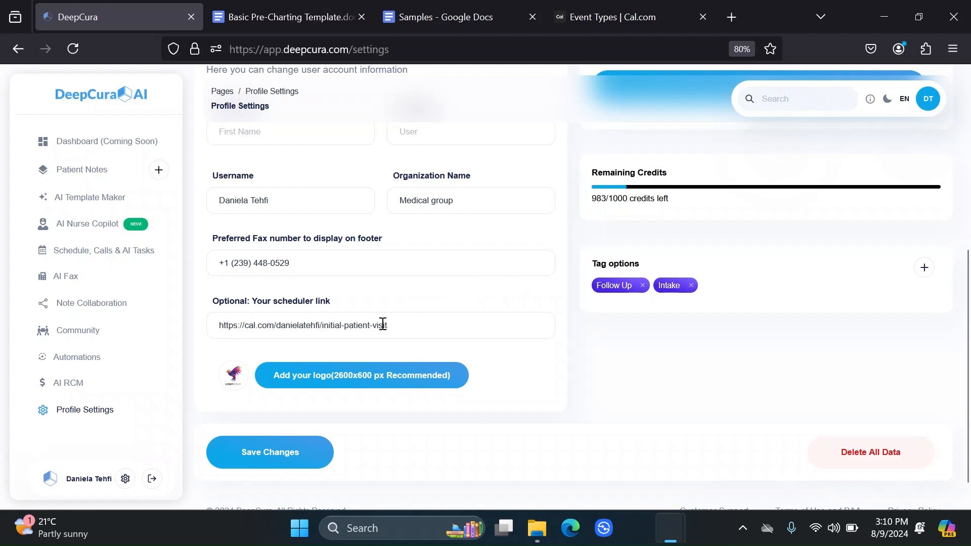
{"action": "mouse_move", "coordinate": [396, 328]}
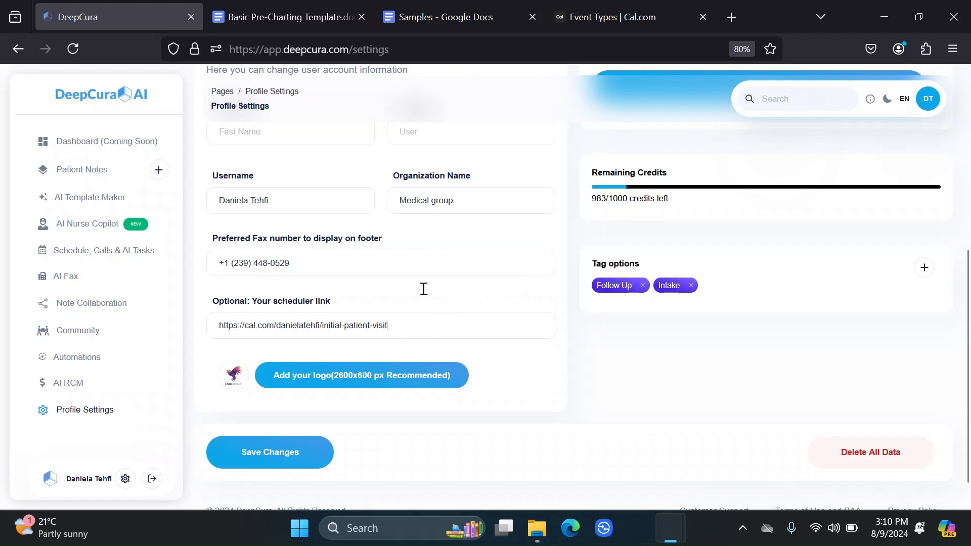
{"action": "mouse_move", "coordinate": [625, 18]}
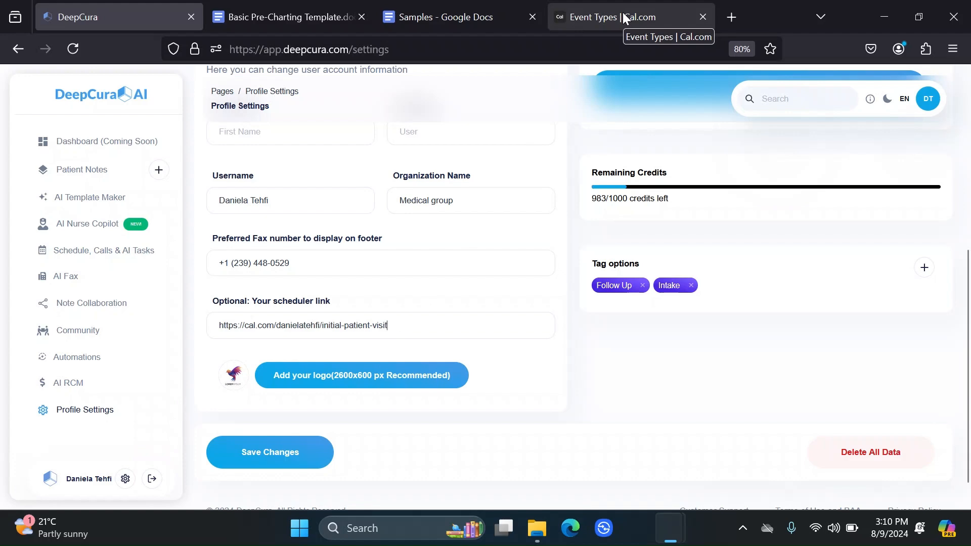
{"action": "left_click", "coordinate": [625, 18]}
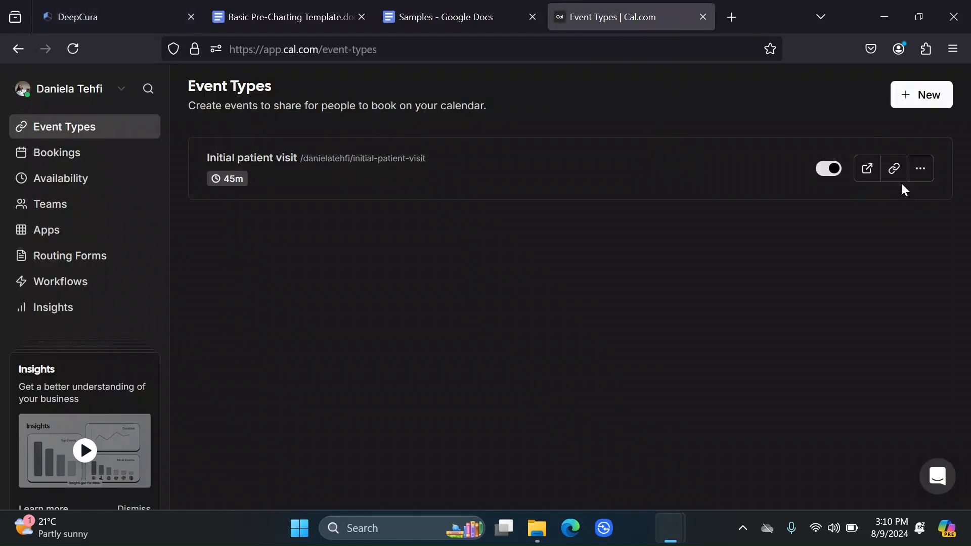
Return to DeepCura and save the profile changes with the new logo and scheduler link.
{"action": "left_click", "coordinate": [117, 17]}
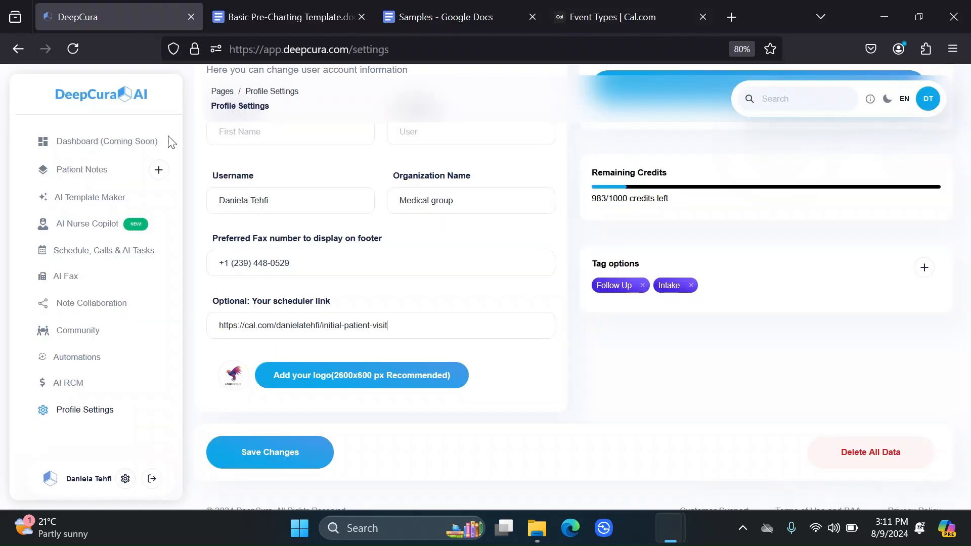
{"action": "scroll", "scroll_direction": "down", "scroll_amount": 3}
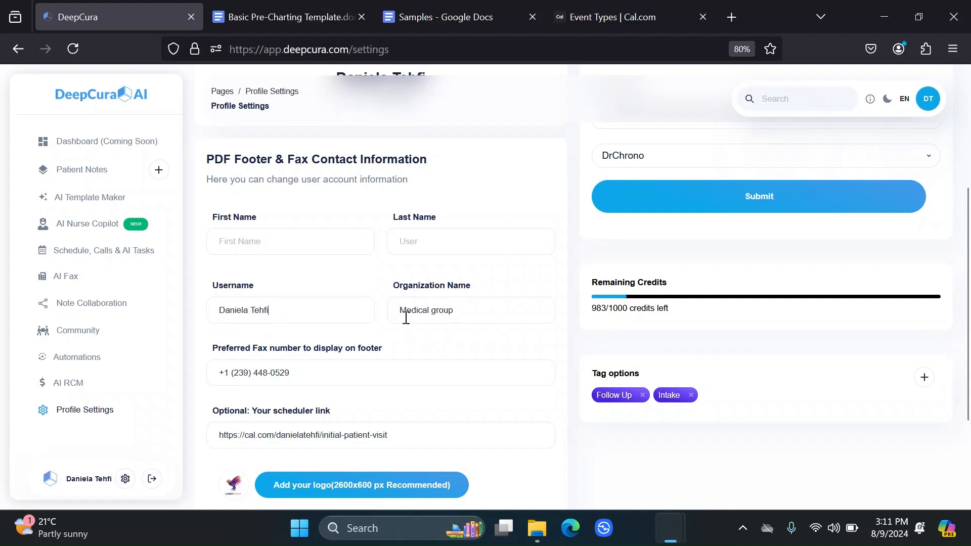
{"action": "mouse_move", "coordinate": [451, 319]}
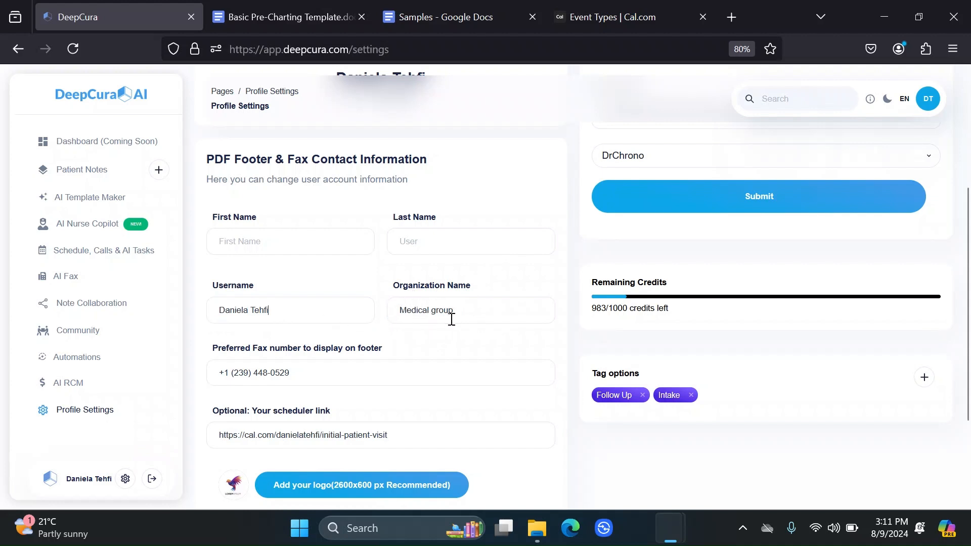
{"action": "scroll", "scroll_direction": "down", "scroll_amount": 3}
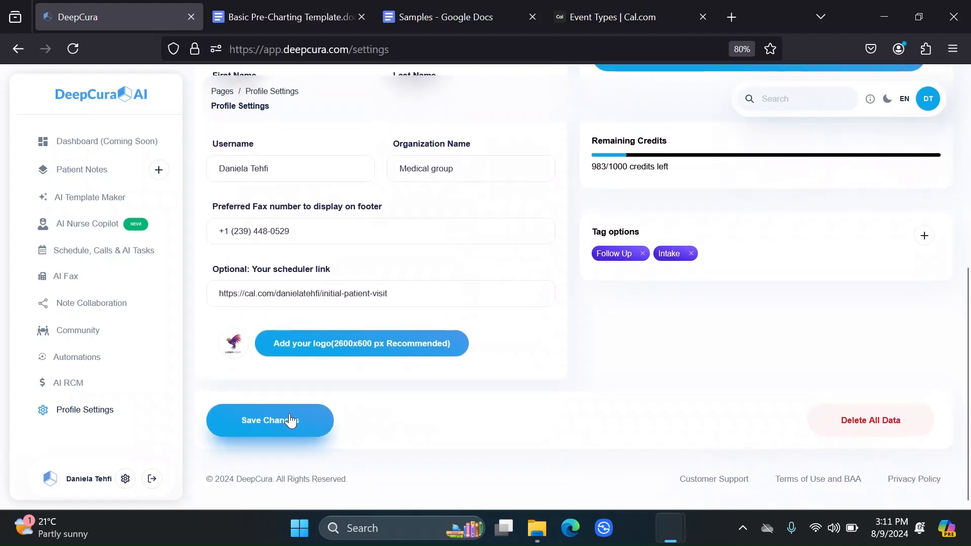
{"action": "left_click", "coordinate": [270, 420]}
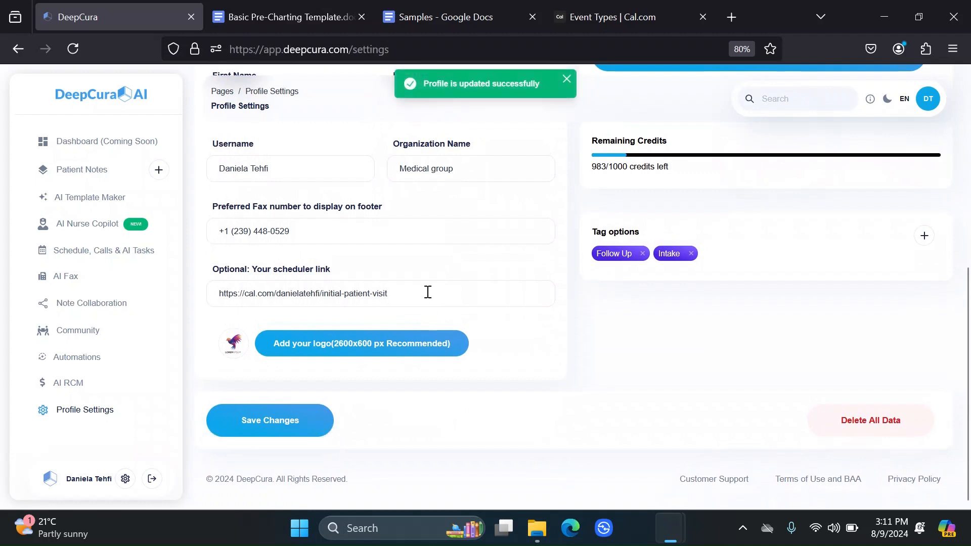
{"action": "left_click", "coordinate": [87, 224]}
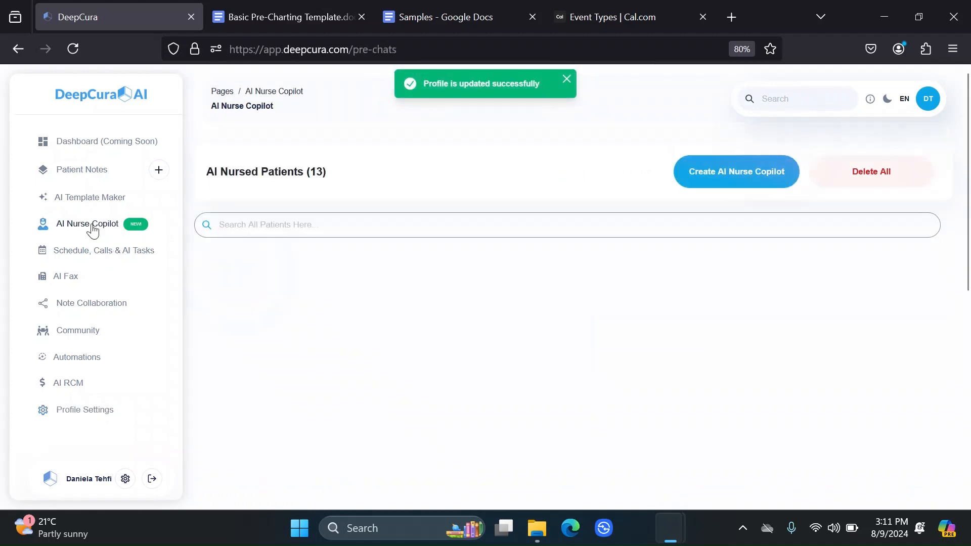
{"action": "left_click", "coordinate": [735, 172]}
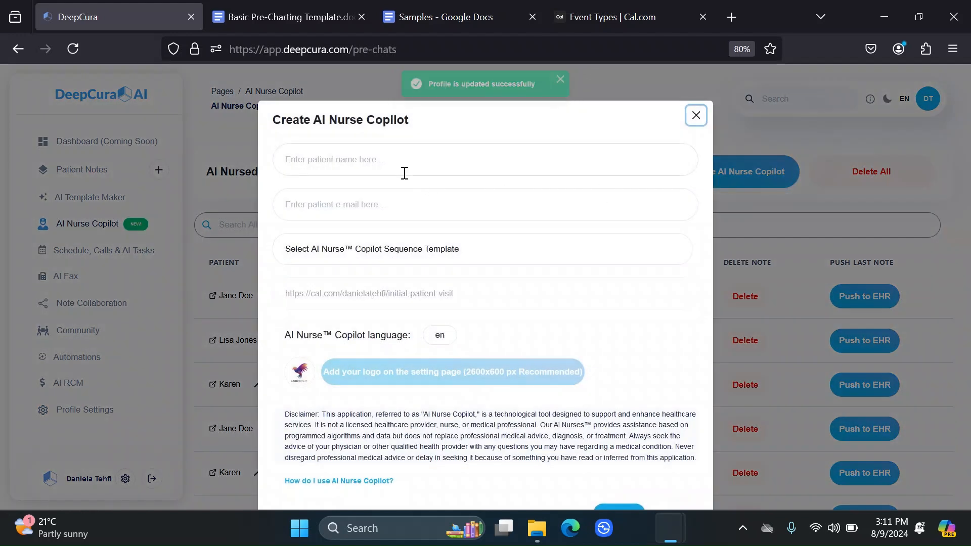
{"action": "type", "text": "Jane D"}
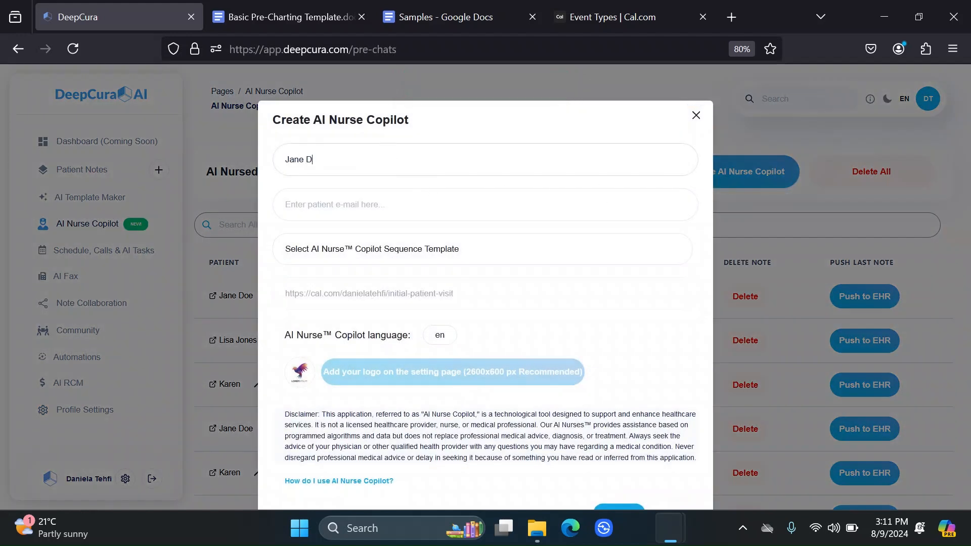
{"action": "type", "text": "oe"}
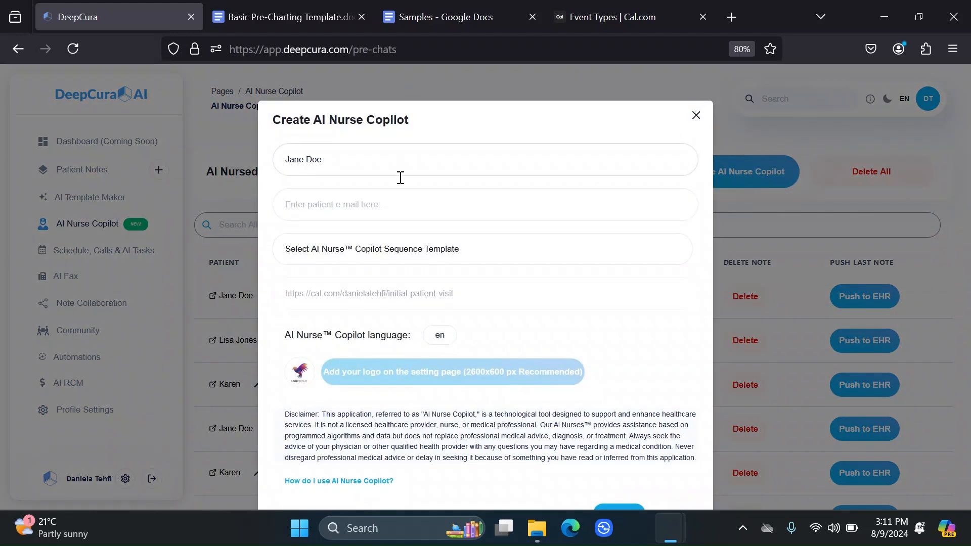
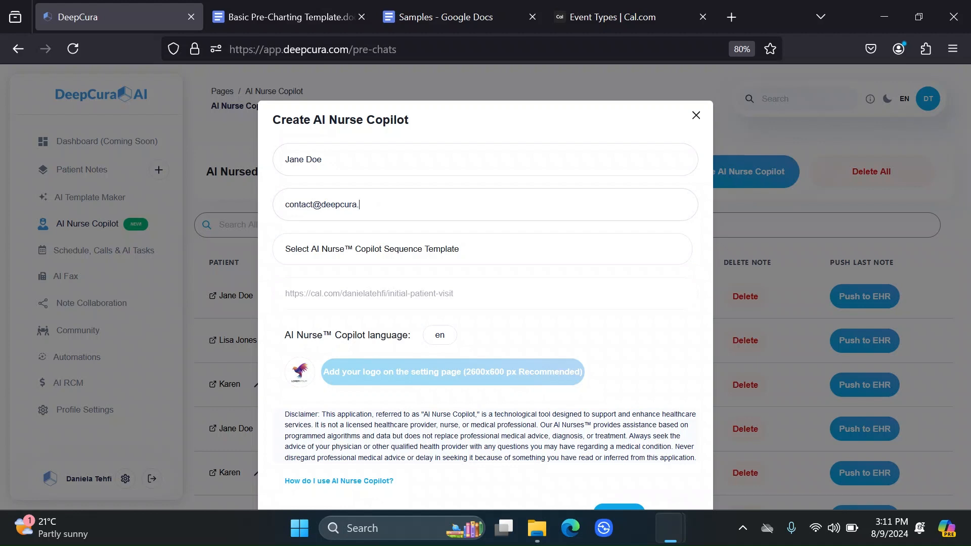
{"action": "left_click", "coordinate": [485, 249]}
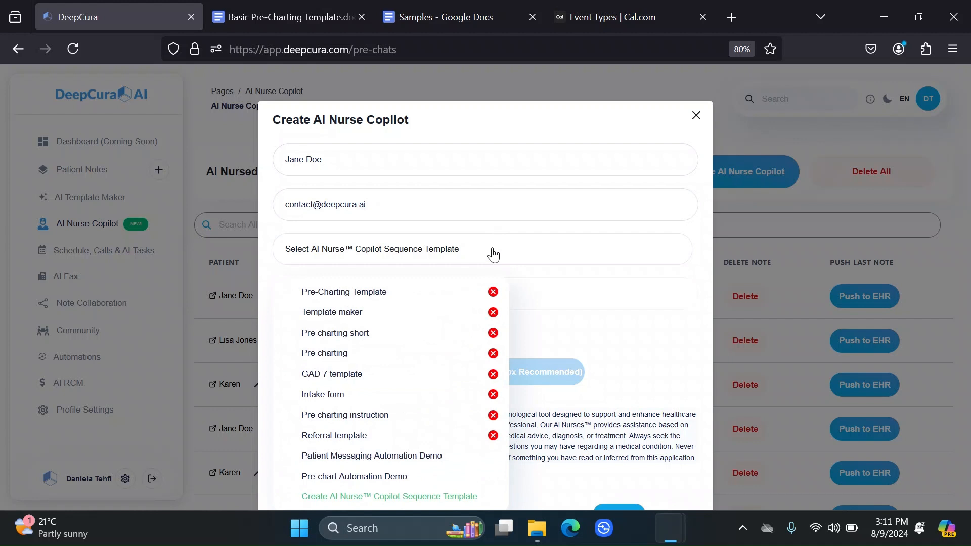
{"action": "mouse_move", "coordinate": [451, 354]}
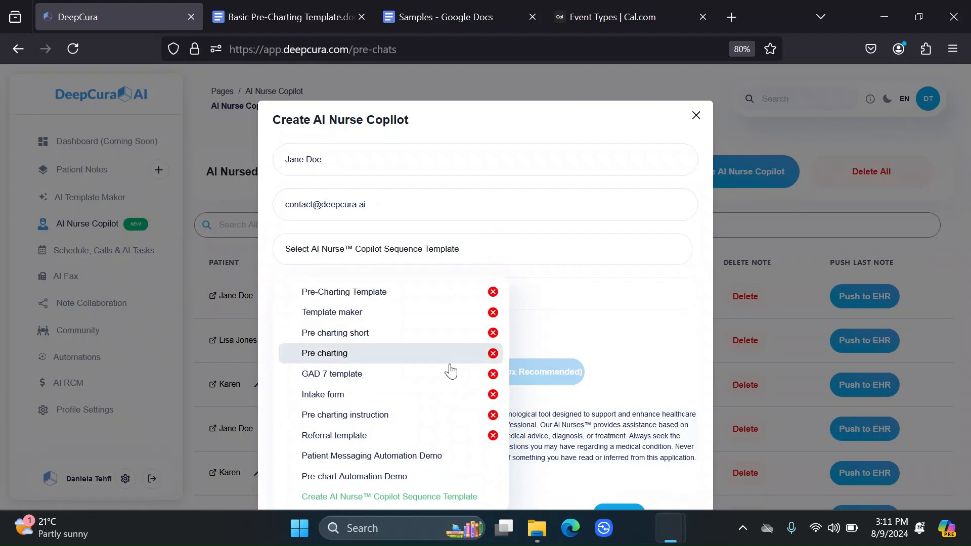
{"action": "mouse_move", "coordinate": [490, 396]}
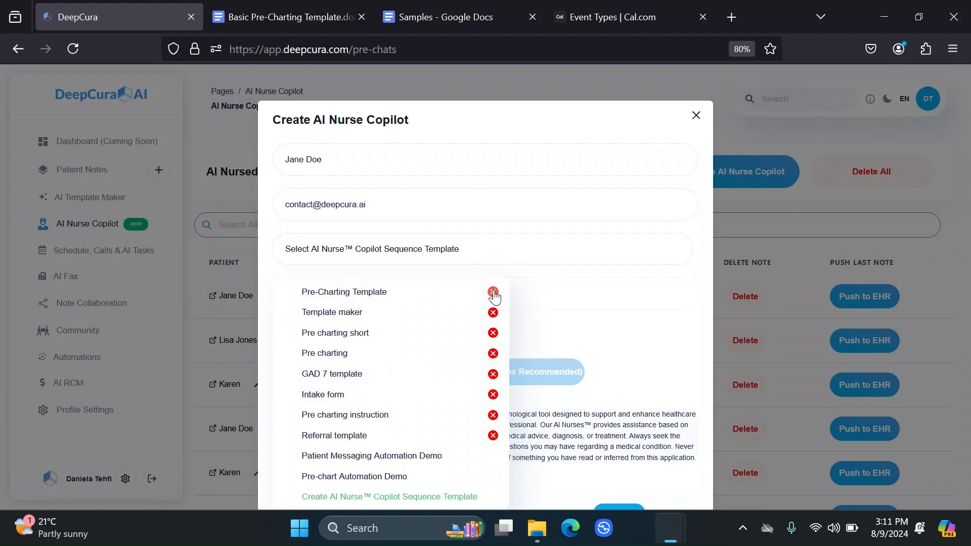
Delete the Pre charting, Template maker and Pre charting short sequence templates.
{"action": "left_click", "coordinate": [493, 291]}
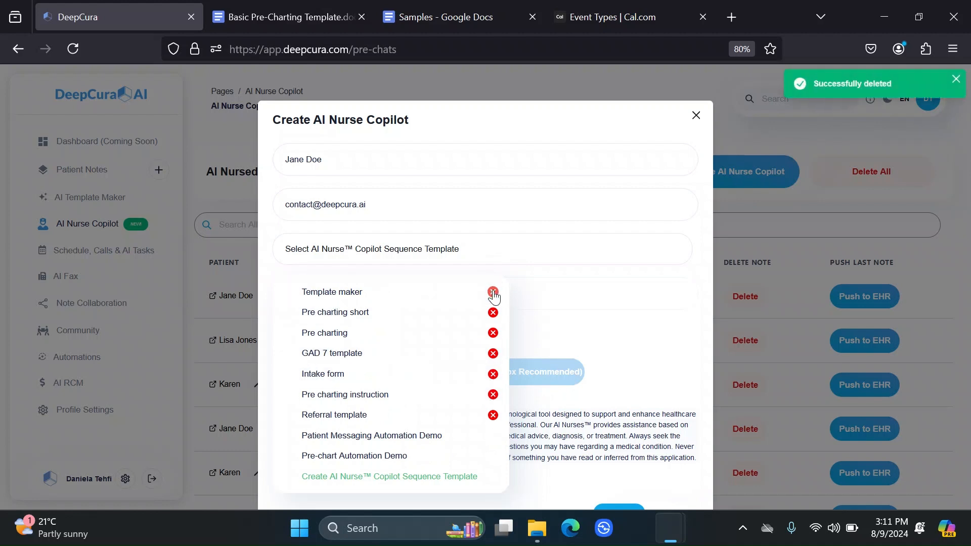
{"action": "left_click", "coordinate": [492, 291]}
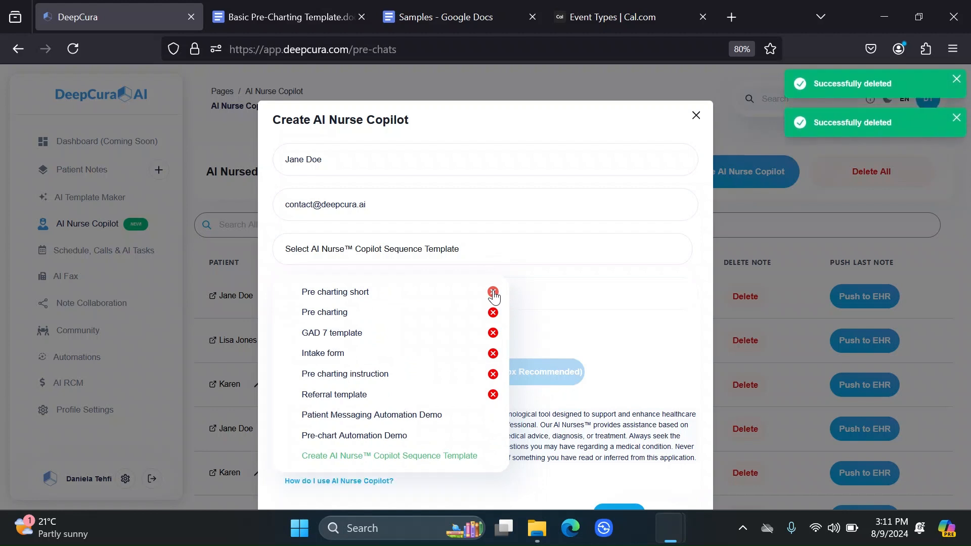
{"action": "left_click", "coordinate": [493, 292]}
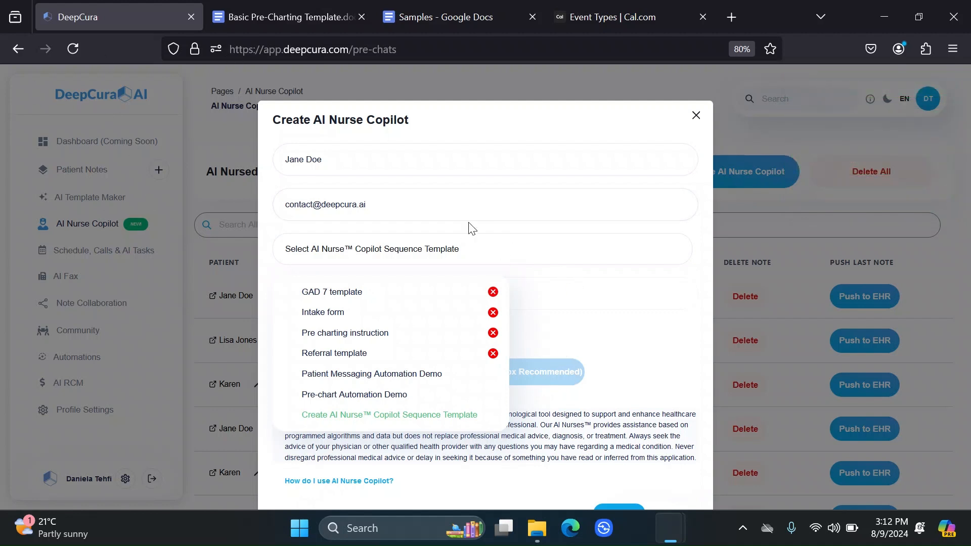
{"action": "mouse_move", "coordinate": [461, 259]}
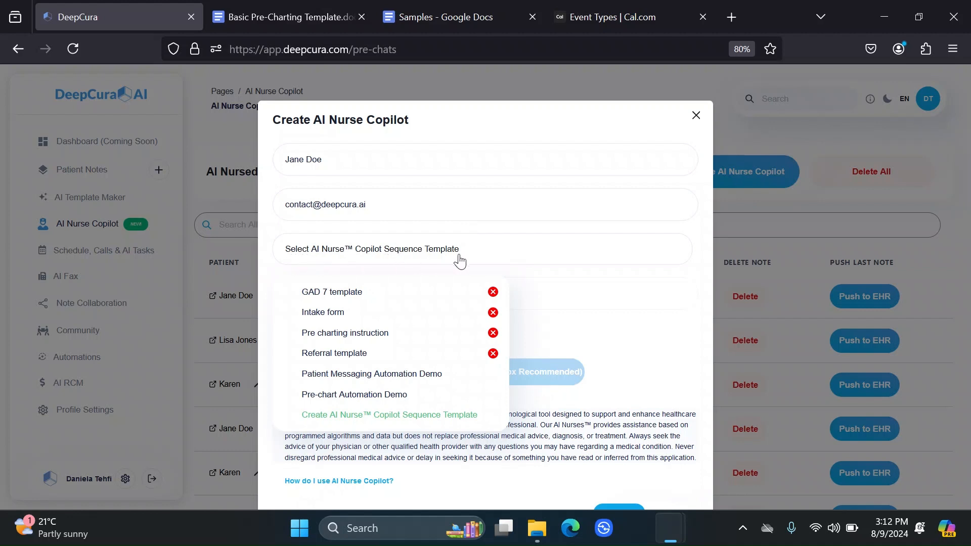
{"action": "mouse_move", "coordinate": [354, 58]}
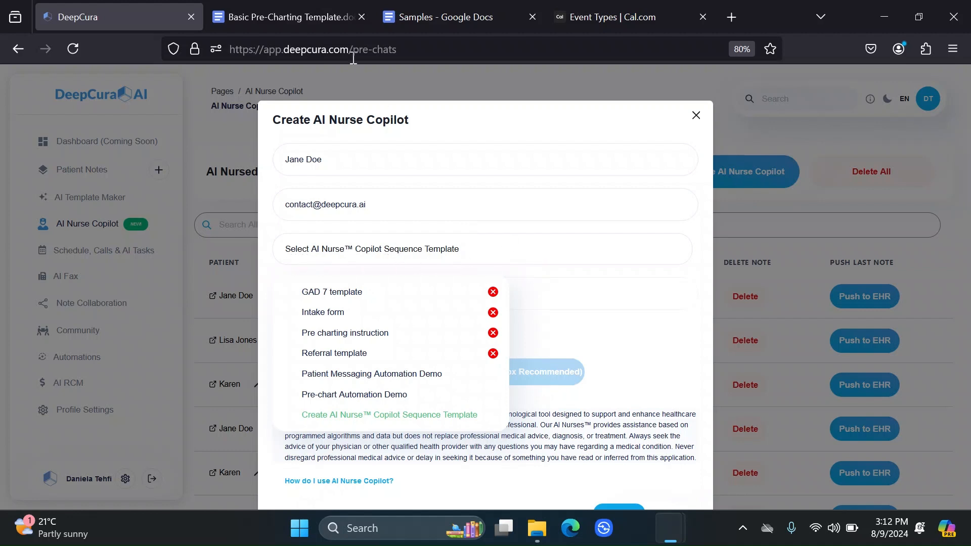
{"action": "mouse_move", "coordinate": [289, 18]}
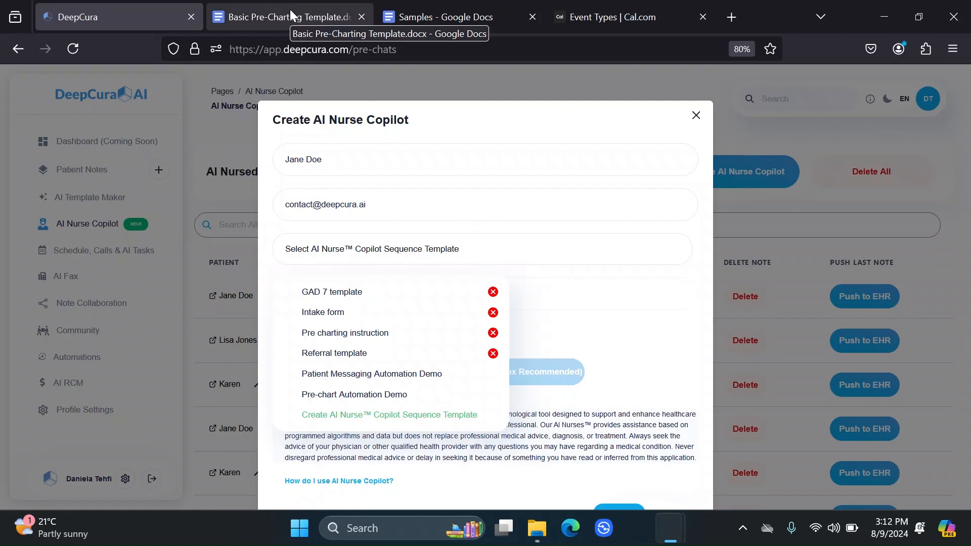
Review the Basic Pre-Charting Template's opening instructions and one-question-at-a-time rule.
{"action": "left_click", "coordinate": [288, 17]}
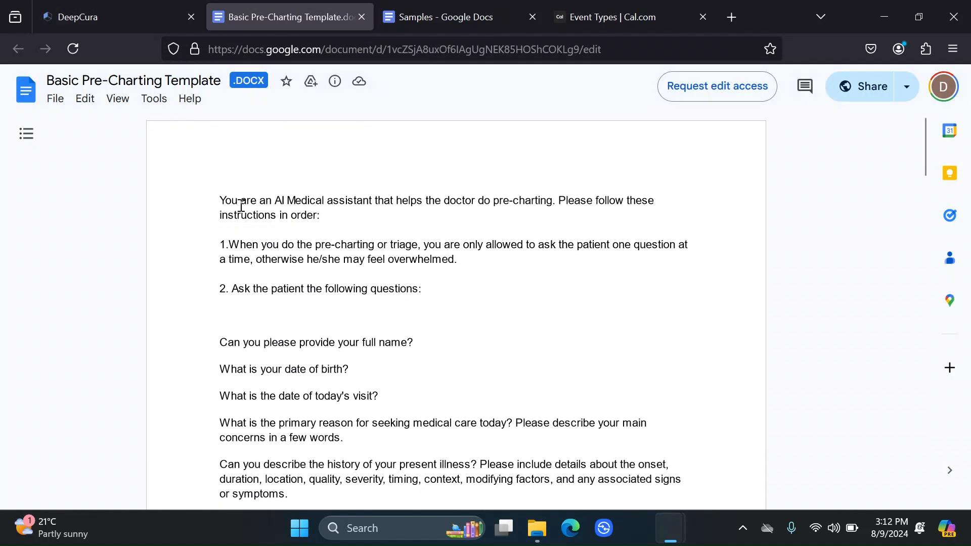
{"action": "left_click_drag", "start_coordinate": [241, 200], "coordinate": [350, 369]}
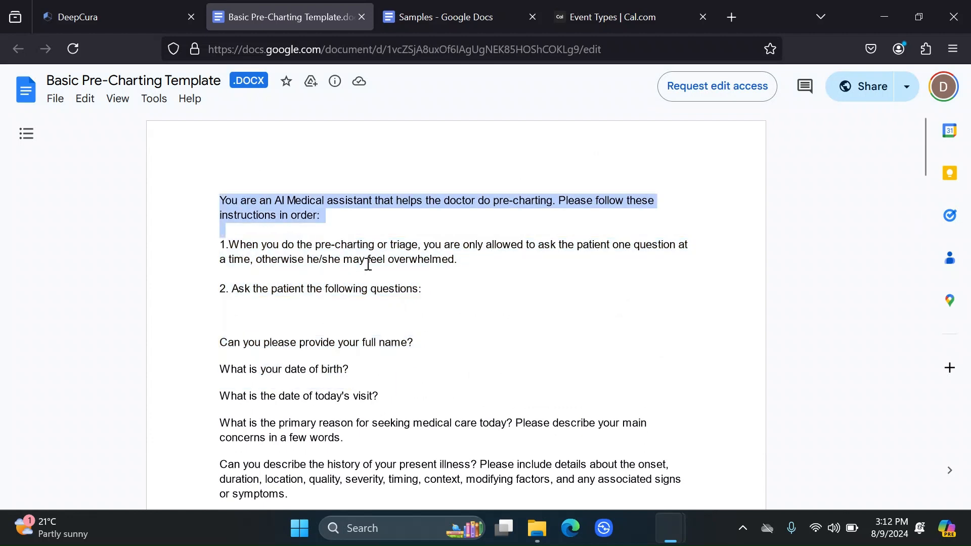
{"action": "left_click", "coordinate": [406, 343]}
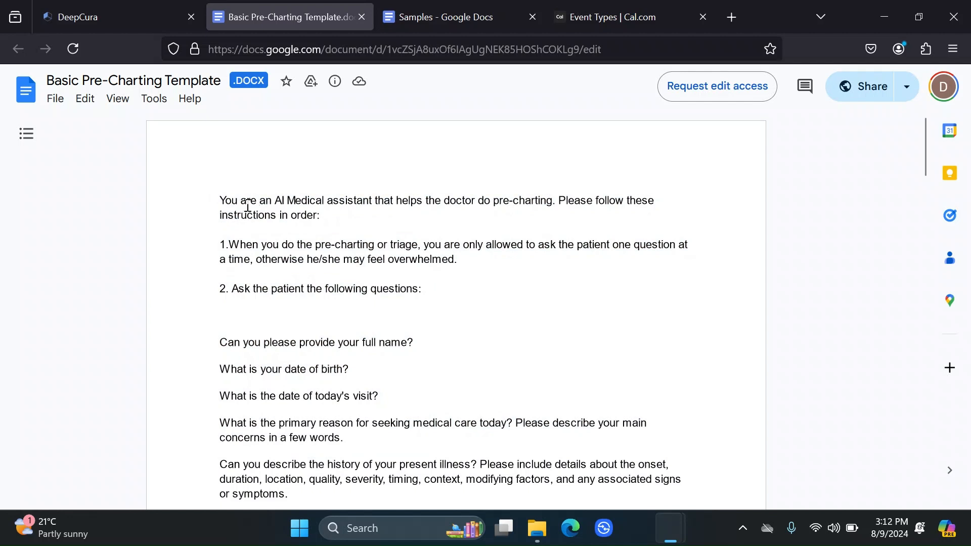
{"action": "mouse_move", "coordinate": [517, 225]}
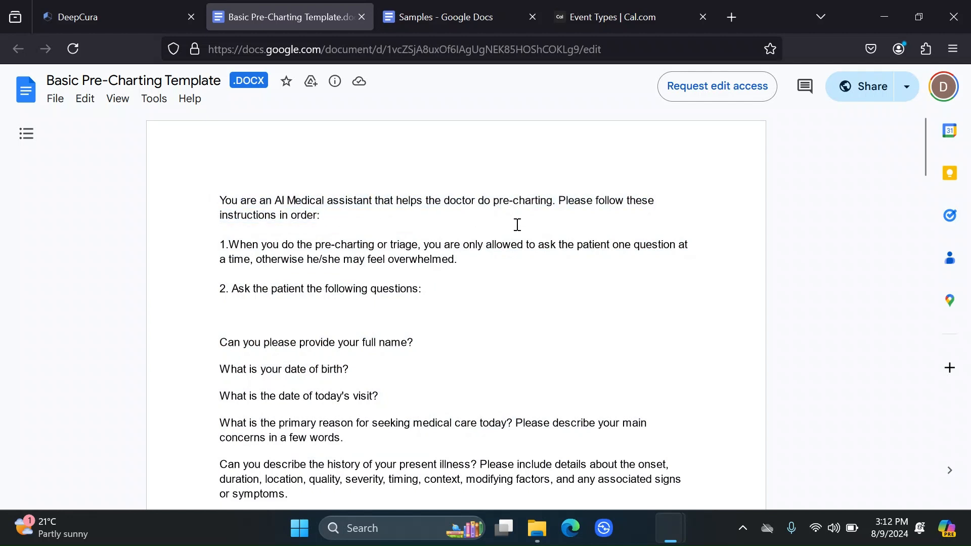
{"action": "mouse_move", "coordinate": [534, 219]}
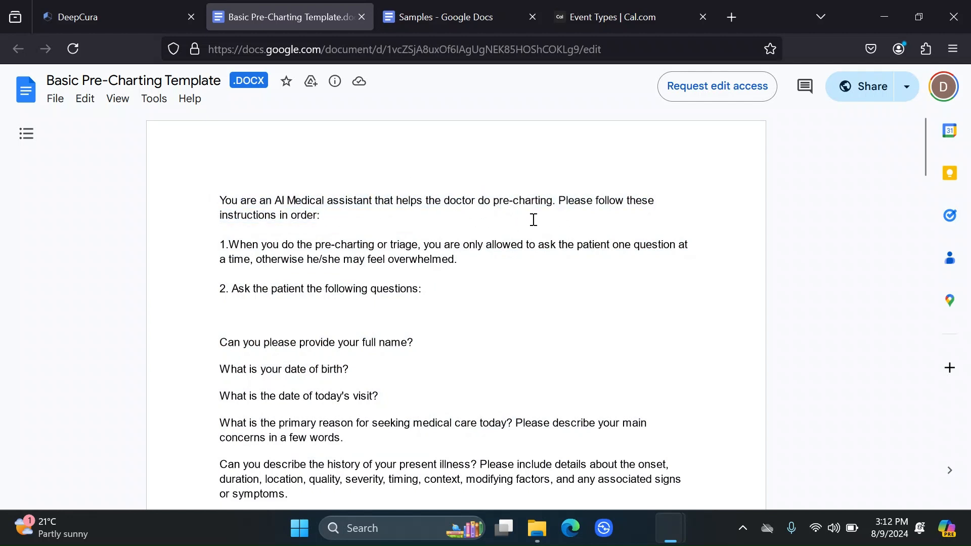
{"action": "mouse_move", "coordinate": [368, 244]}
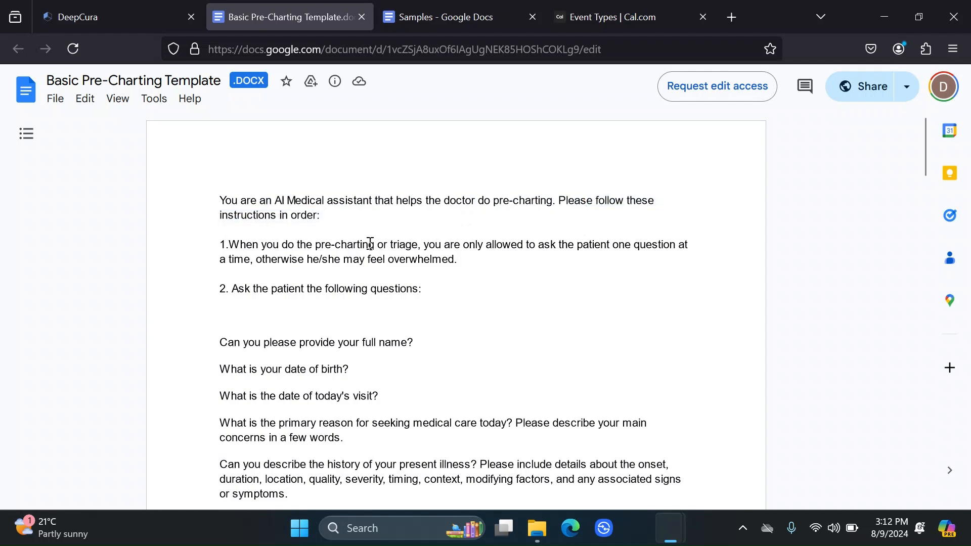
{"action": "left_click_drag", "start_coordinate": [219, 244], "coordinate": [563, 282]}
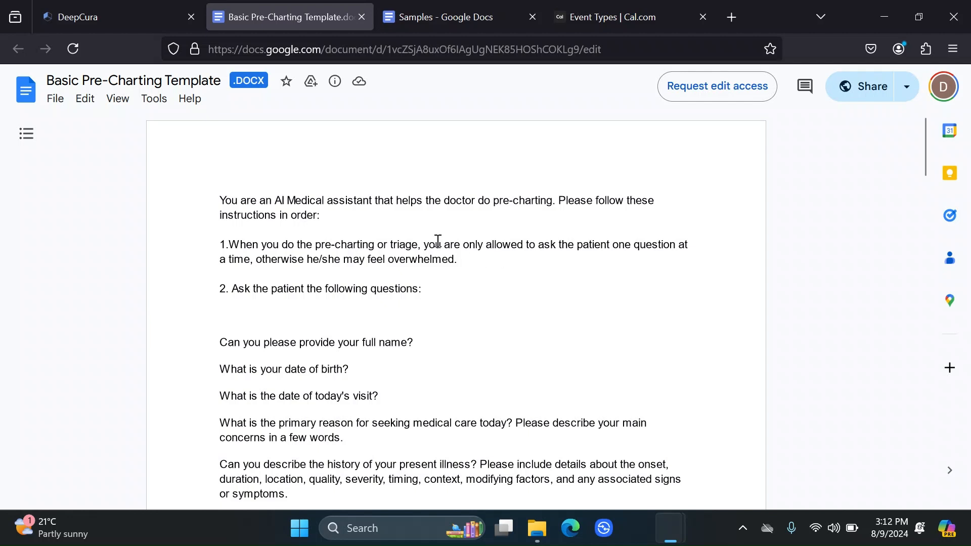
{"action": "left_click_drag", "start_coordinate": [427, 244], "coordinate": [456, 259]}
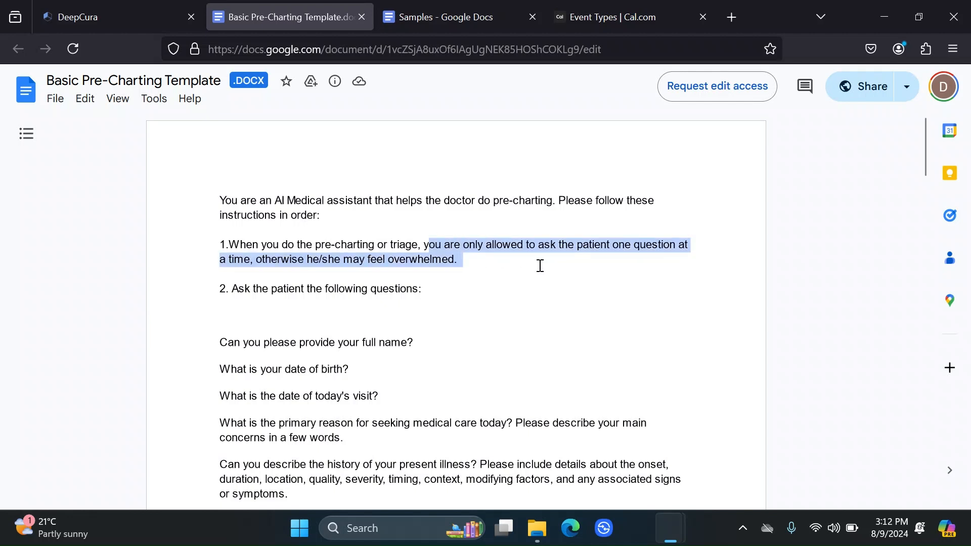
{"action": "left_click", "coordinate": [499, 266]}
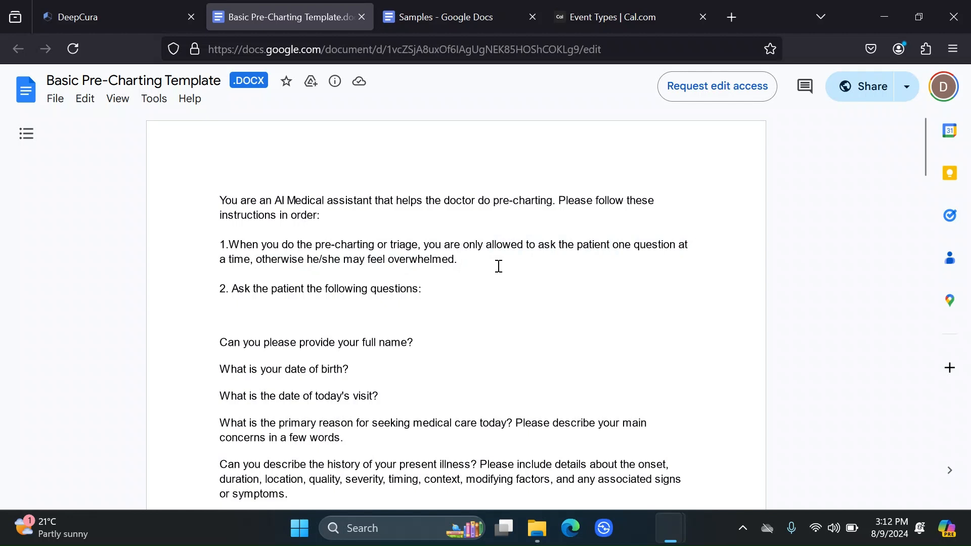
Read through the list of intake questions down to the note structure.
{"action": "scroll", "scroll_direction": "down", "scroll_amount": 3}
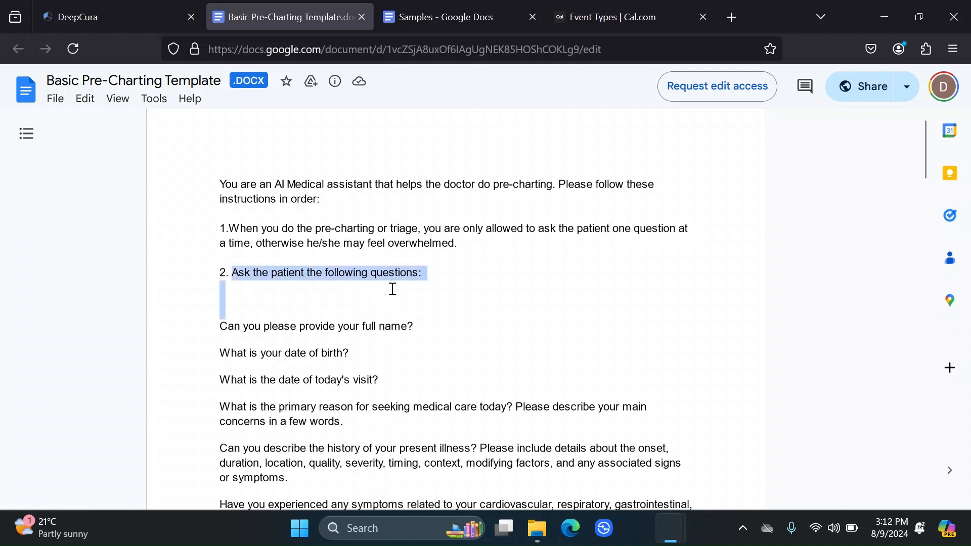
{"action": "left_click", "coordinate": [390, 304]}
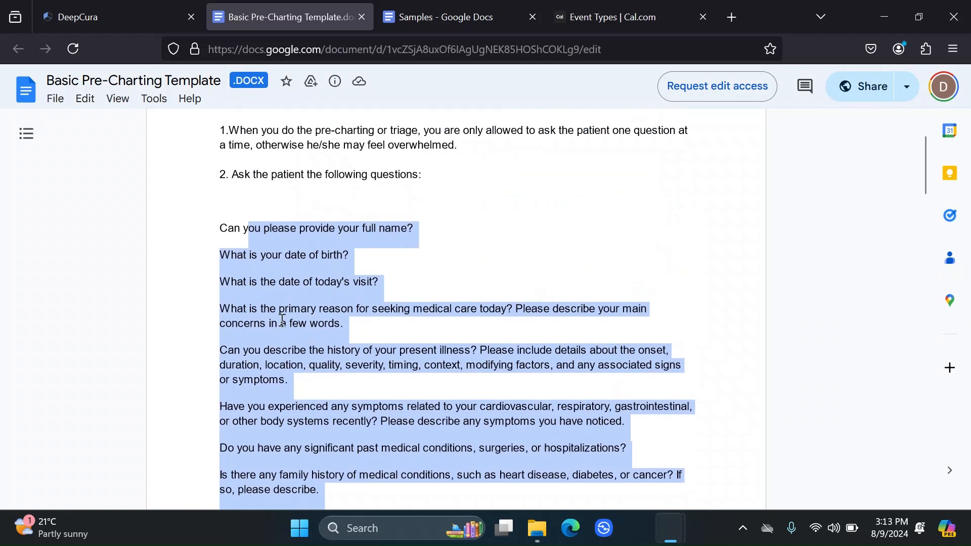
{"action": "left_click", "coordinate": [301, 338]}
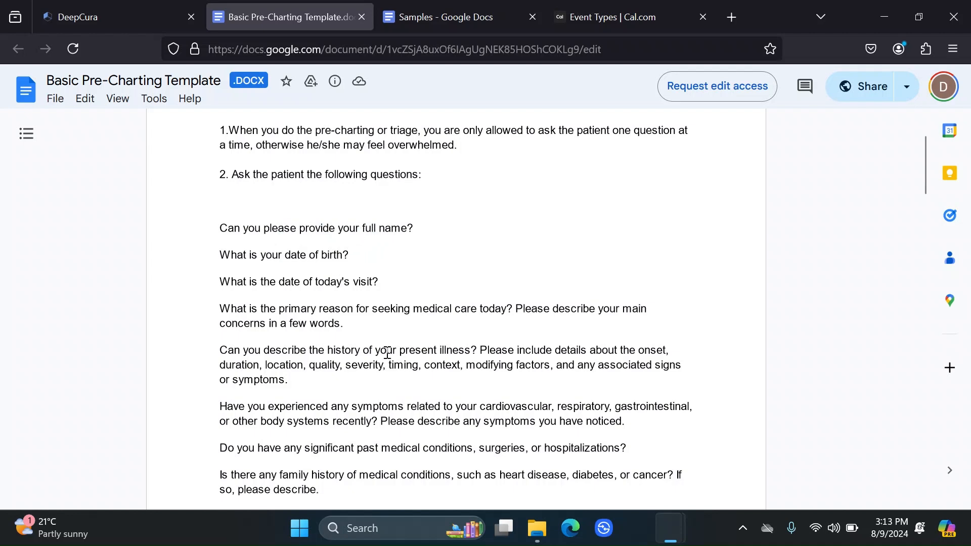
{"action": "scroll", "scroll_direction": "down", "scroll_amount": 3}
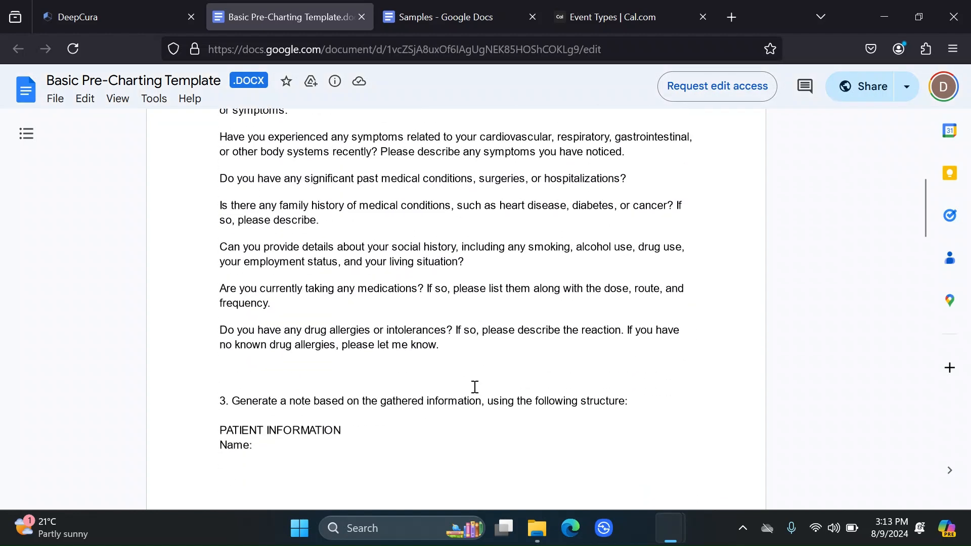
{"action": "scroll", "scroll_direction": "down", "scroll_amount": 3}
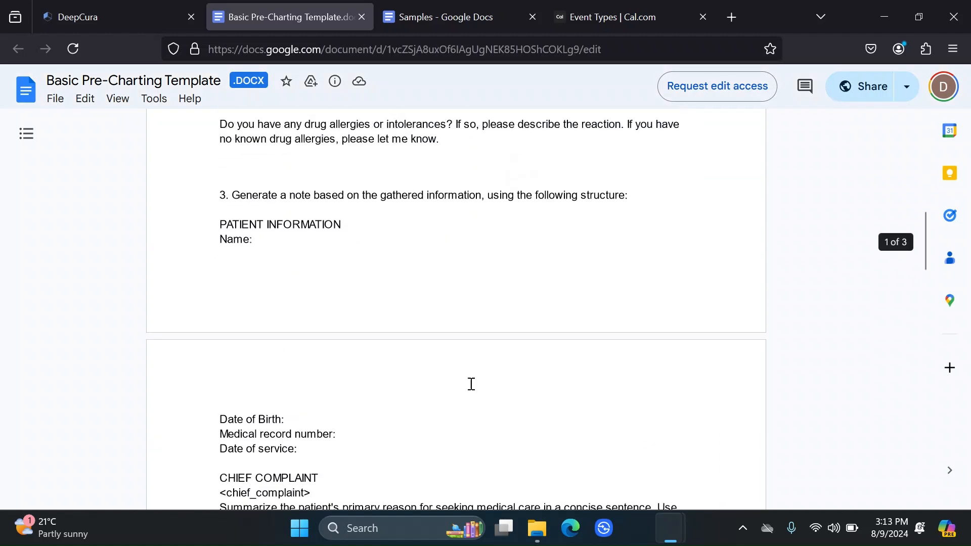
{"action": "scroll", "scroll_direction": "down", "scroll_amount": 3}
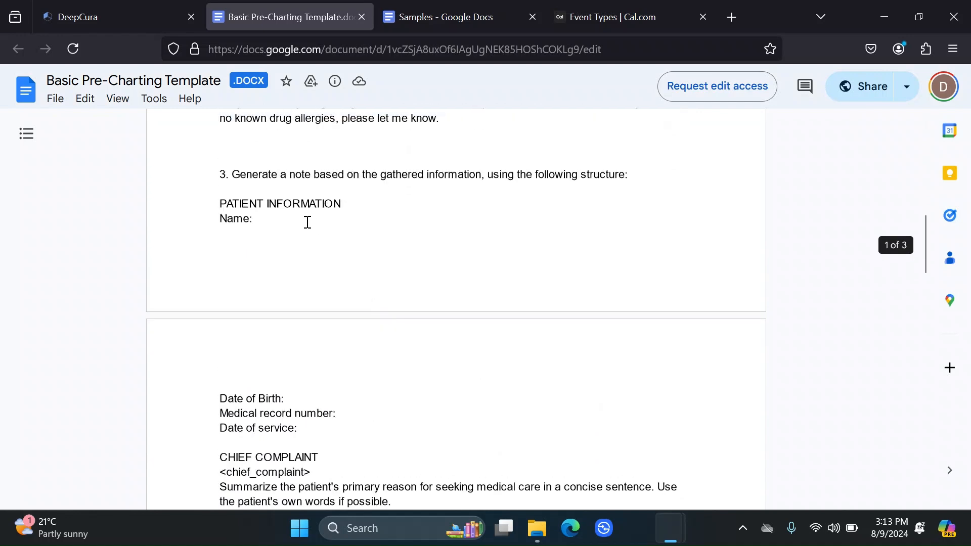
{"action": "mouse_move", "coordinate": [352, 267]}
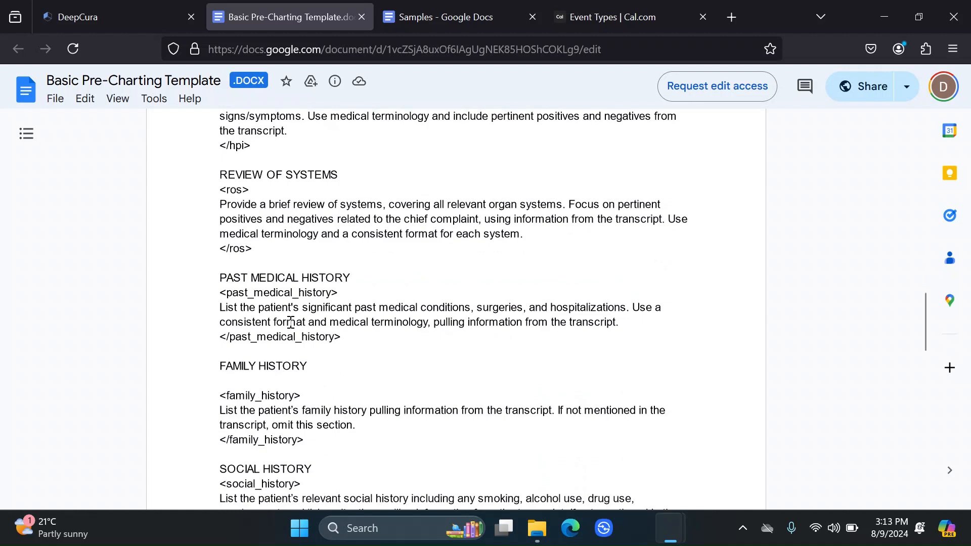
Review the rest of the template to the telehealth link step and select all of its text.
{"action": "scroll", "scroll_direction": "down", "scroll_amount": 3}
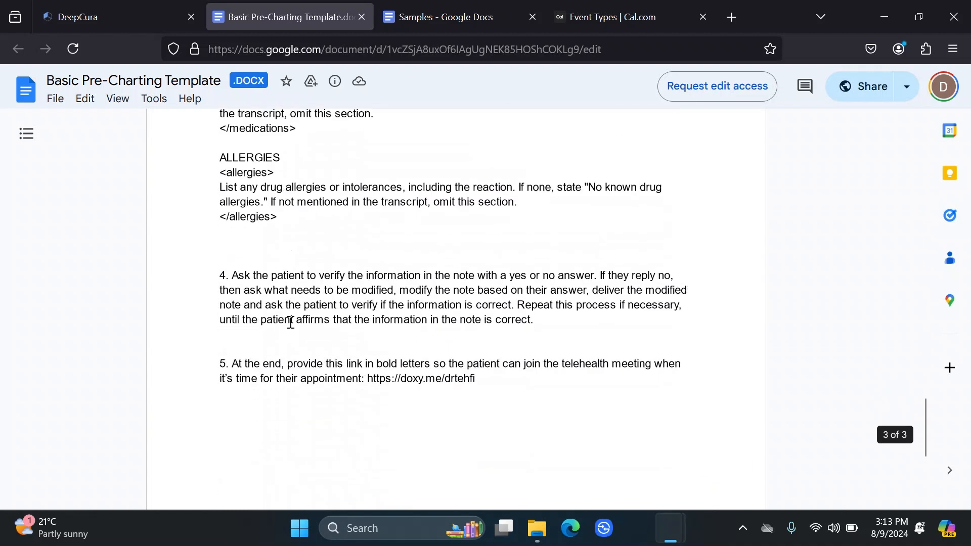
{"action": "scroll", "scroll_direction": "down", "scroll_amount": 3}
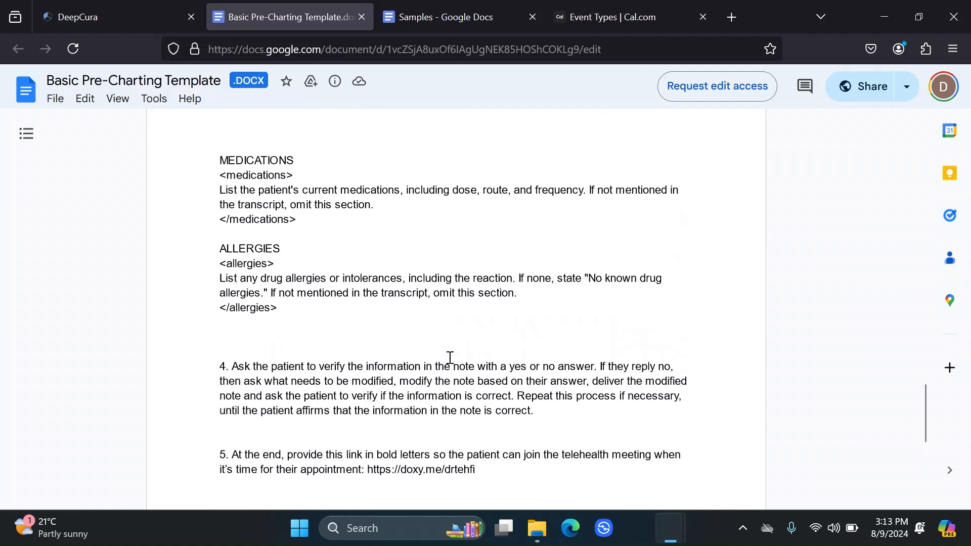
{"action": "left_click_drag", "start_coordinate": [351, 367], "coordinate": [521, 381]}
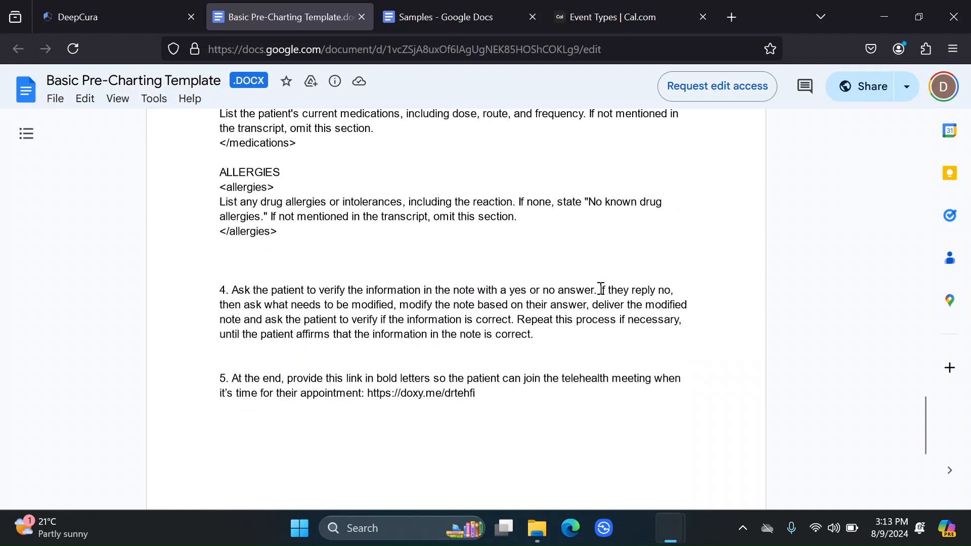
{"action": "left_click_drag", "start_coordinate": [597, 290], "coordinate": [610, 320]}
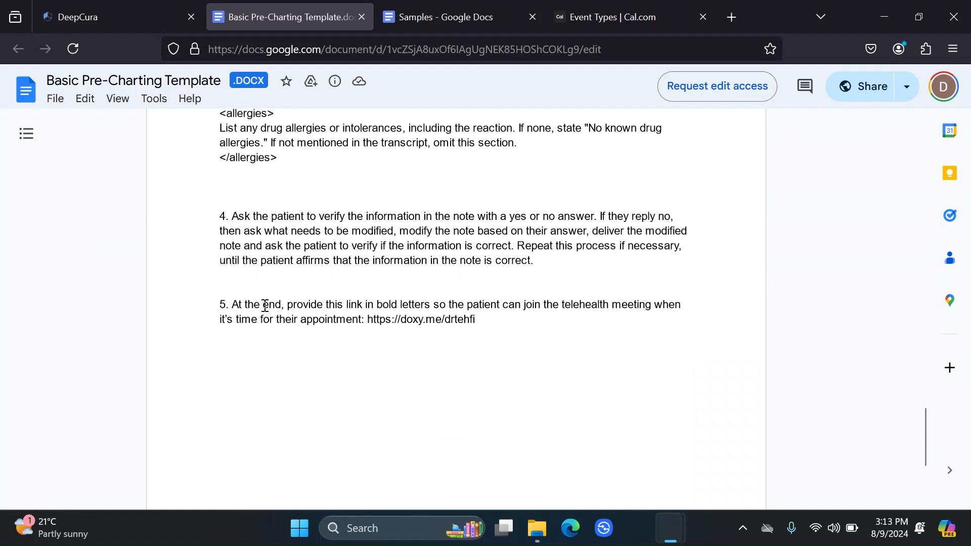
{"action": "mouse_move", "coordinate": [413, 323]}
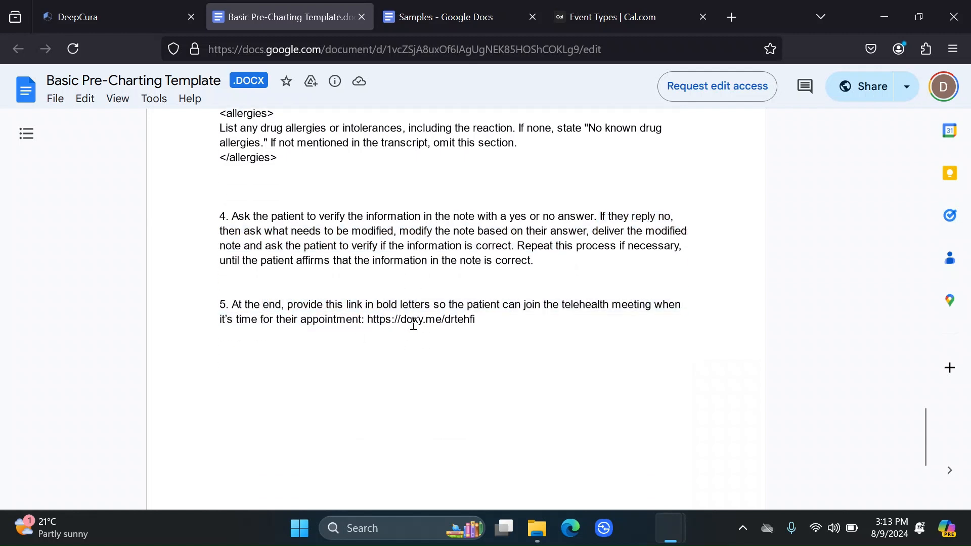
{"action": "mouse_move", "coordinate": [555, 330]}
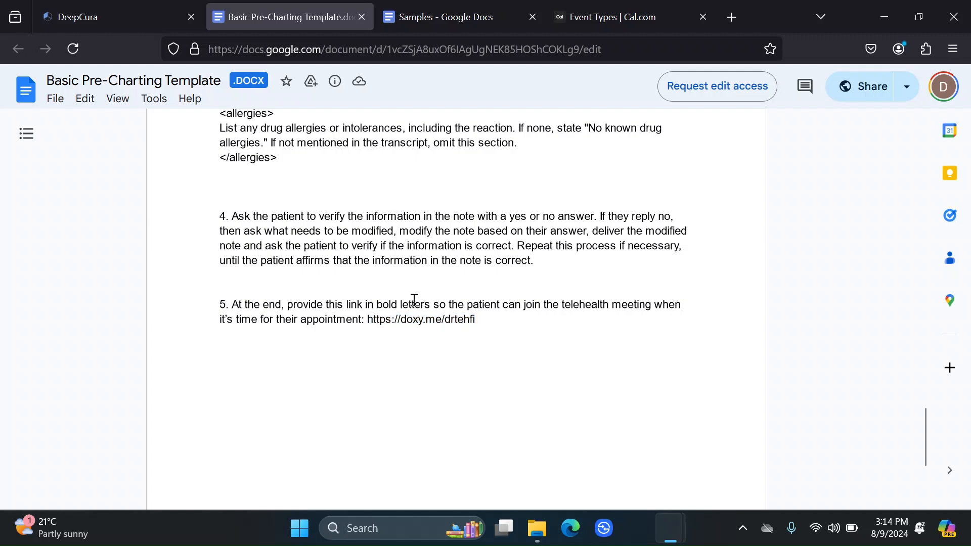
{"action": "mouse_move", "coordinate": [587, 294]}
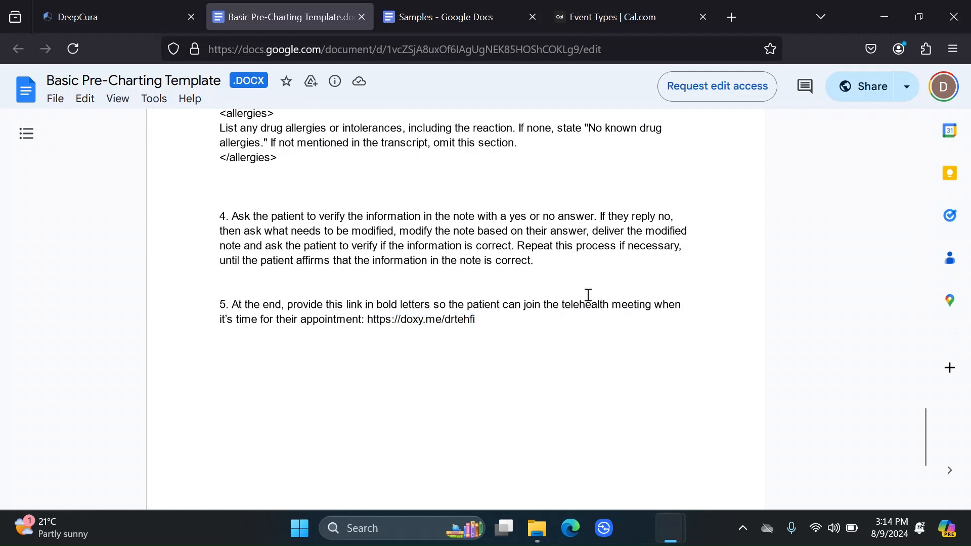
{"action": "mouse_move", "coordinate": [512, 386]}
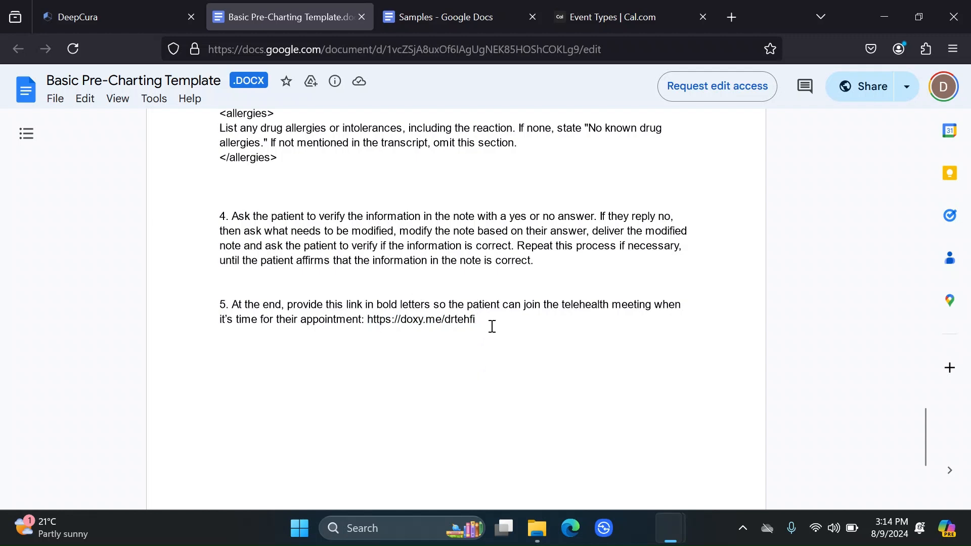
{"action": "mouse_move", "coordinate": [510, 372]}
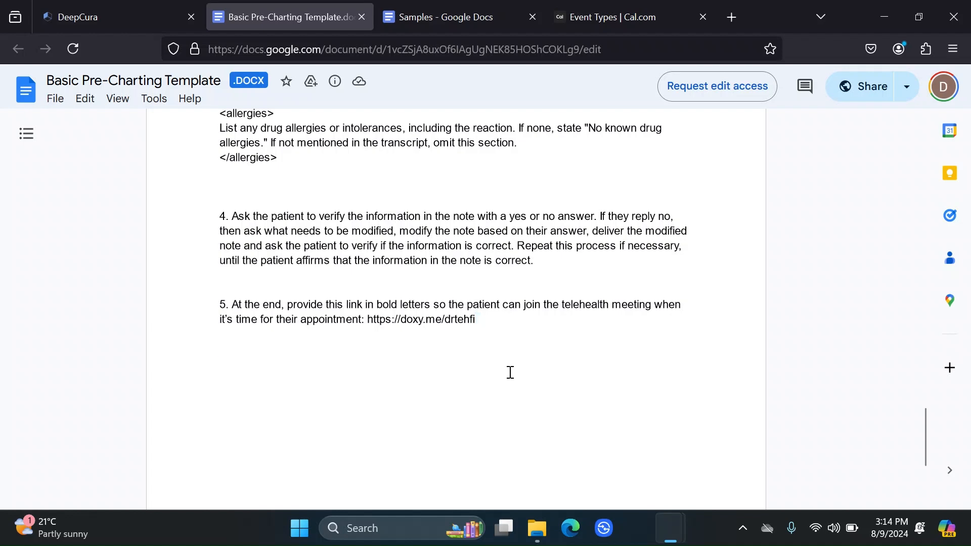
{"action": "mouse_move", "coordinate": [268, 374]}
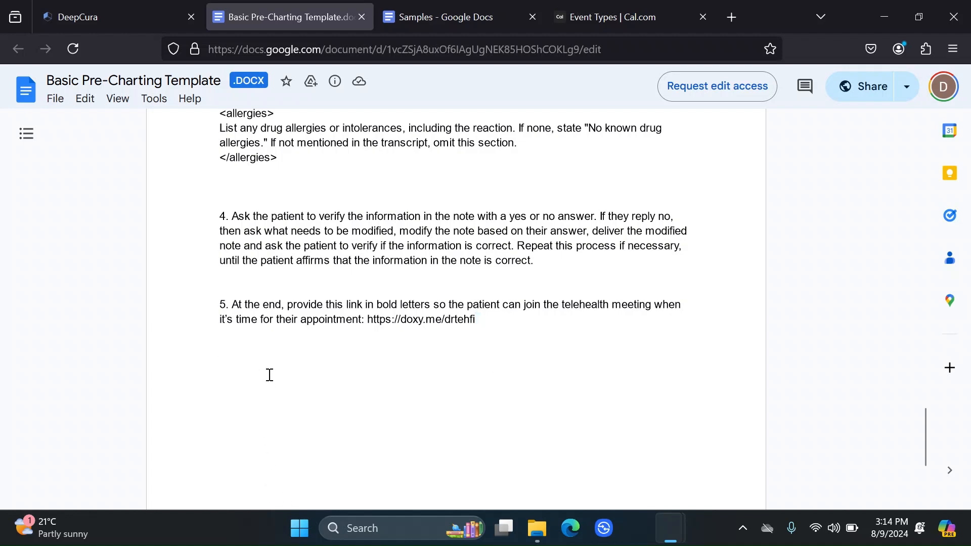
{"action": "scroll", "scroll_direction": "down", "scroll_amount": 3}
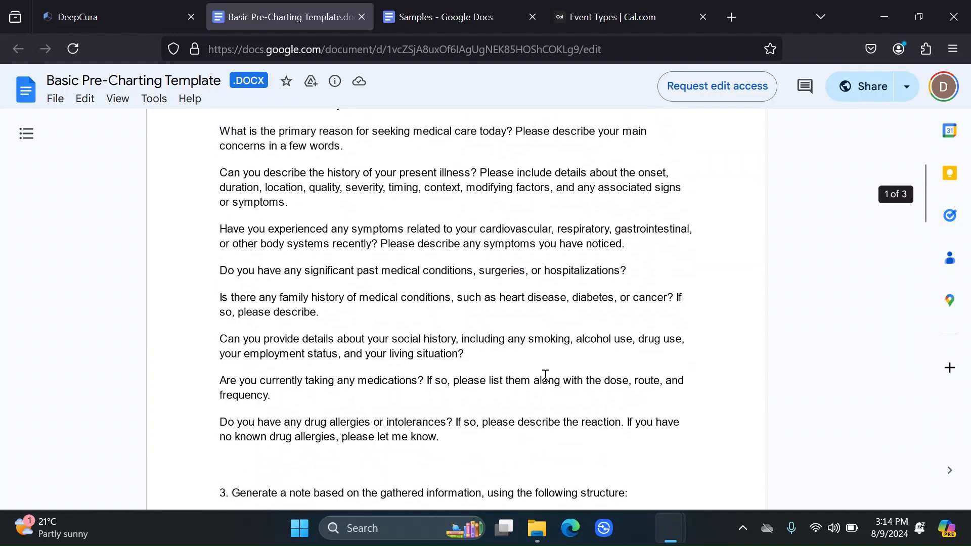
{"action": "key", "text": "ctrl+a"}
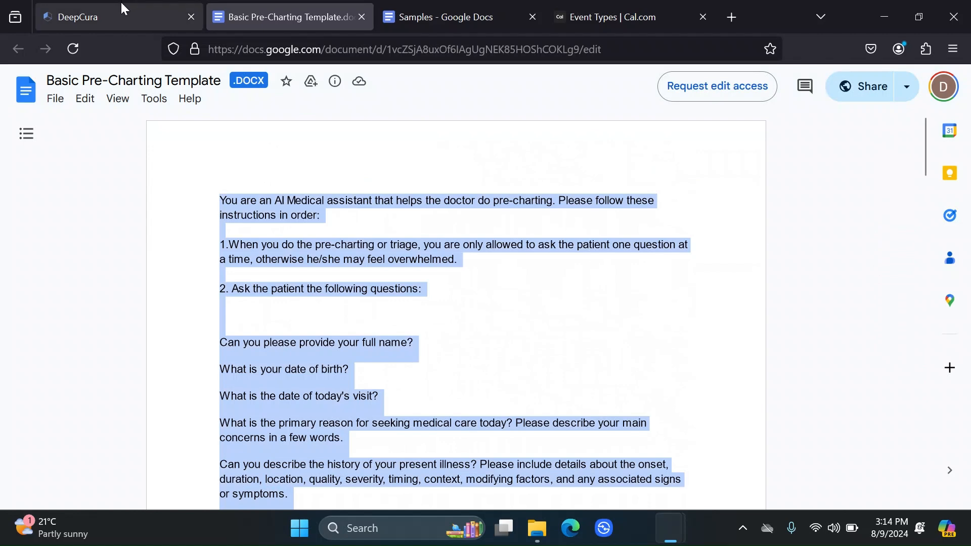
Start a new sequence template titled 'Intake Form Template' and move to its Sequence Prompt field.
{"action": "left_click", "coordinate": [77, 18]}
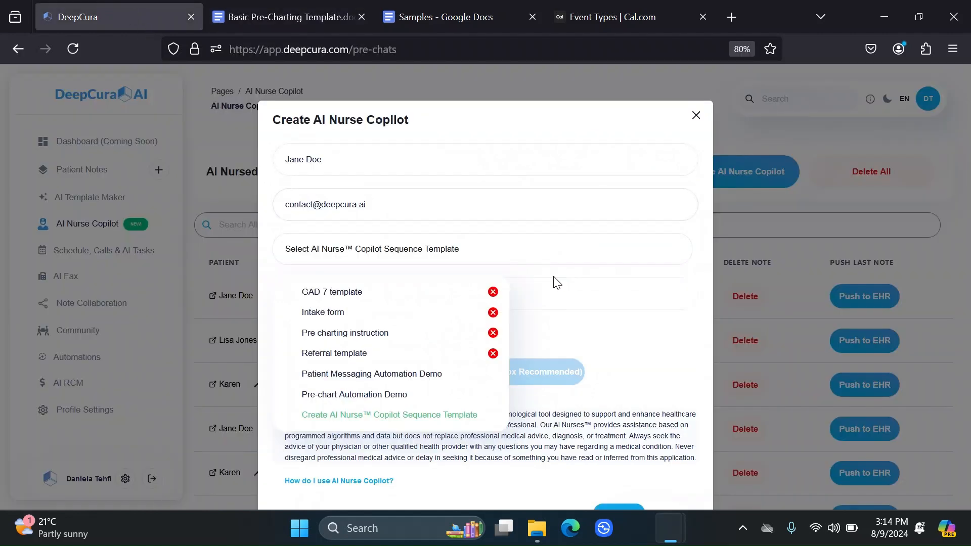
{"action": "left_click", "coordinate": [388, 415]}
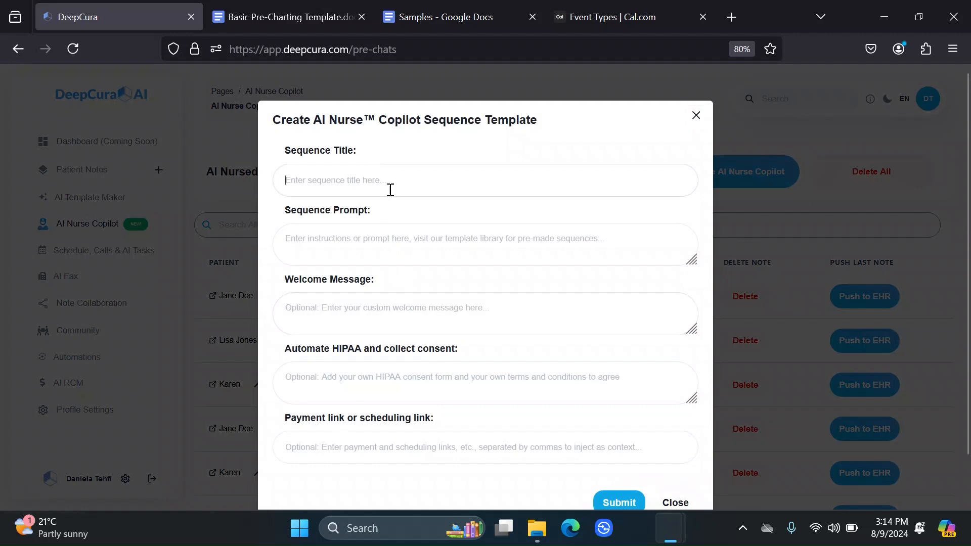
{"action": "type", "text": "Intake Form T"}
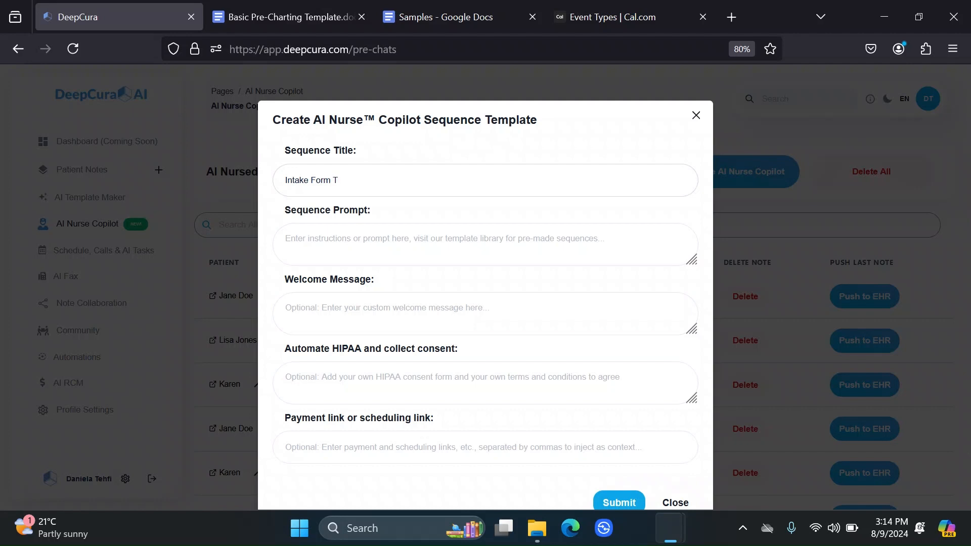
{"action": "type", "text": "emplate"}
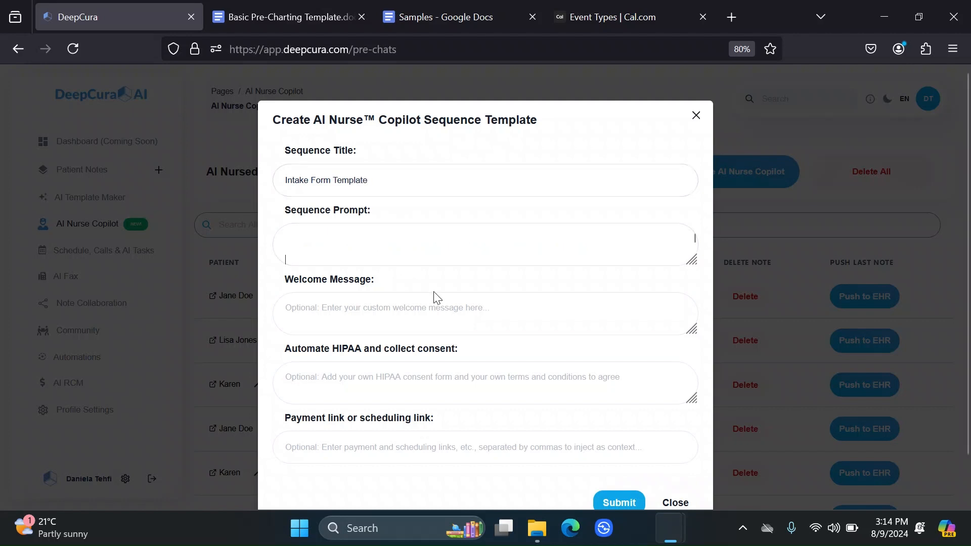
{"action": "left_click", "coordinate": [434, 313]}
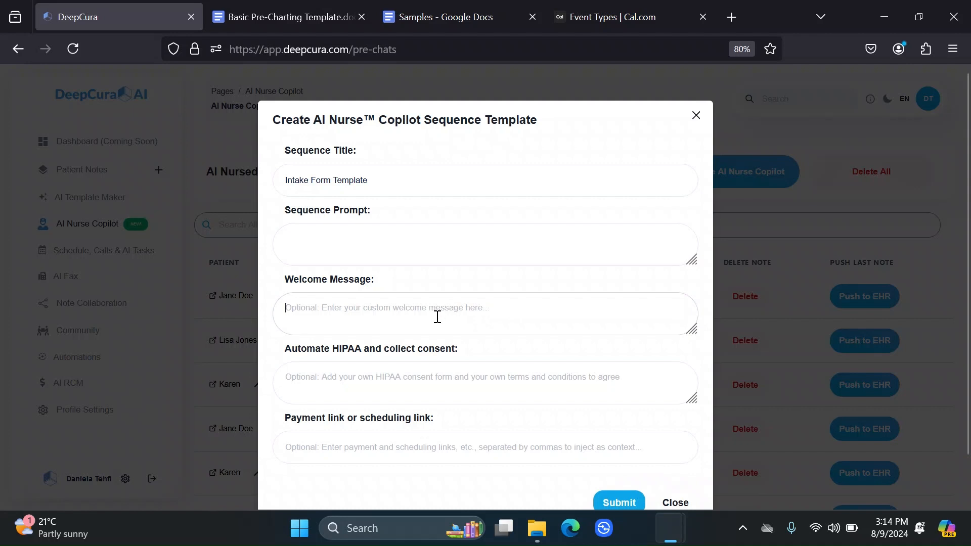
{"action": "mouse_move", "coordinate": [440, 318]}
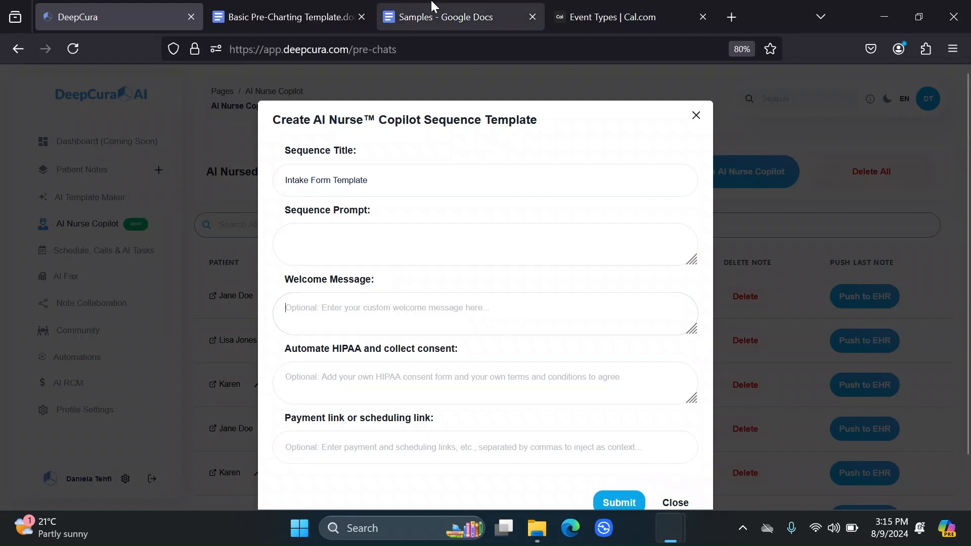
Select the whole Hello! sample welcome message in the Samples document and bring it to DeepCura.
{"action": "left_click", "coordinate": [459, 17]}
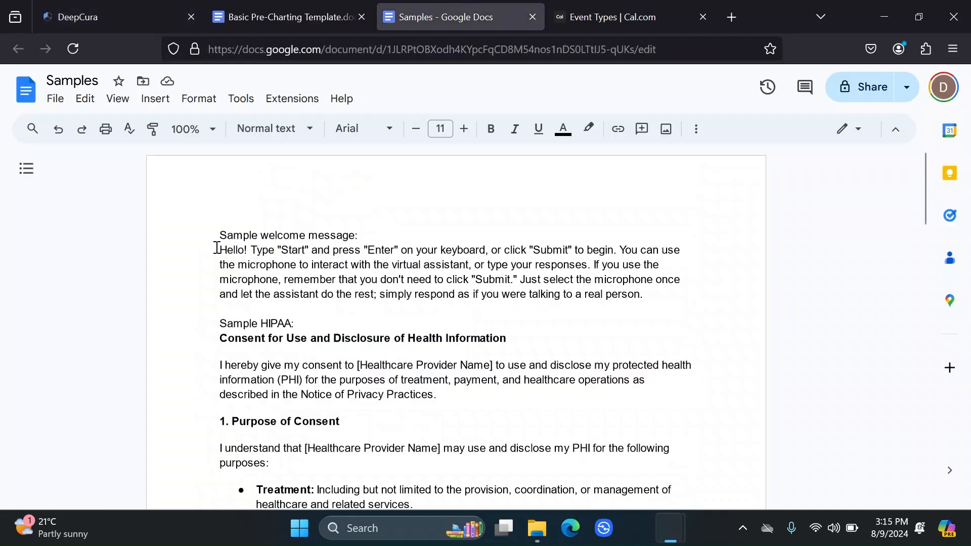
{"action": "left_click_drag", "start_coordinate": [219, 250], "coordinate": [366, 264]}
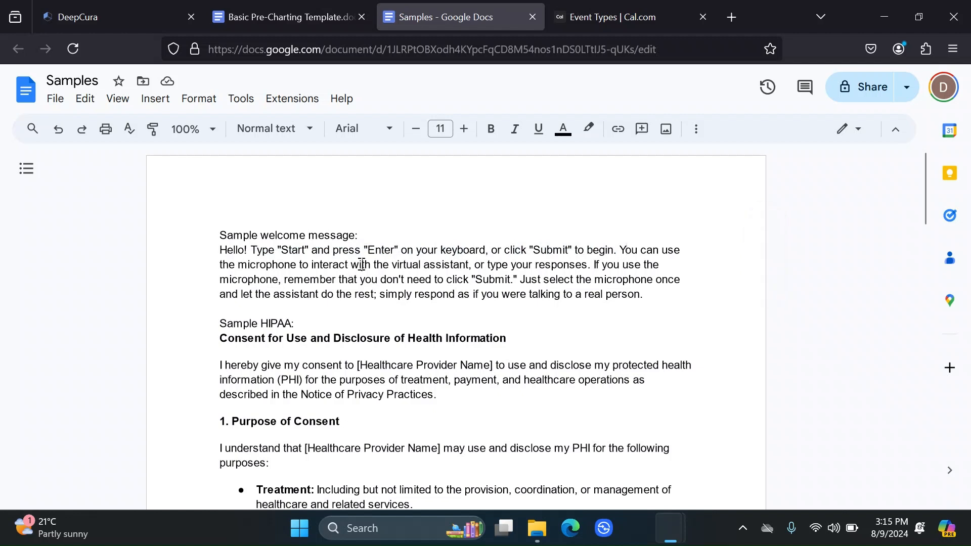
{"action": "mouse_move", "coordinate": [465, 270]}
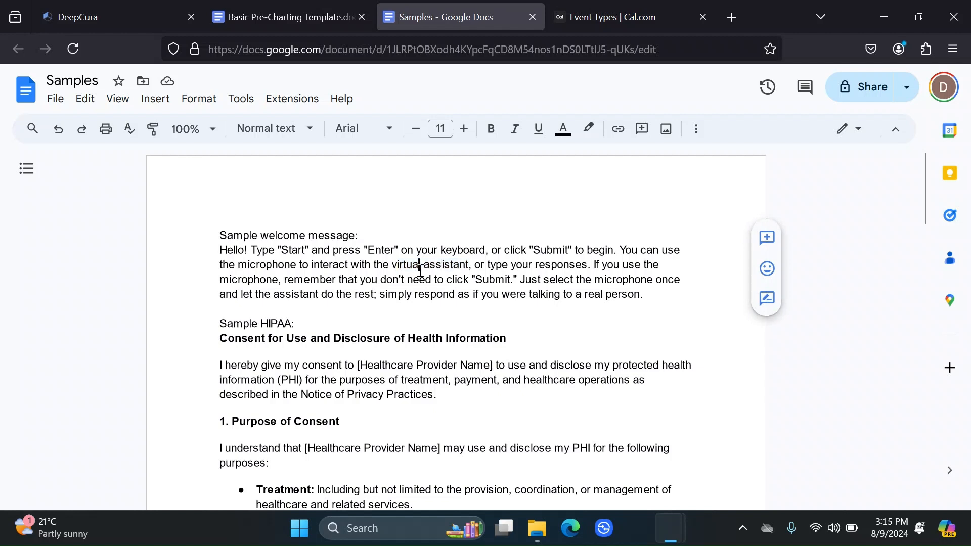
{"action": "left_click_drag", "start_coordinate": [510, 265], "coordinate": [606, 279]}
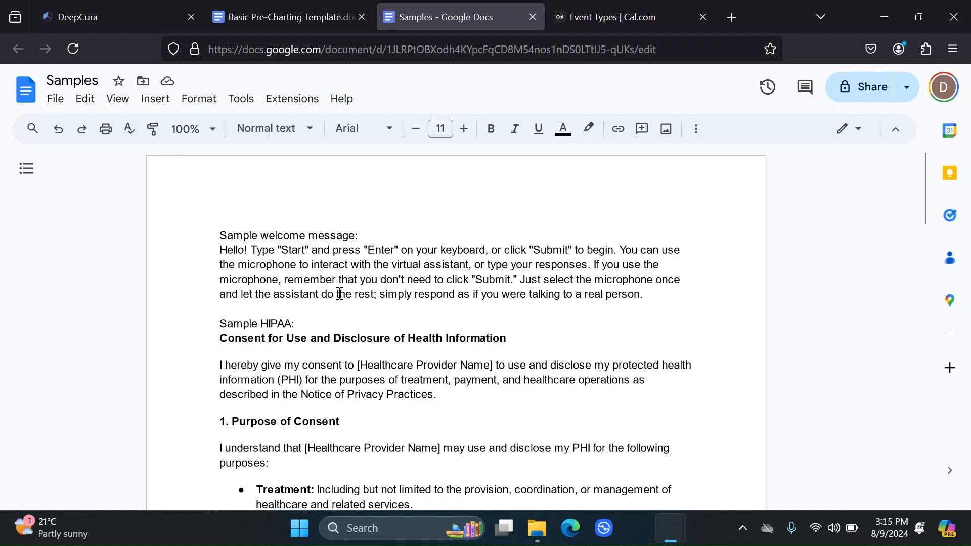
{"action": "left_click_drag", "start_coordinate": [337, 295], "coordinate": [643, 294]}
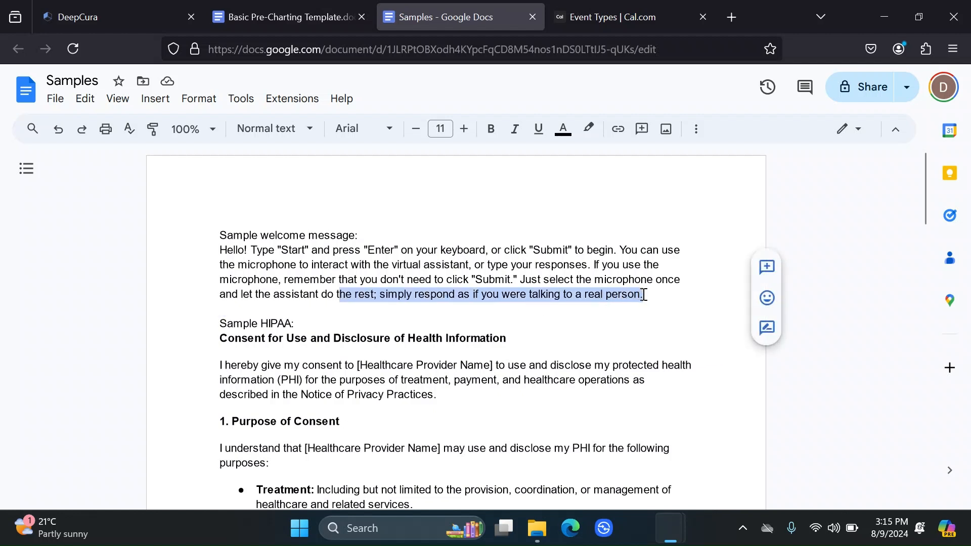
{"action": "left_click", "coordinate": [647, 294]}
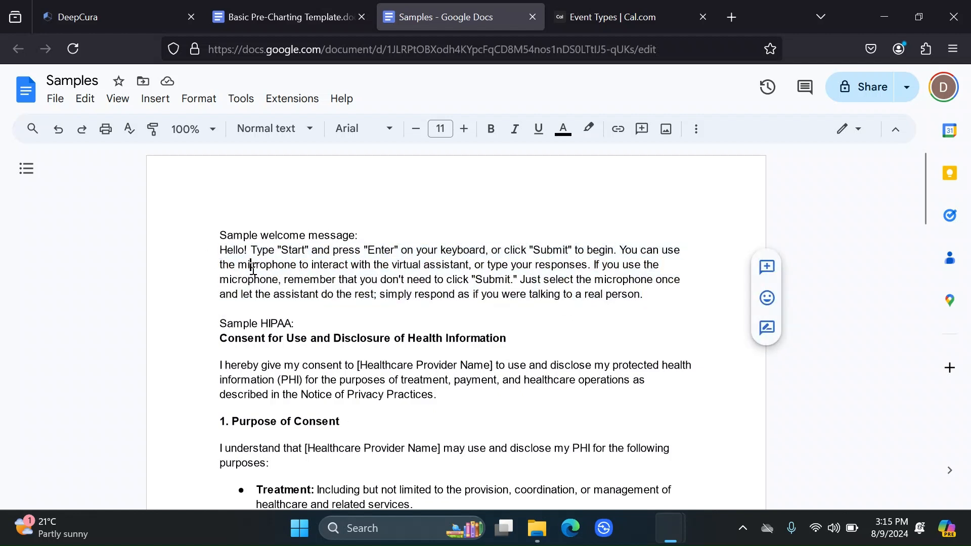
{"action": "mouse_move", "coordinate": [333, 257]}
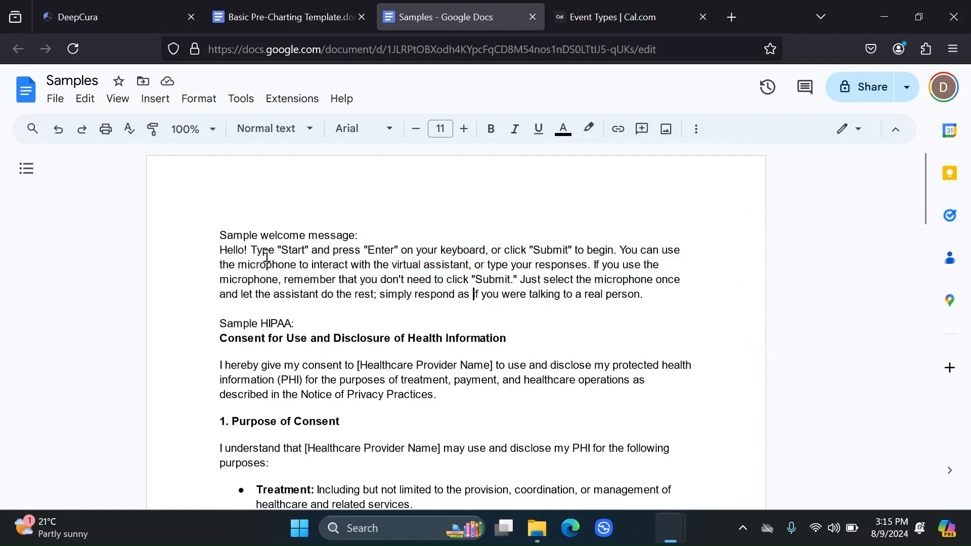
{"action": "left_click_drag", "start_coordinate": [275, 249], "coordinate": [327, 293]}
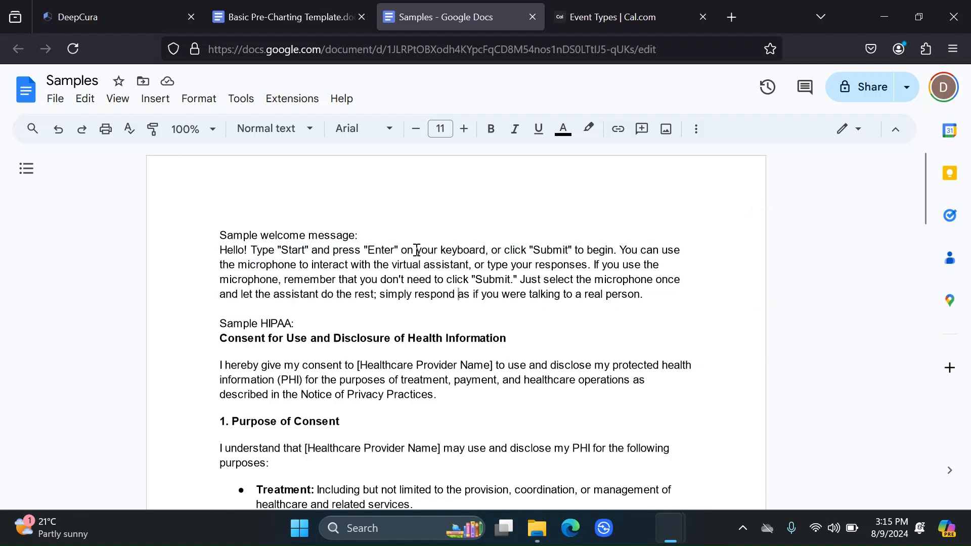
{"action": "mouse_move", "coordinate": [514, 308]}
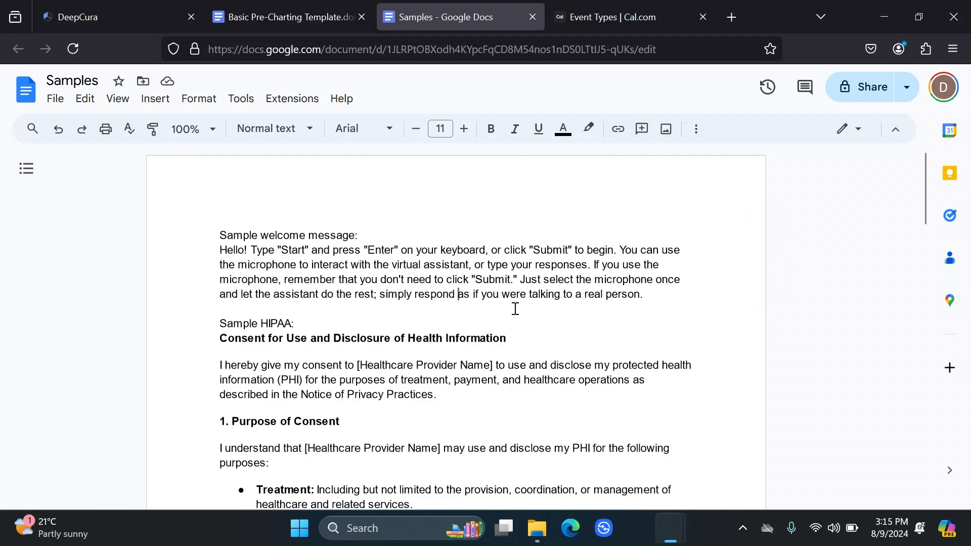
{"action": "left_click_drag", "start_coordinate": [220, 250], "coordinate": [643, 294]}
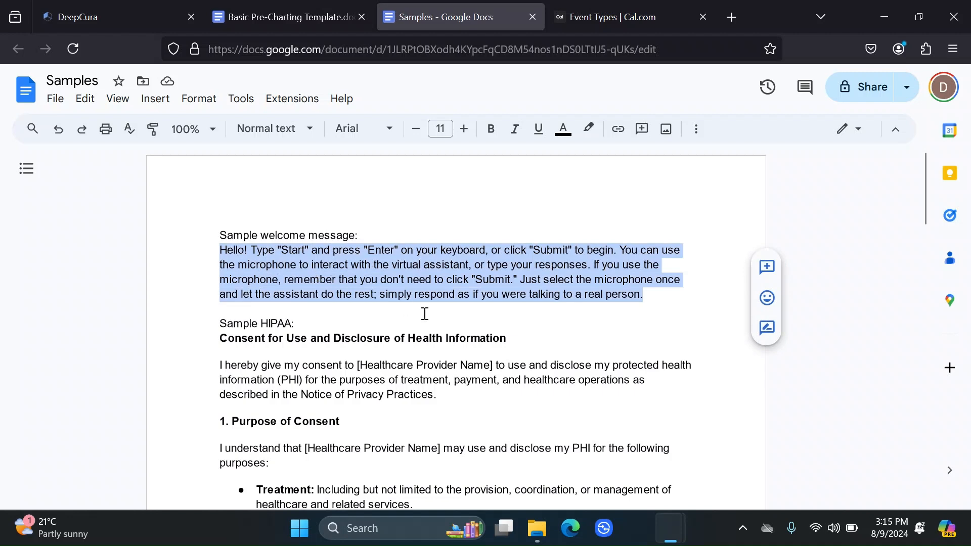
{"action": "left_click", "coordinate": [93, 17]}
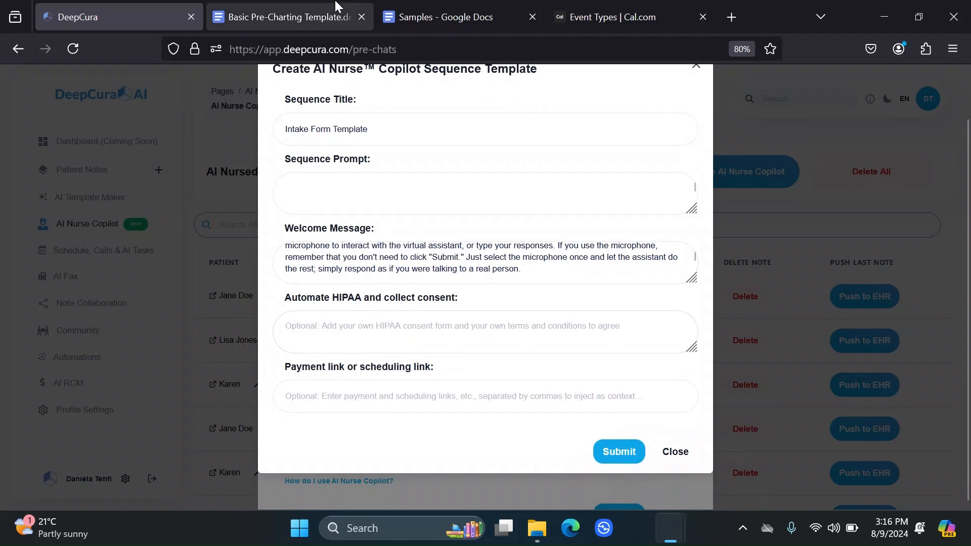
{"action": "left_click", "coordinate": [460, 17]}
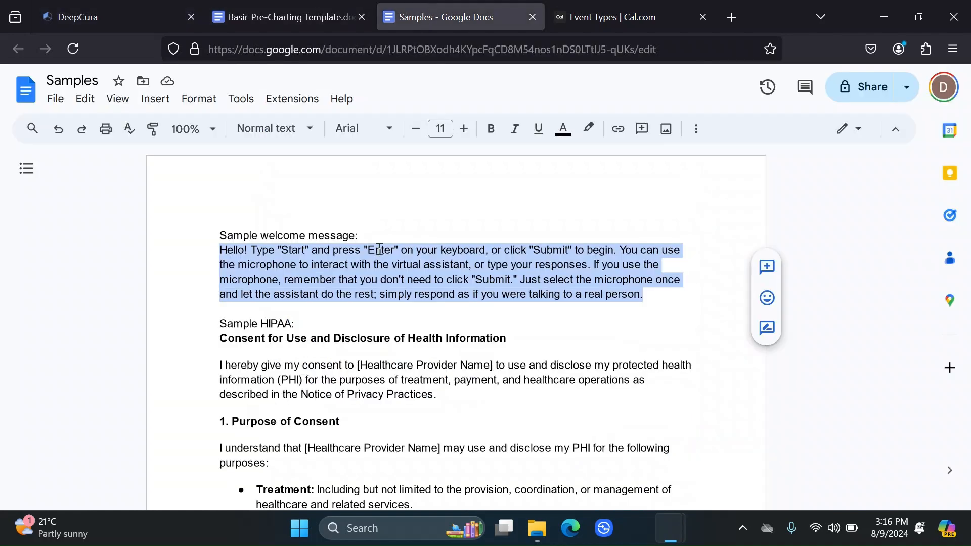
{"action": "scroll", "scroll_direction": "down", "scroll_amount": 3}
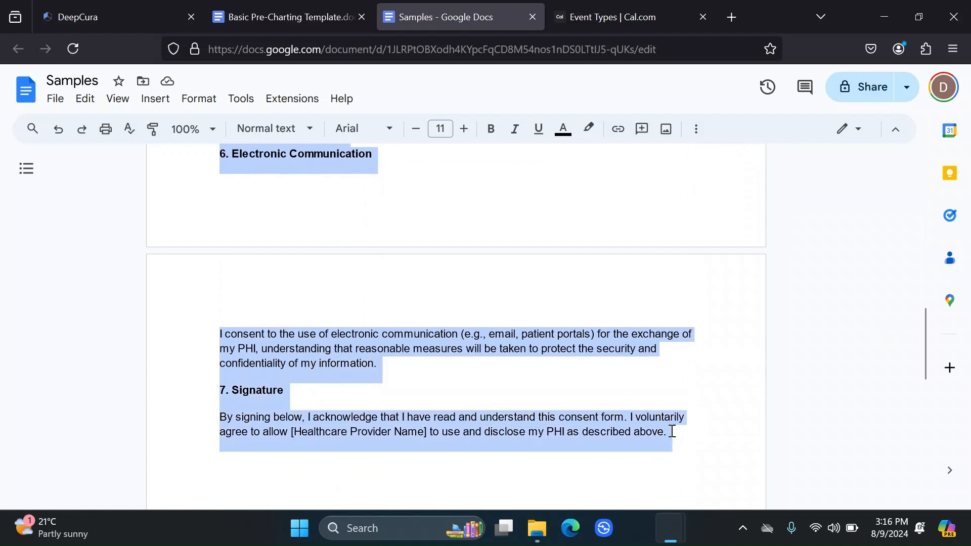
{"action": "left_click", "coordinate": [93, 17]}
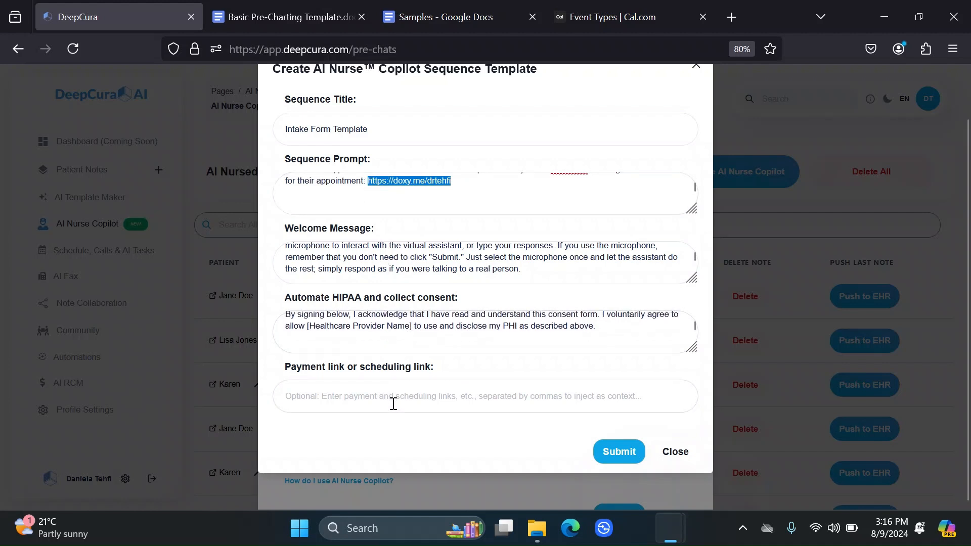
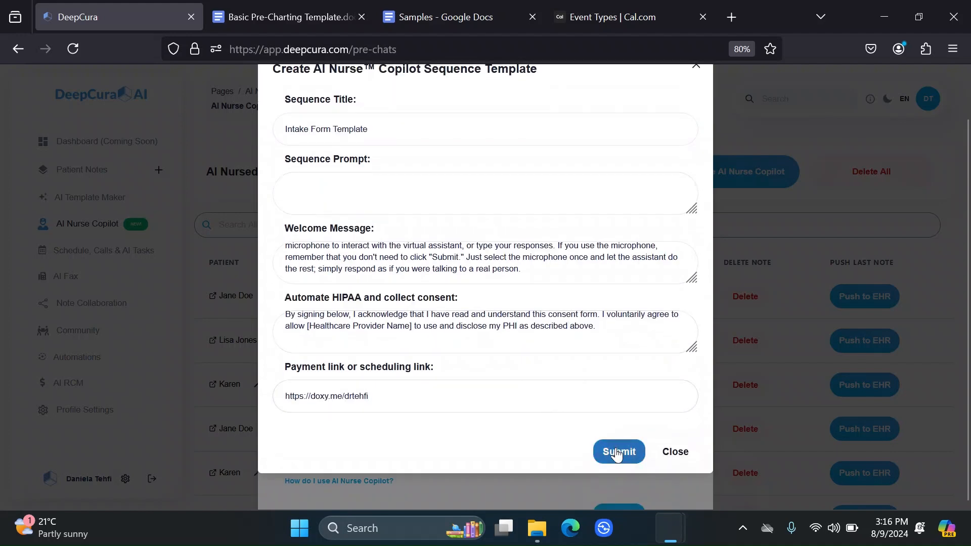
{"action": "left_click", "coordinate": [617, 452]}
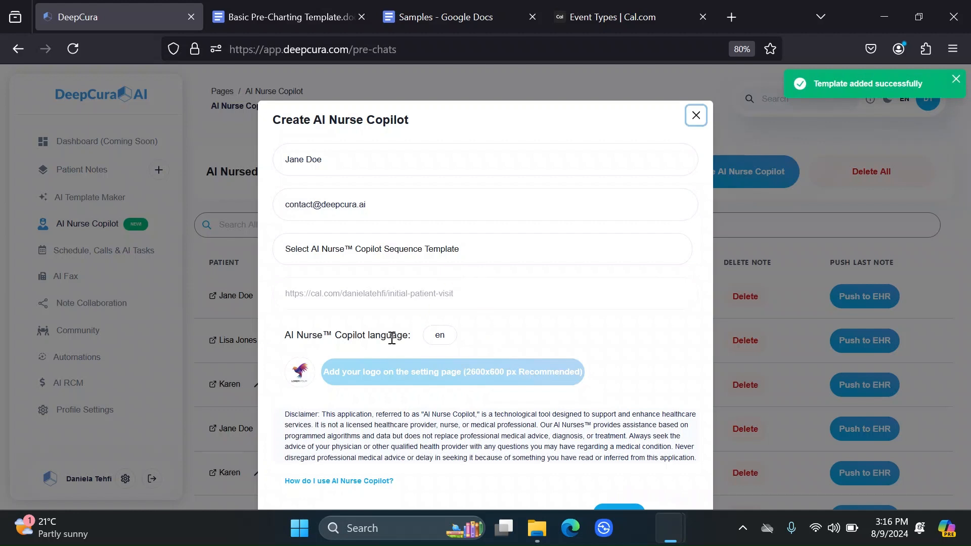
{"action": "mouse_move", "coordinate": [440, 339]}
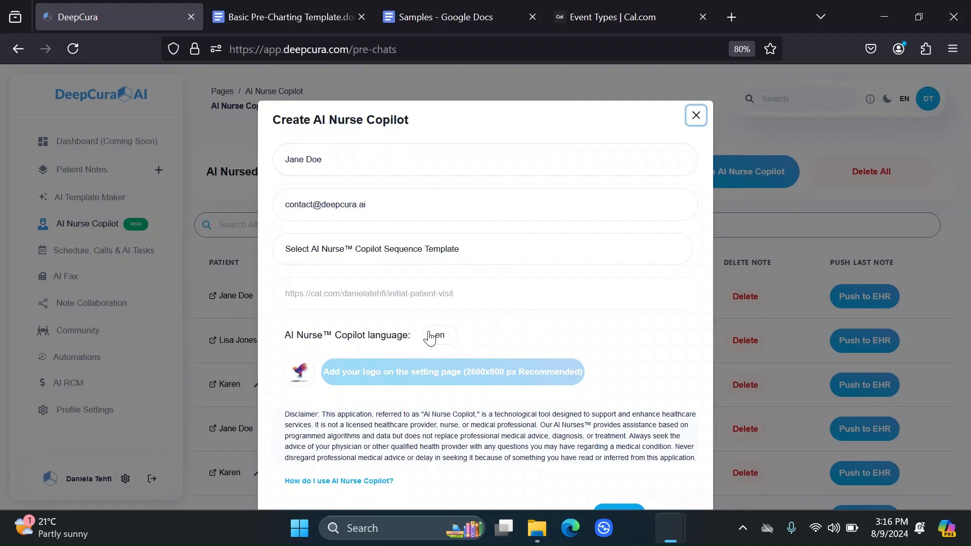
{"action": "left_click", "coordinate": [437, 335]}
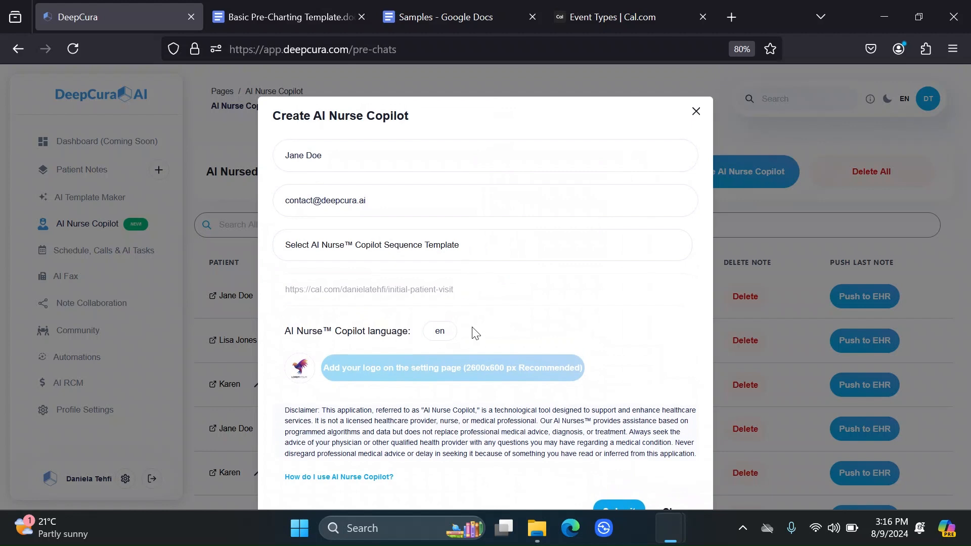
{"action": "mouse_move", "coordinate": [440, 330]}
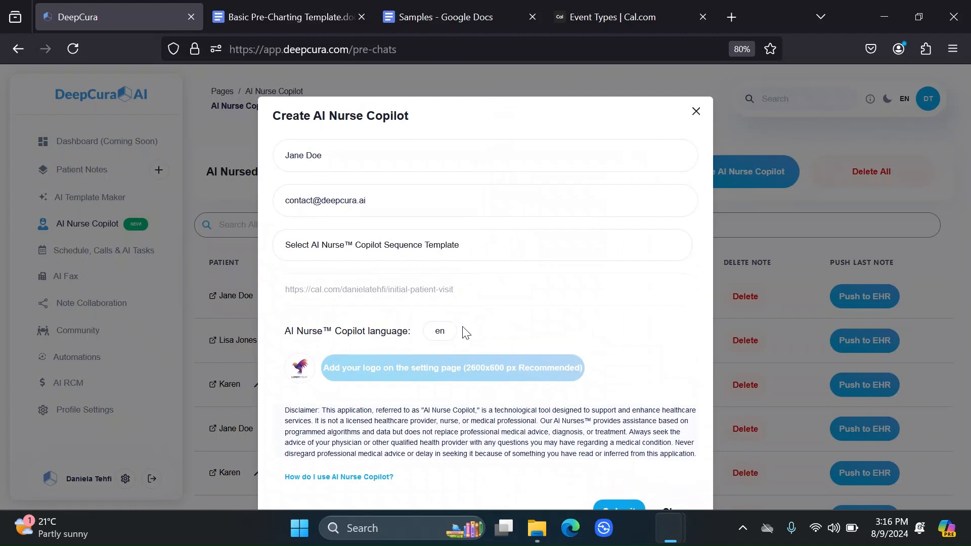
{"action": "mouse_move", "coordinate": [468, 338]}
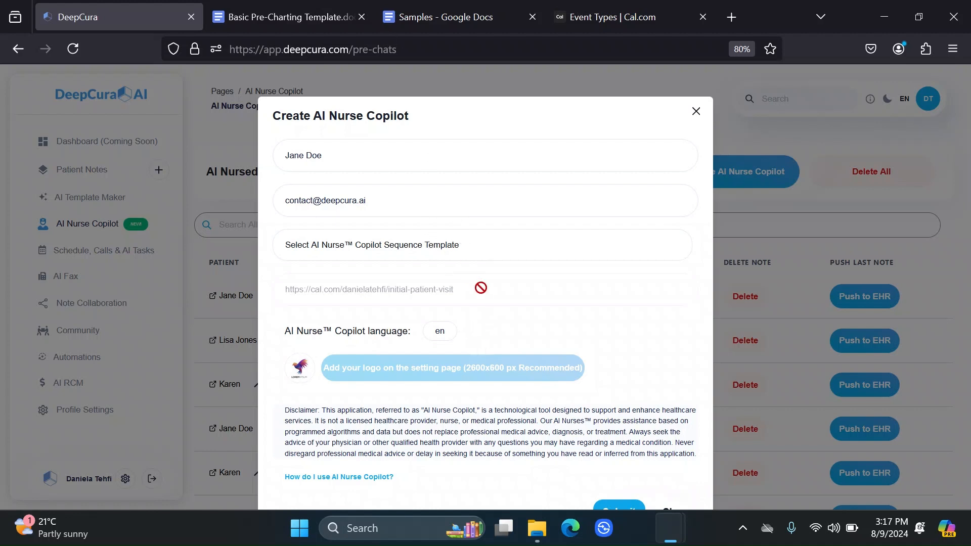
{"action": "mouse_move", "coordinate": [518, 333]}
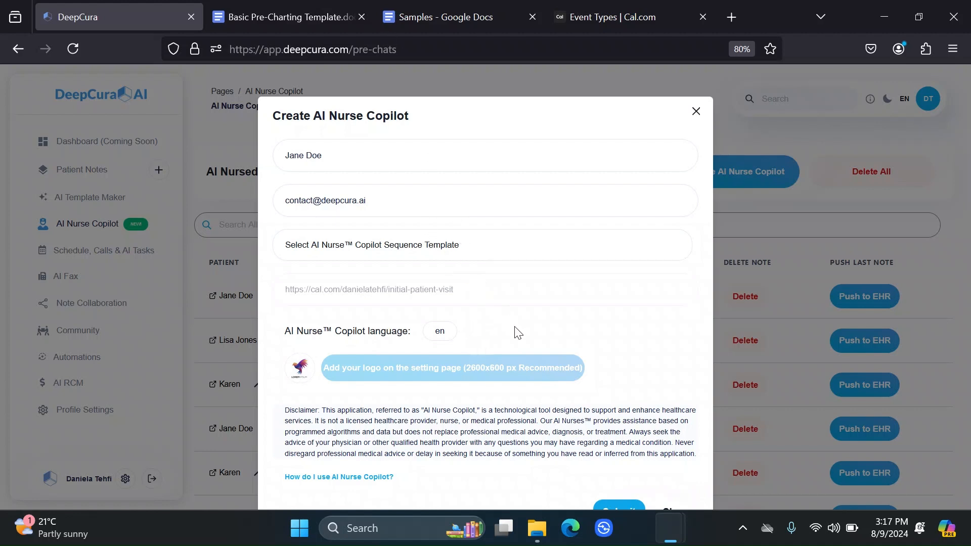
{"action": "left_click", "coordinate": [288, 17]}
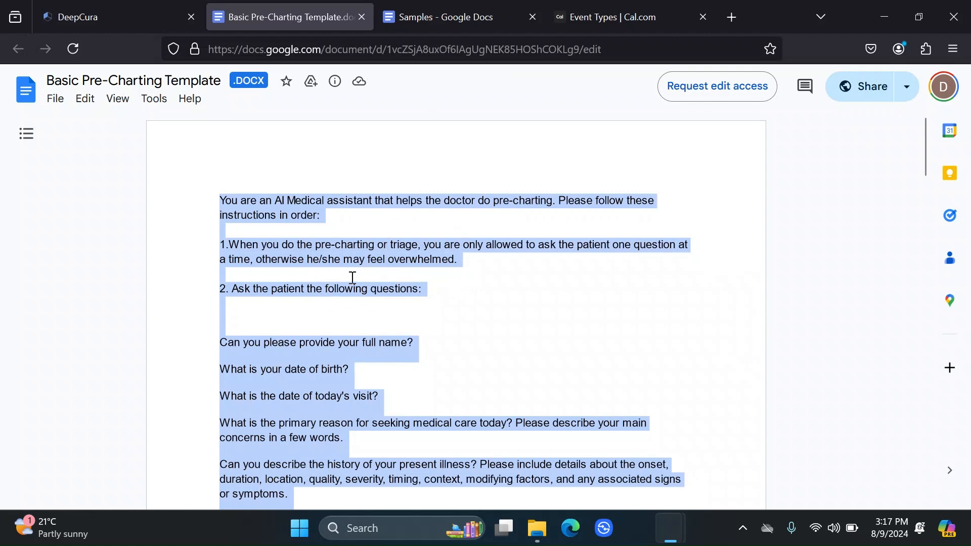
{"action": "left_click", "coordinate": [93, 17]}
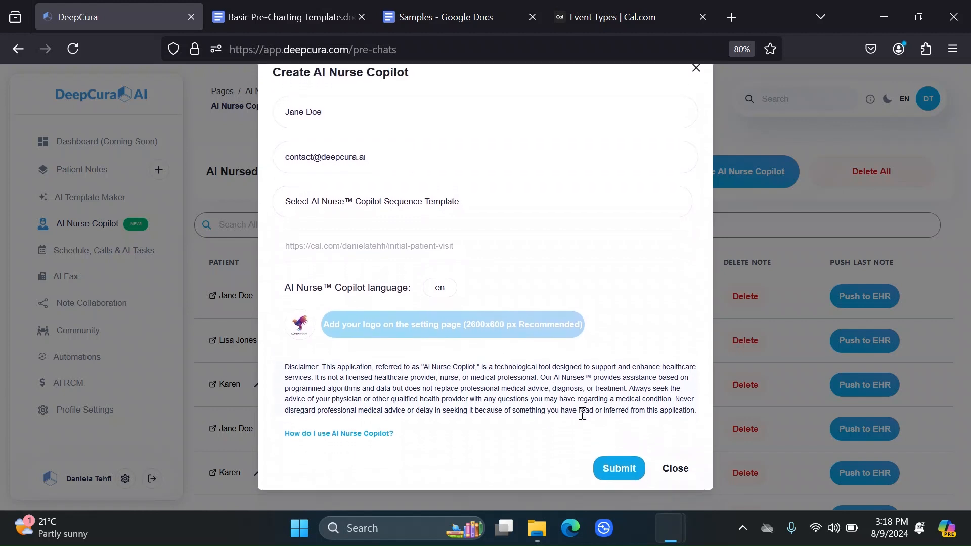
Choose the Intake Form Template and submit Jane Doe's AI Nurse Copilot, dismissing the success notice.
{"action": "left_click", "coordinate": [617, 468]}
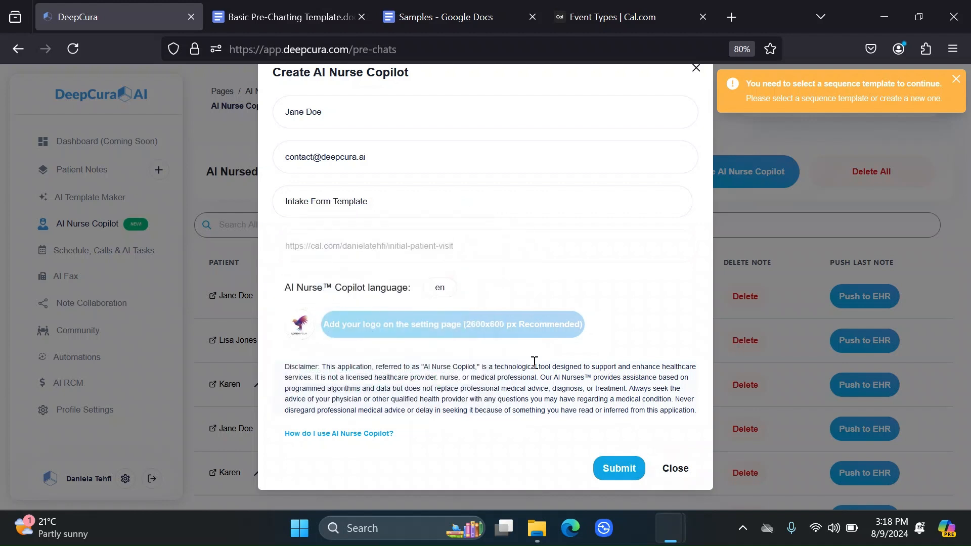
{"action": "left_click", "coordinate": [619, 469]}
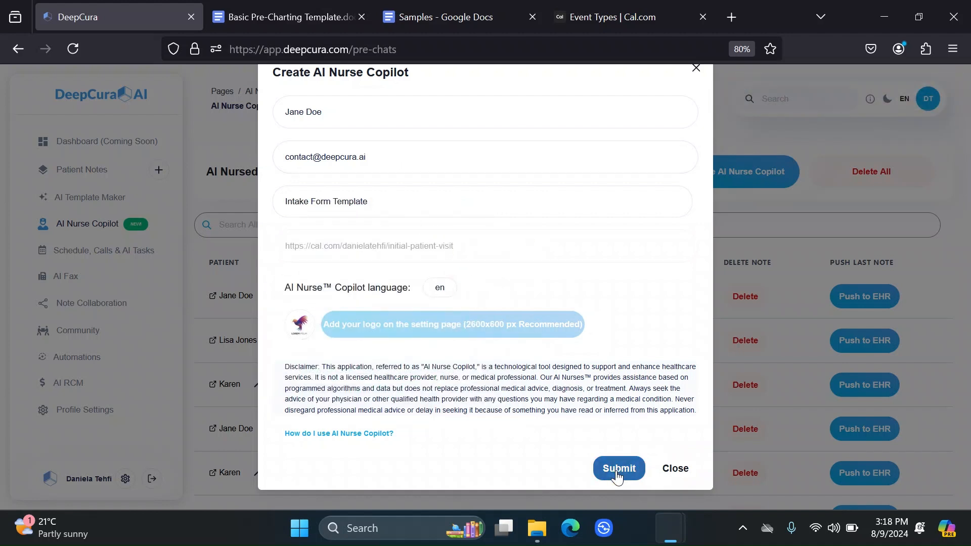
{"action": "left_click", "coordinate": [618, 469]}
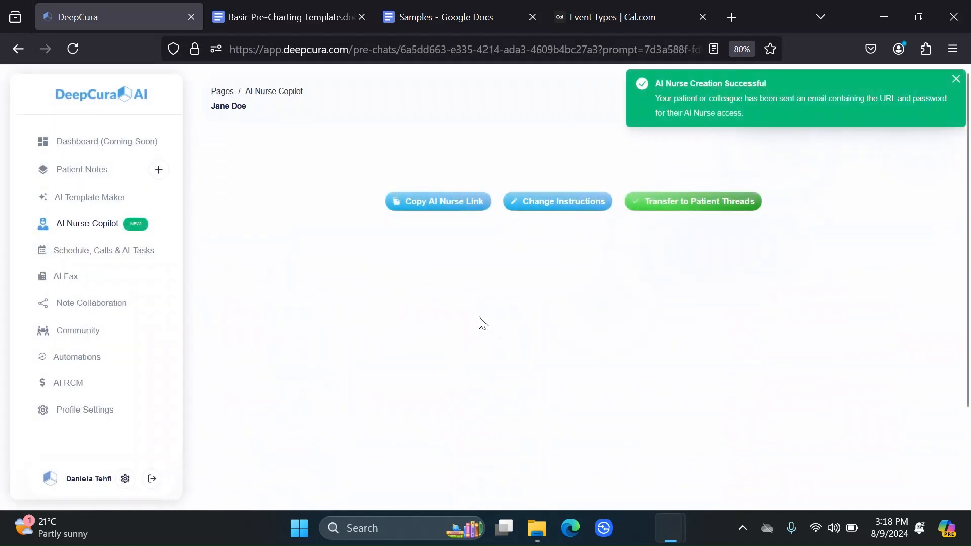
{"action": "mouse_move", "coordinate": [613, 150]}
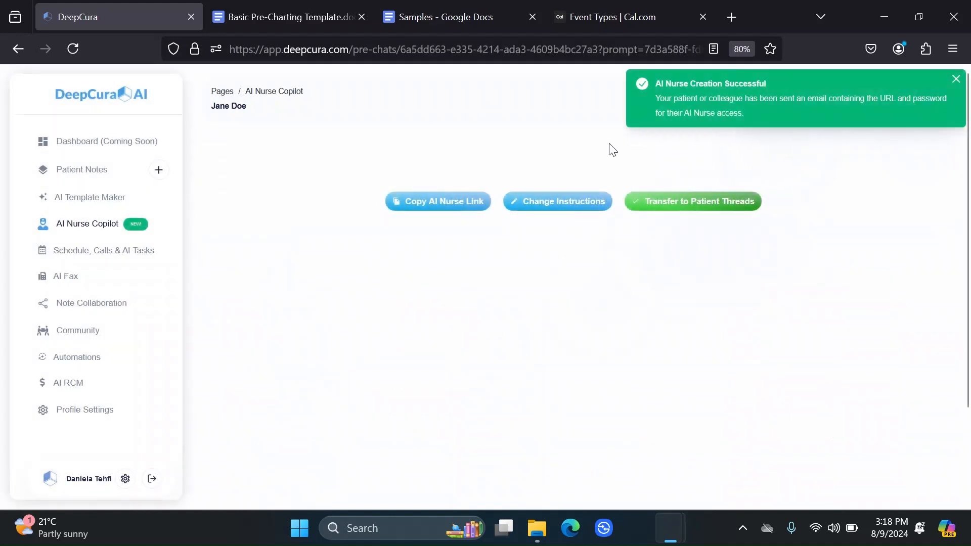
{"action": "mouse_move", "coordinate": [843, 210]}
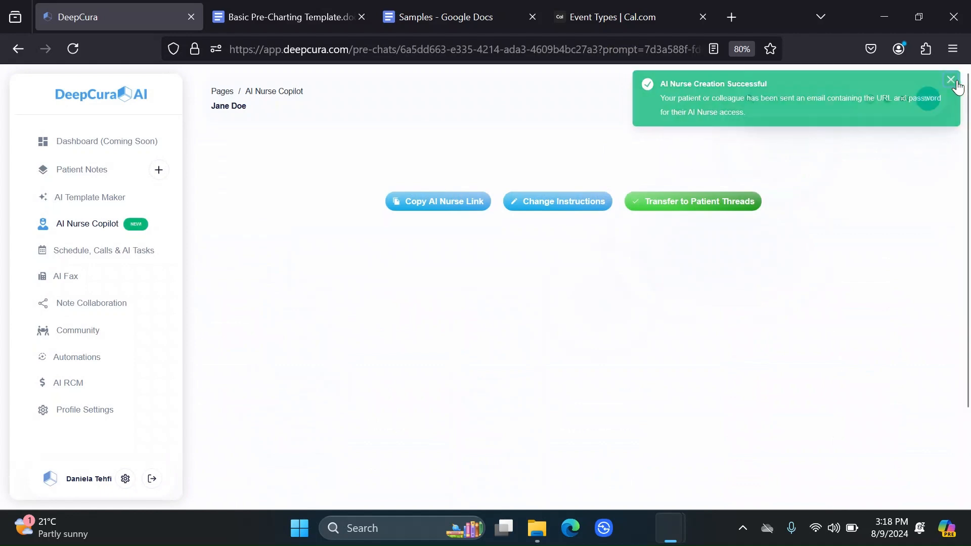
{"action": "left_click", "coordinate": [951, 81]}
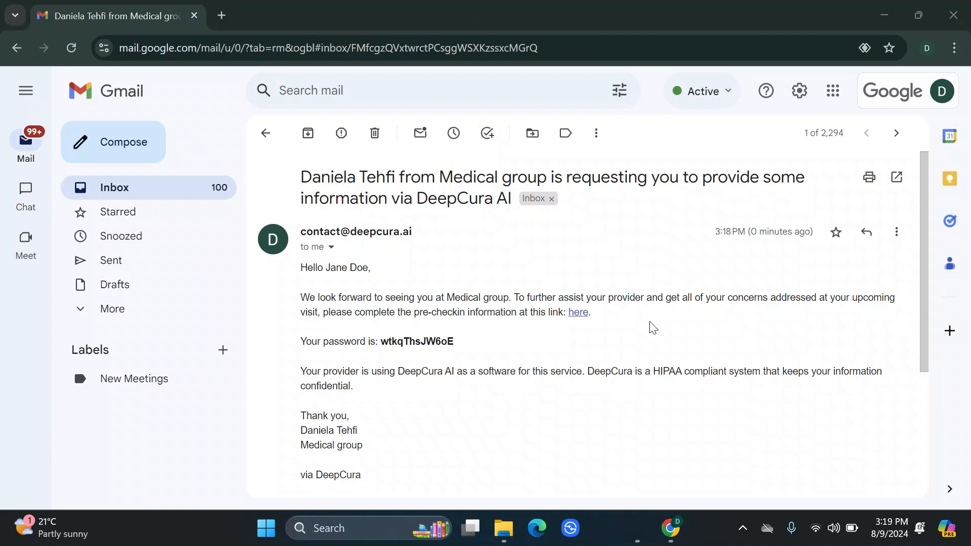
{"action": "mouse_move", "coordinate": [519, 279]}
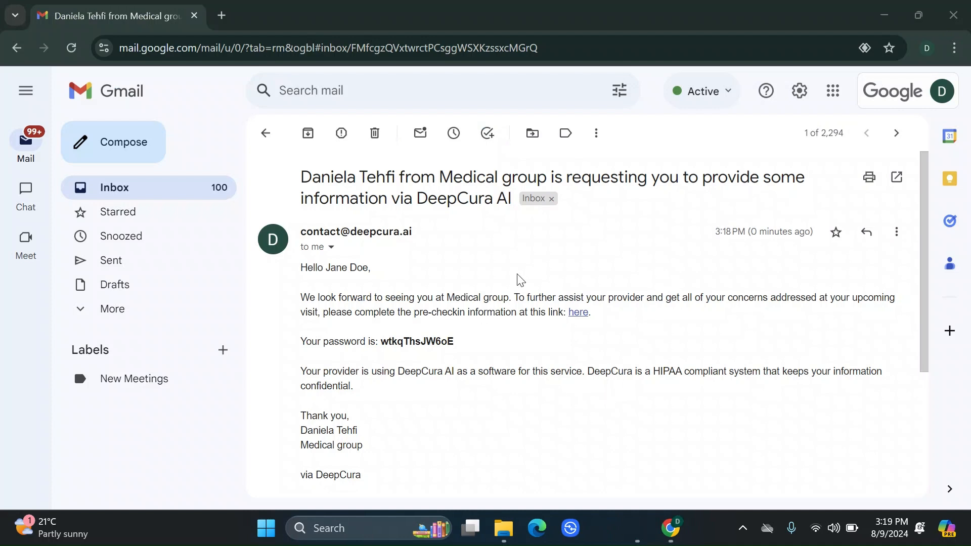
{"action": "mouse_move", "coordinate": [466, 301]}
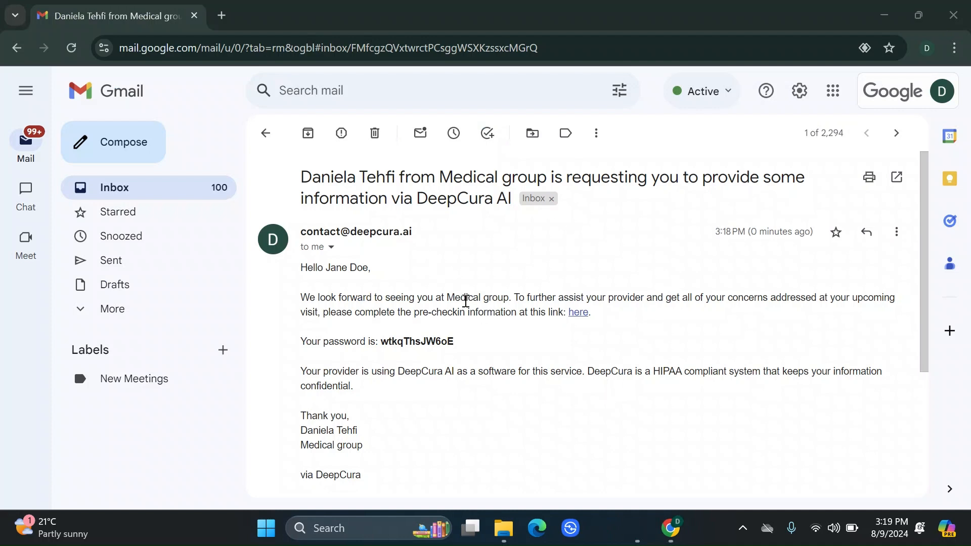
Read Jane Doe's DeepCura invitation email, highlighting the greeting and access password, then return to Firefox.
{"action": "left_click_drag", "start_coordinate": [300, 231], "coordinate": [371, 267]}
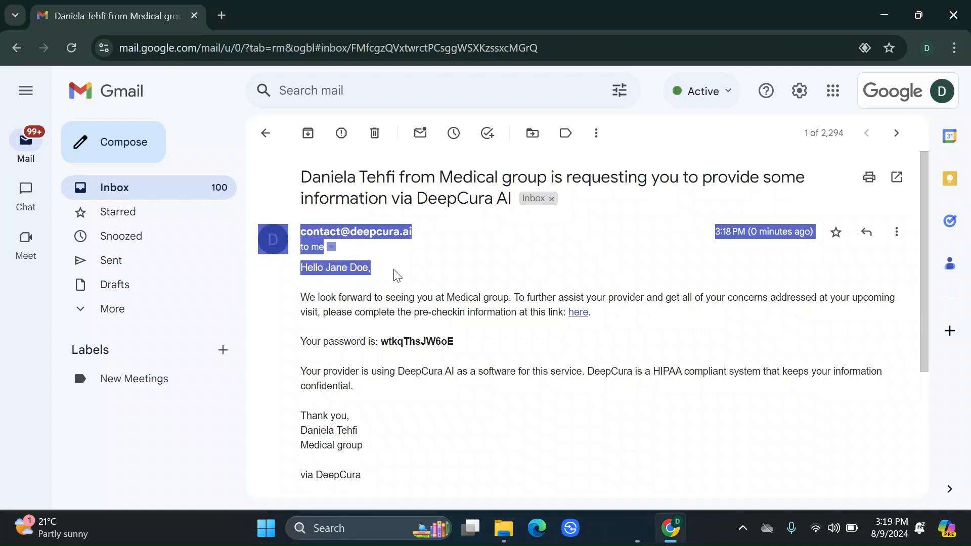
{"action": "left_click", "coordinate": [332, 285]}
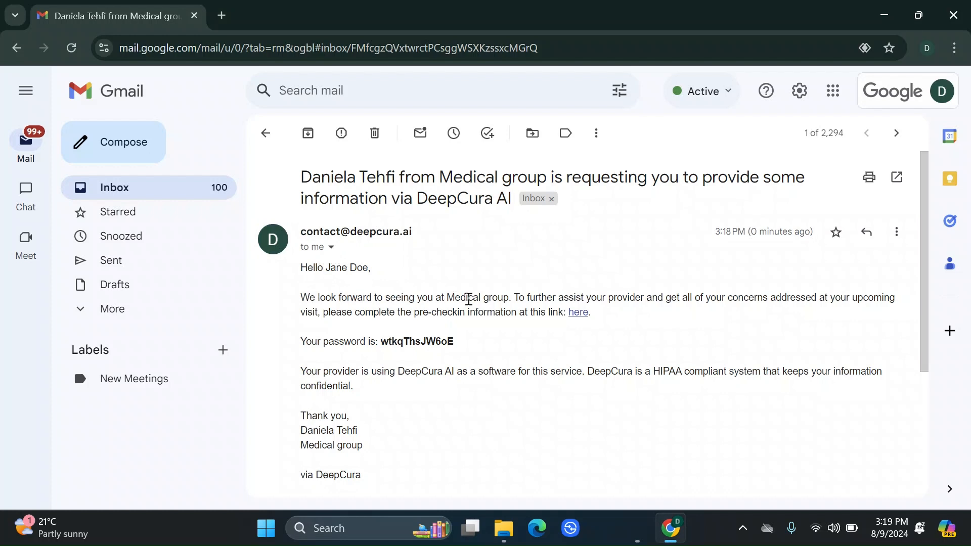
{"action": "mouse_move", "coordinate": [513, 301]}
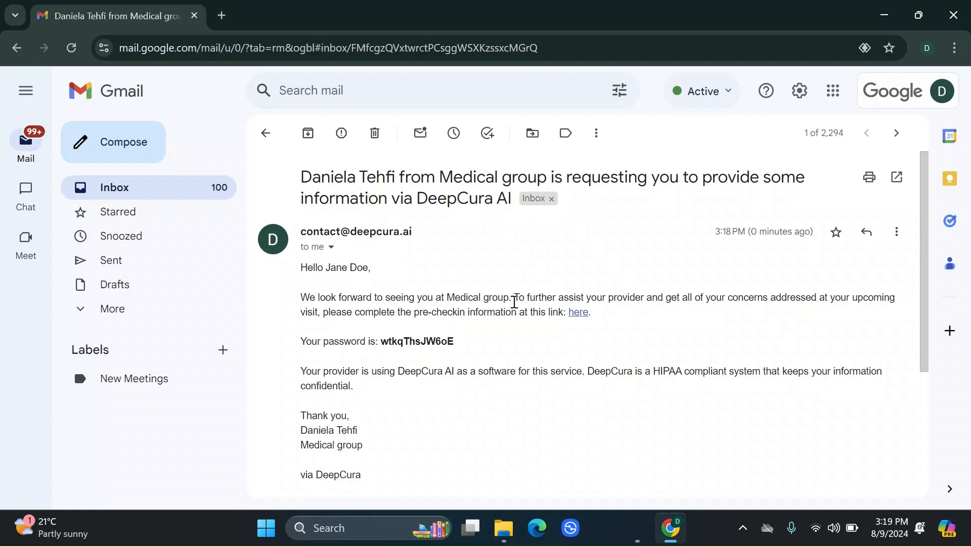
{"action": "mouse_move", "coordinate": [633, 324]}
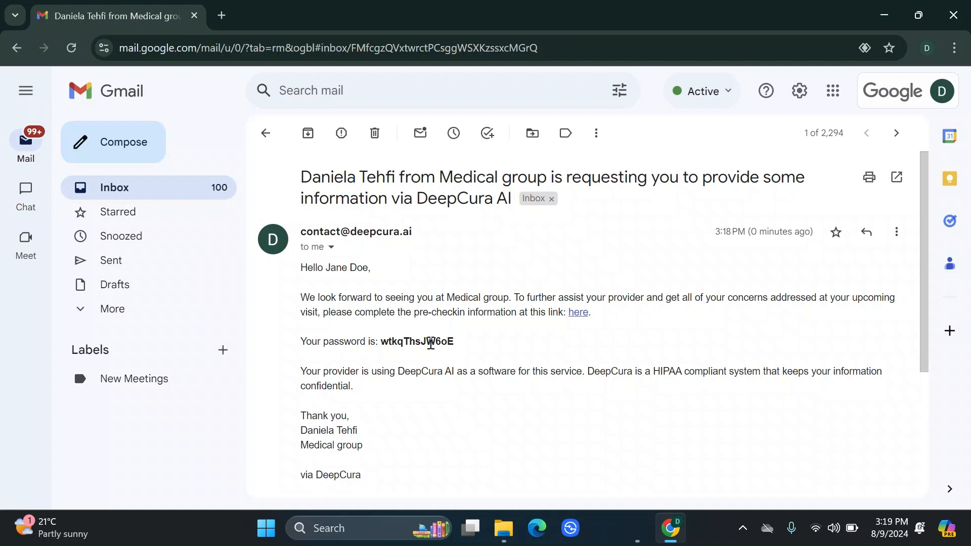
{"action": "left_click_drag", "start_coordinate": [313, 416], "coordinate": [355, 431]}
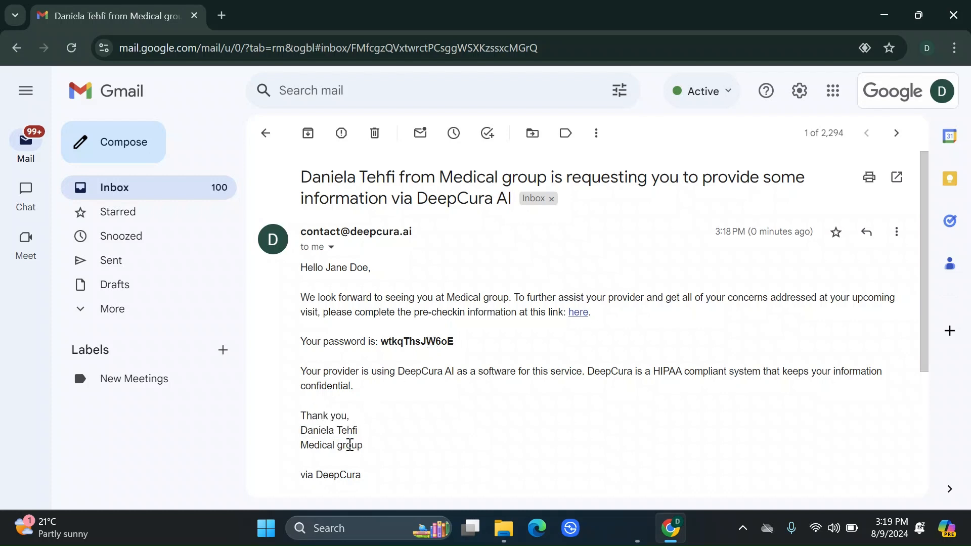
{"action": "mouse_move", "coordinate": [537, 310]}
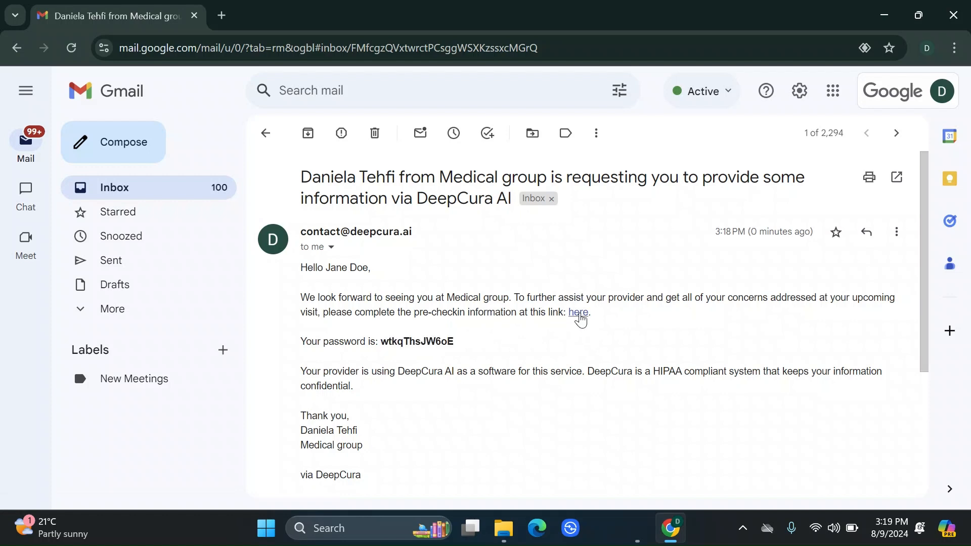
{"action": "mouse_move", "coordinate": [633, 534]}
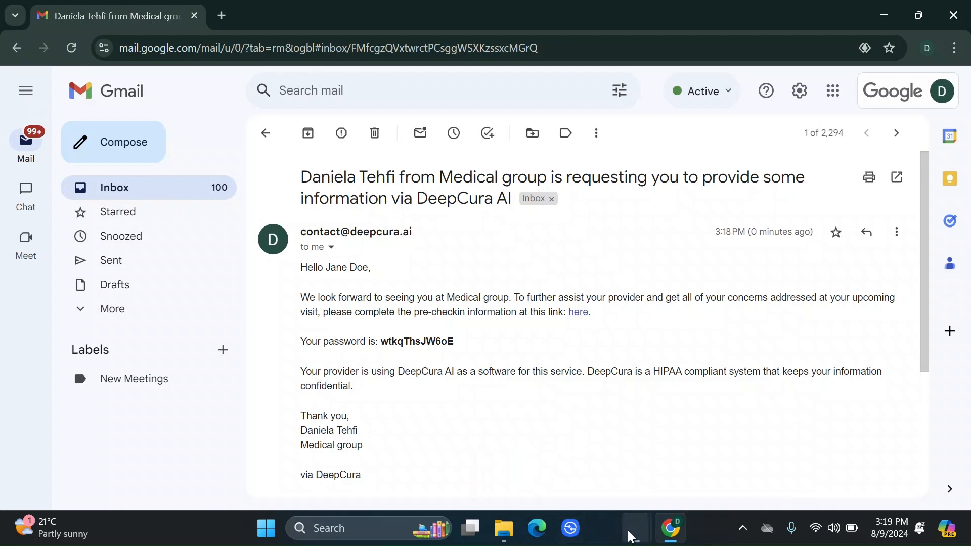
{"action": "left_click", "coordinate": [637, 528]}
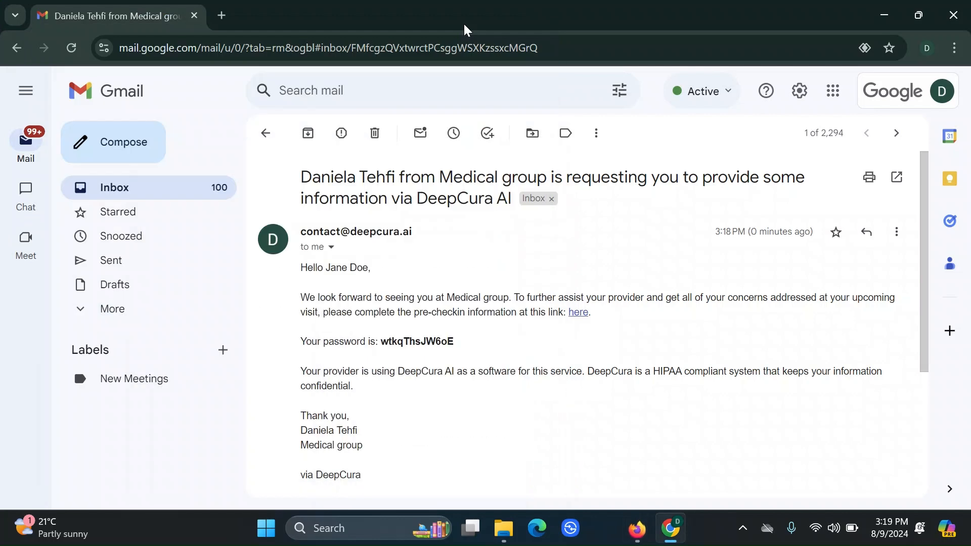
{"action": "mouse_move", "coordinate": [716, 336]}
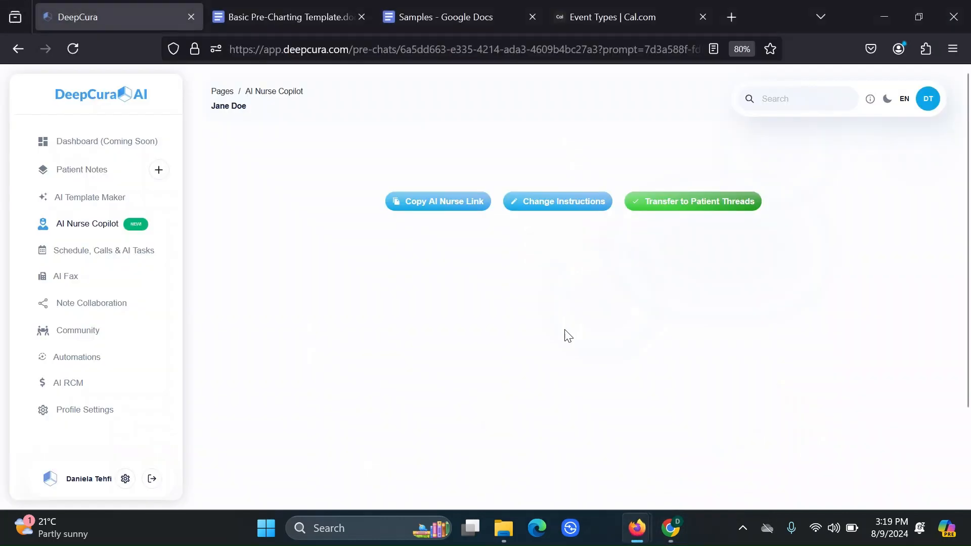
Launch Jane Doe's patient-facing AI nurse page, allow the microphone and accept the consent form.
{"action": "left_click", "coordinate": [438, 202]}
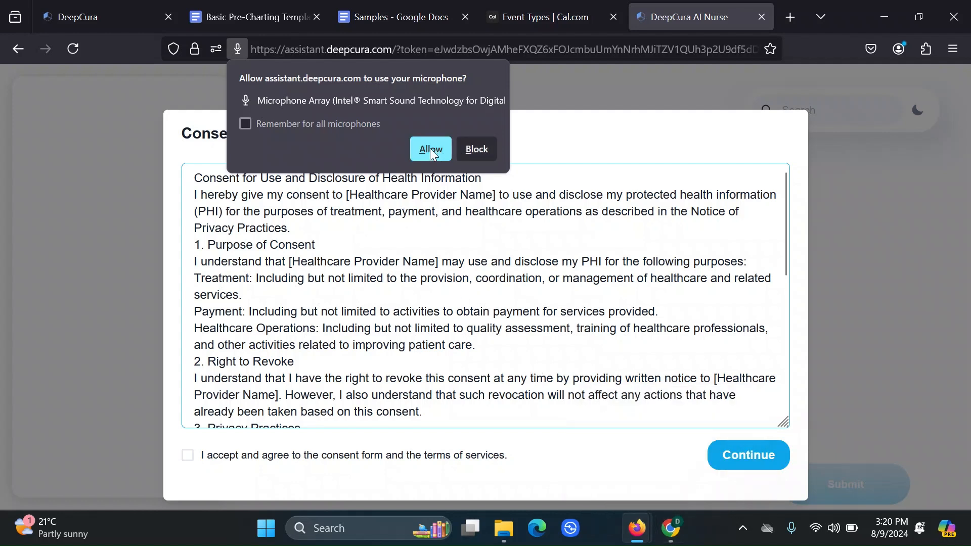
{"action": "left_click", "coordinate": [430, 149]}
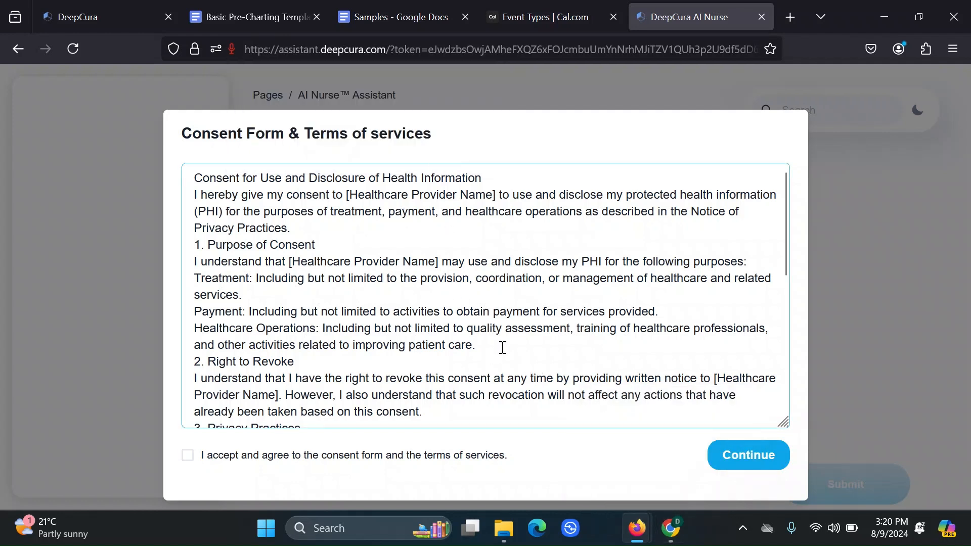
{"action": "scroll", "scroll_direction": "down", "scroll_amount": 3}
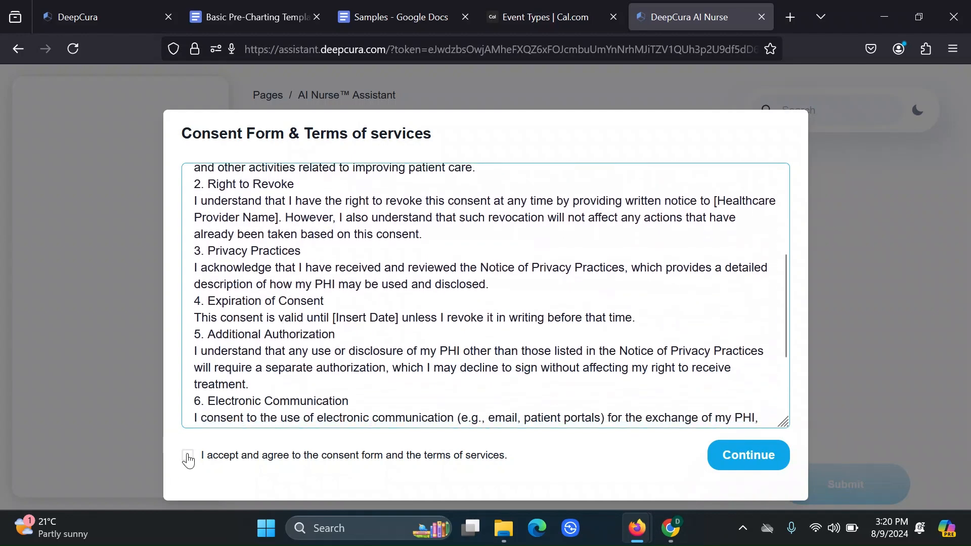
{"action": "left_click", "coordinate": [187, 454]}
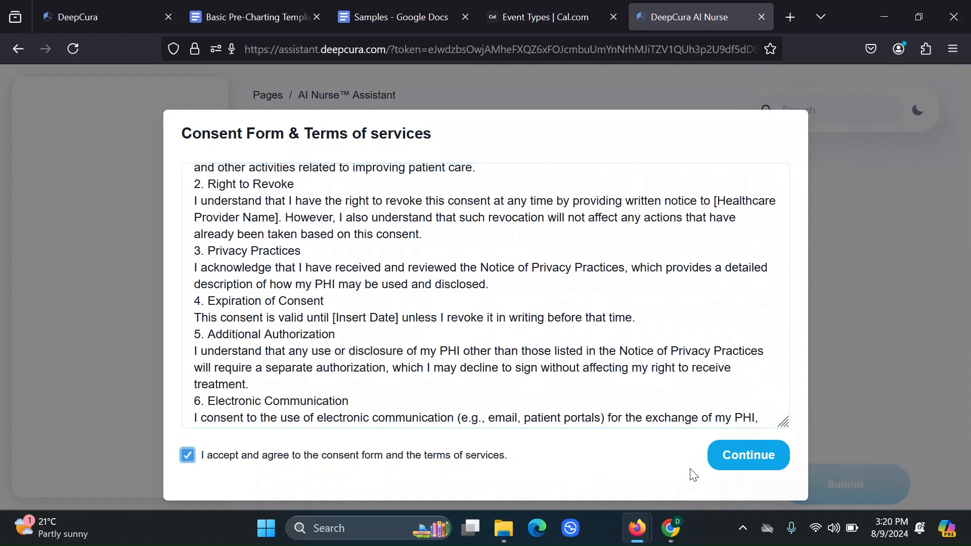
{"action": "left_click", "coordinate": [748, 454]}
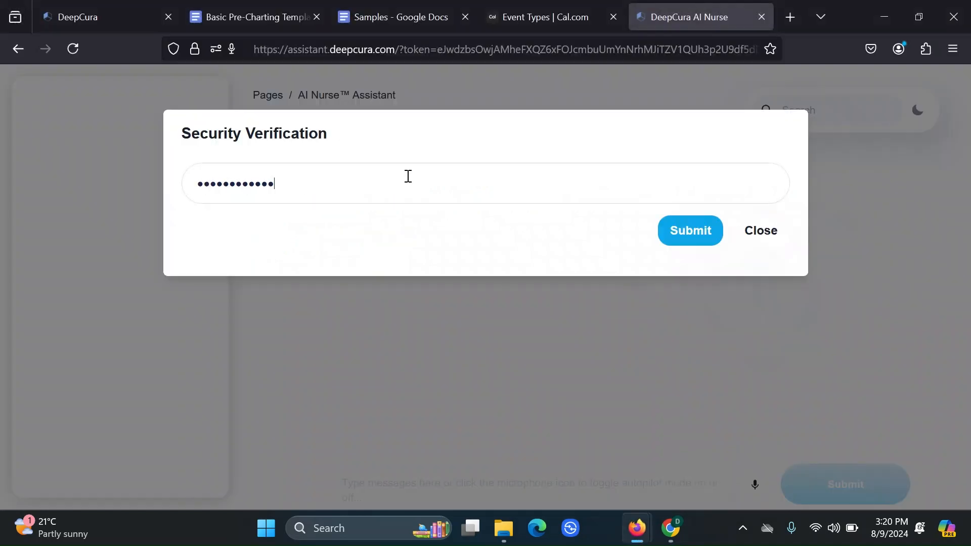
Submit the emailed access password to unlock the AI Nurse Assistant chat.
{"action": "left_click", "coordinate": [690, 231]}
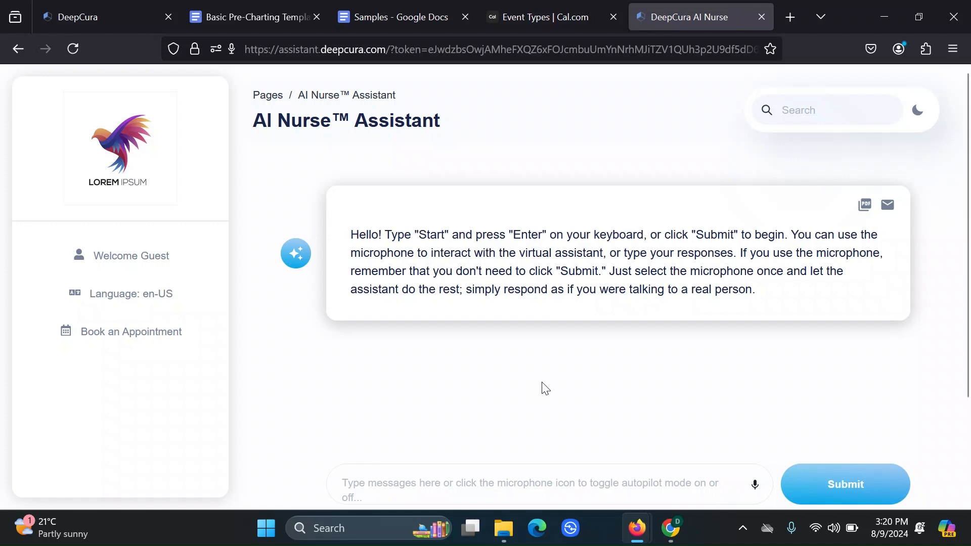
{"action": "mouse_move", "coordinate": [373, 190]}
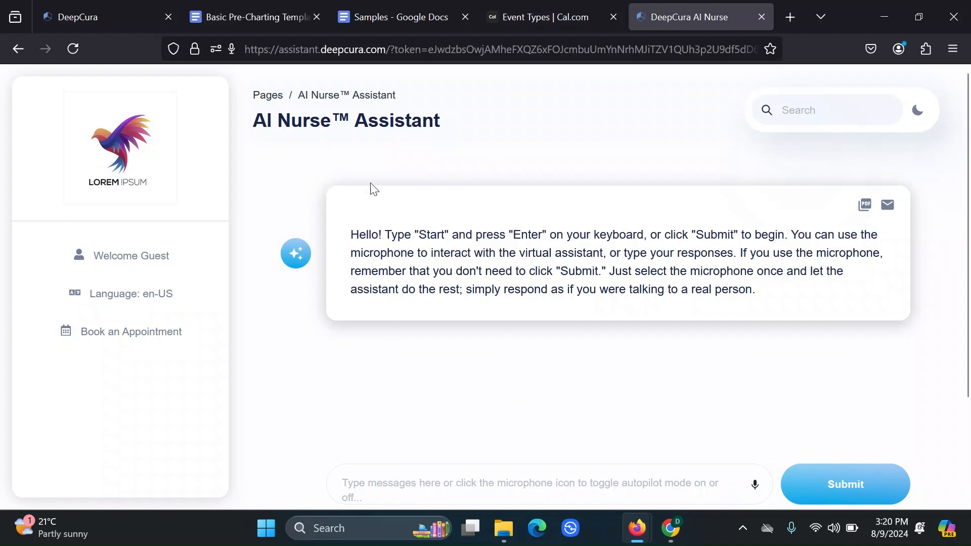
{"action": "mouse_move", "coordinate": [442, 180]}
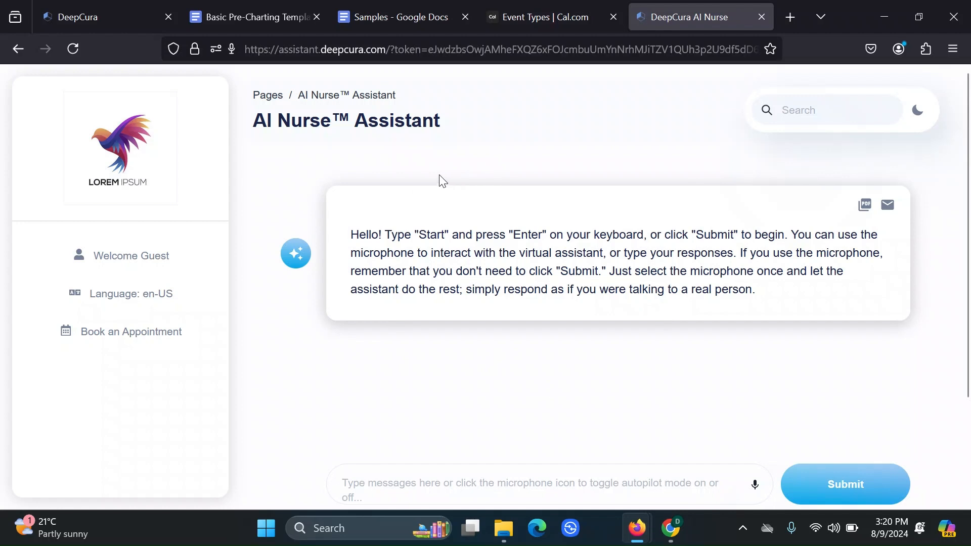
{"action": "mouse_move", "coordinate": [471, 253]}
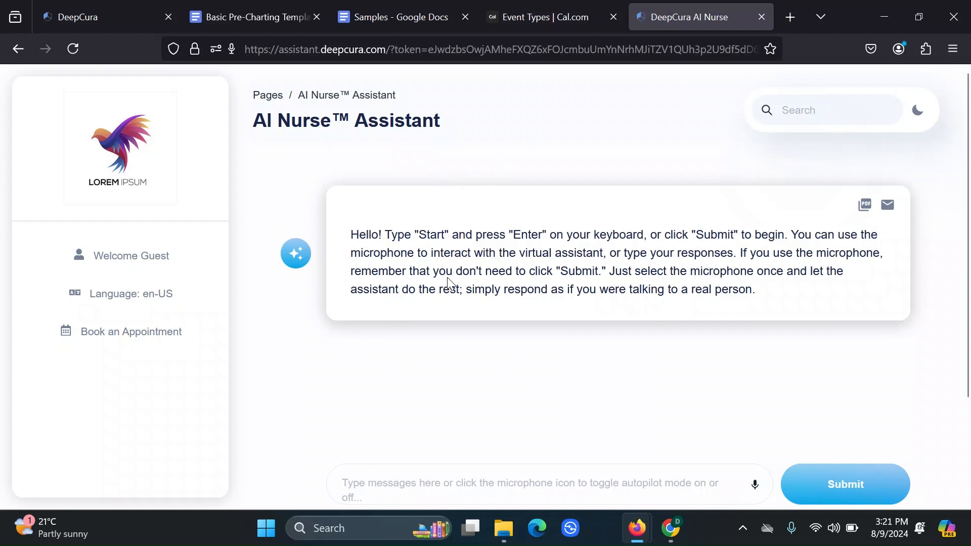
{"action": "mouse_move", "coordinate": [181, 199]}
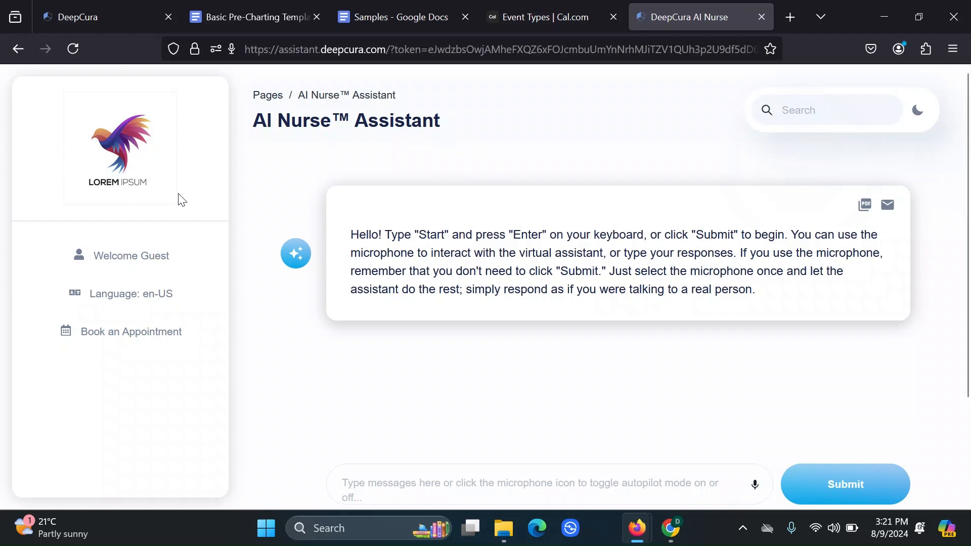
{"action": "mouse_move", "coordinate": [146, 157]}
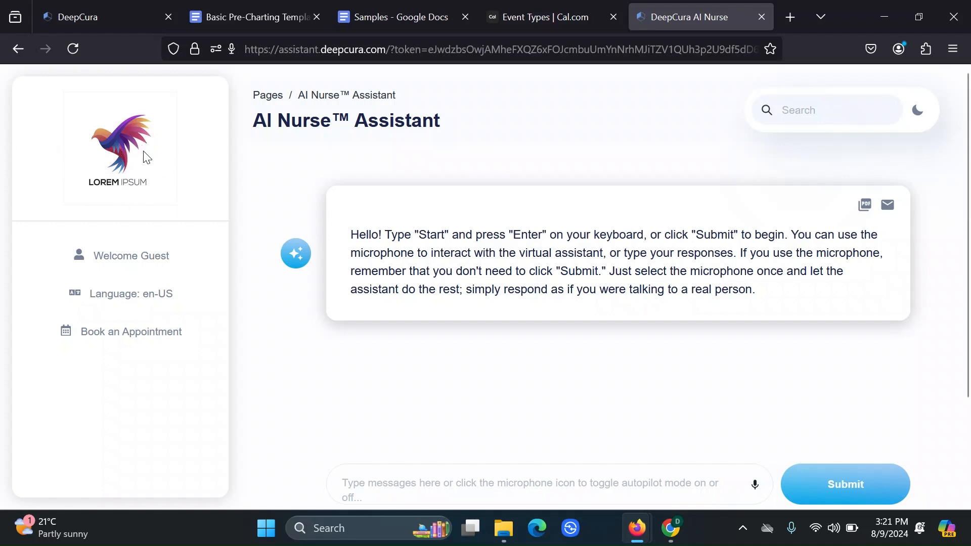
{"action": "mouse_move", "coordinate": [104, 189]}
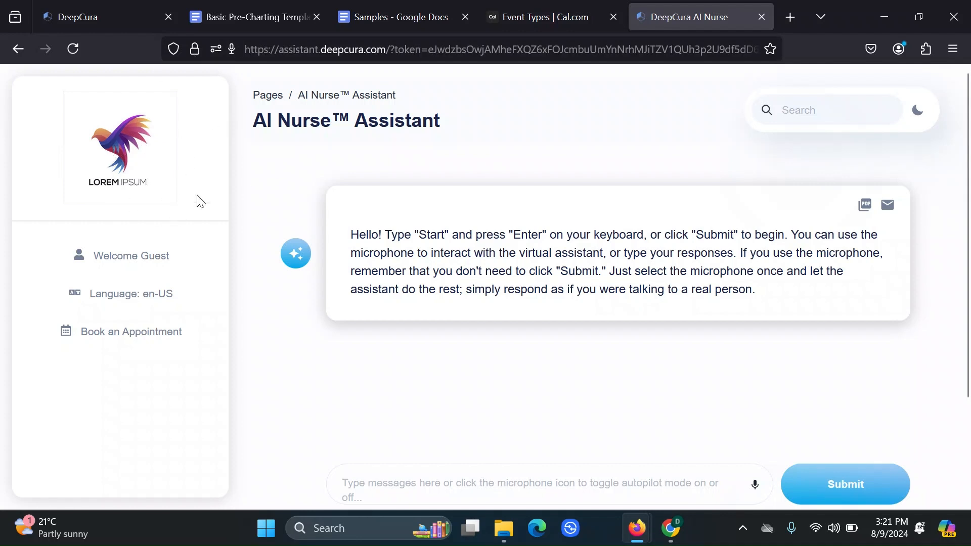
{"action": "mouse_move", "coordinate": [136, 197]}
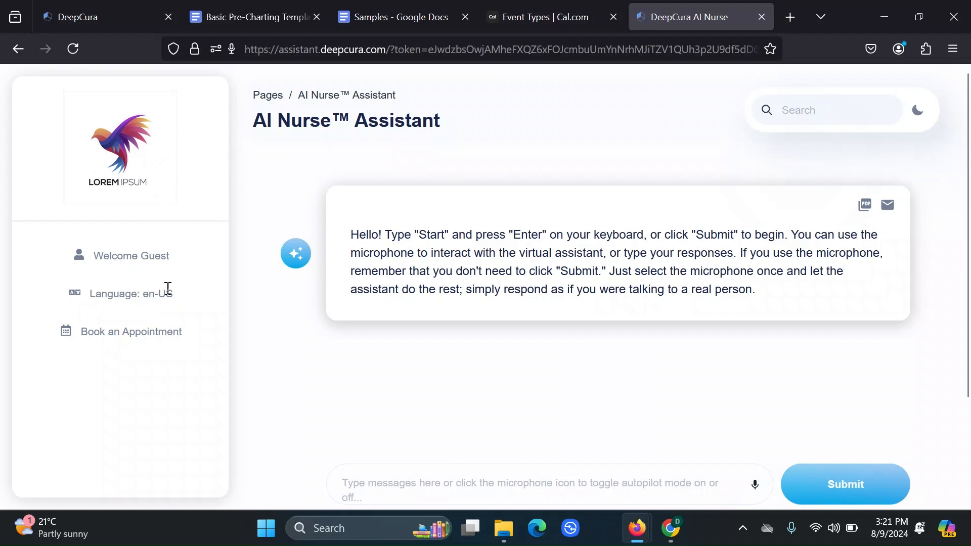
{"action": "mouse_move", "coordinate": [81, 338]}
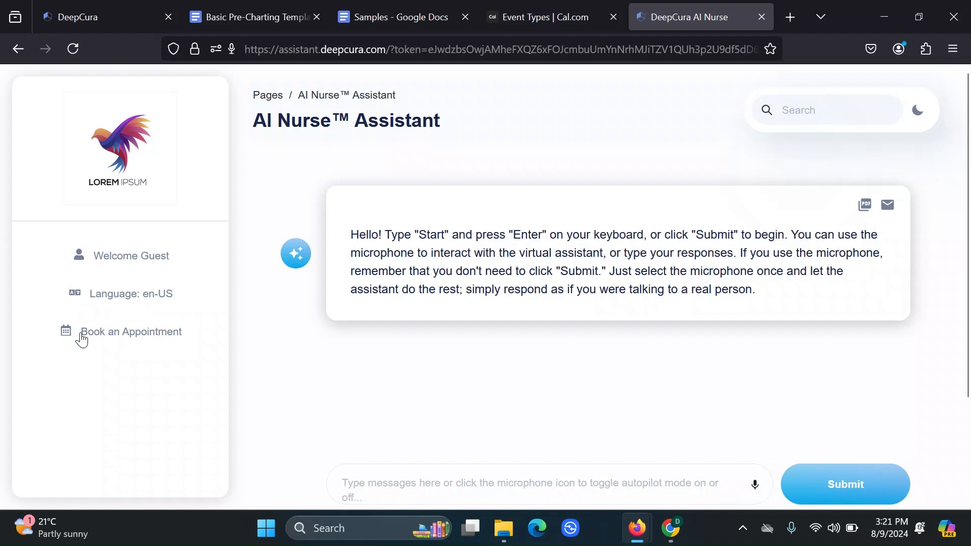
{"action": "mouse_move", "coordinate": [110, 334]}
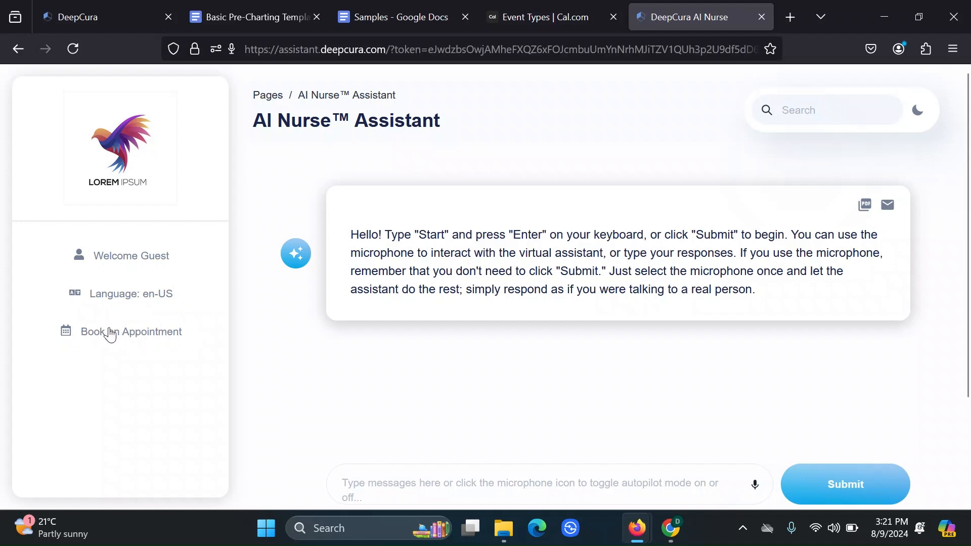
{"action": "mouse_move", "coordinate": [115, 342]}
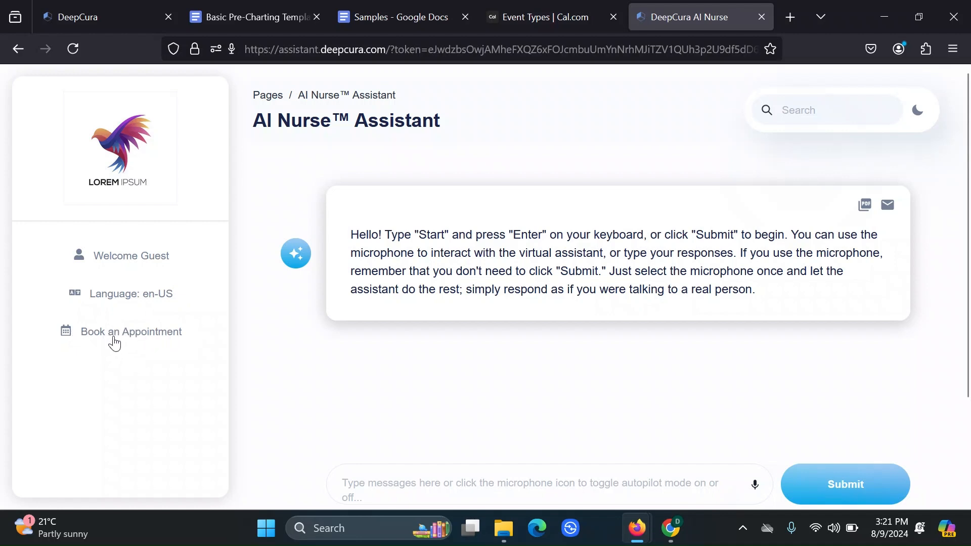
{"action": "mouse_move", "coordinate": [119, 338]}
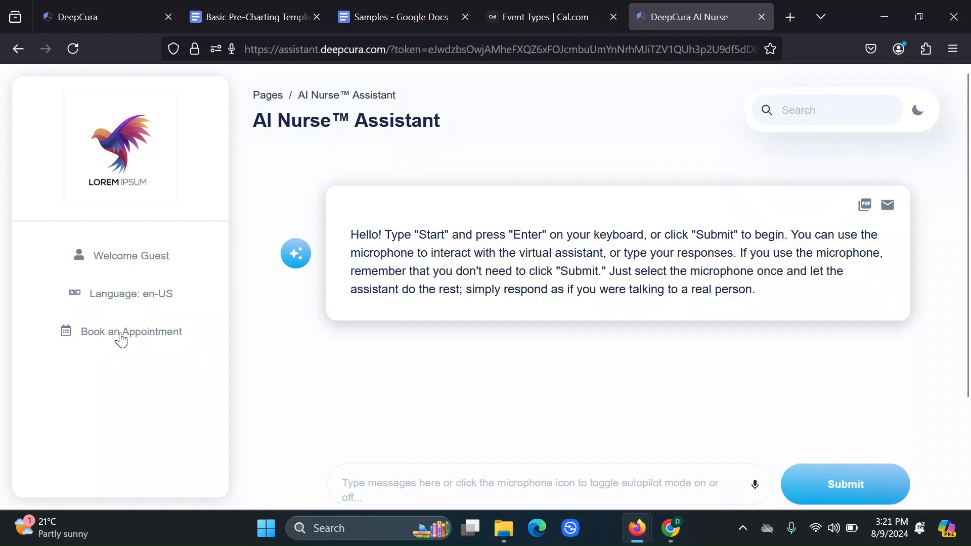
{"action": "mouse_move", "coordinate": [117, 338]}
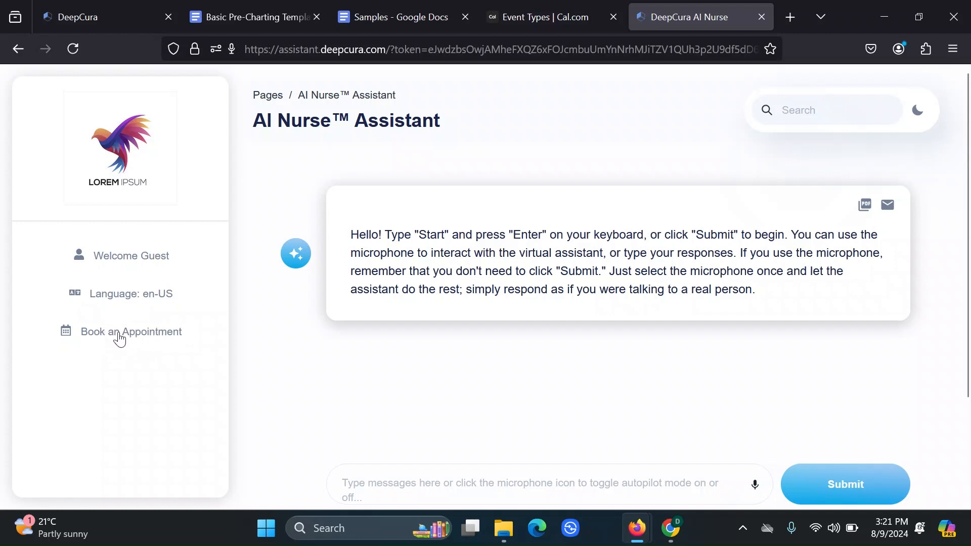
{"action": "mouse_move", "coordinate": [135, 344]}
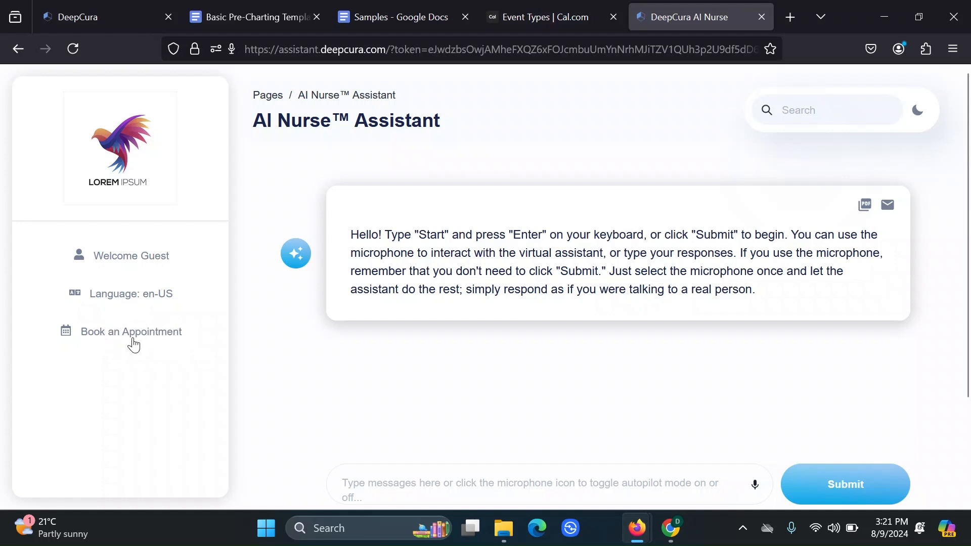
{"action": "mouse_move", "coordinate": [214, 329]}
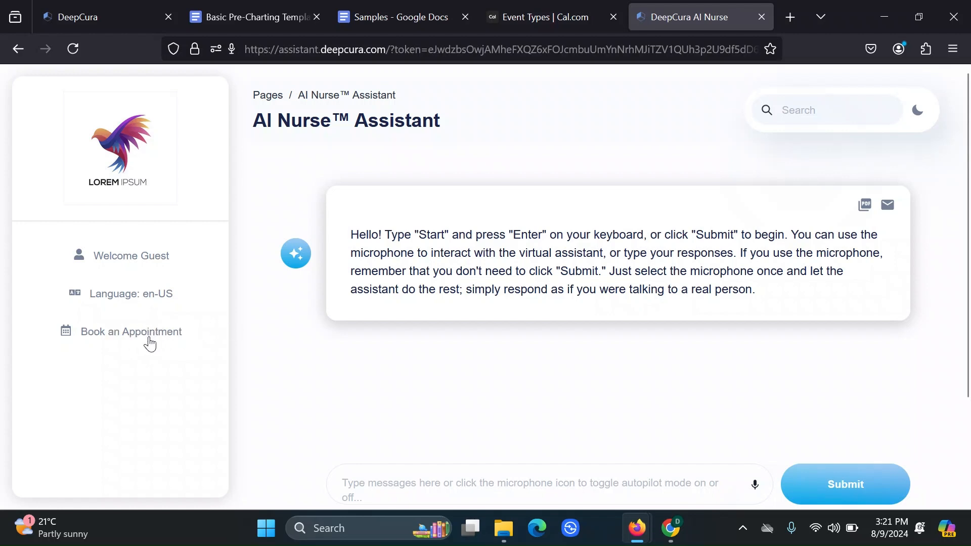
{"action": "mouse_move", "coordinate": [405, 353]}
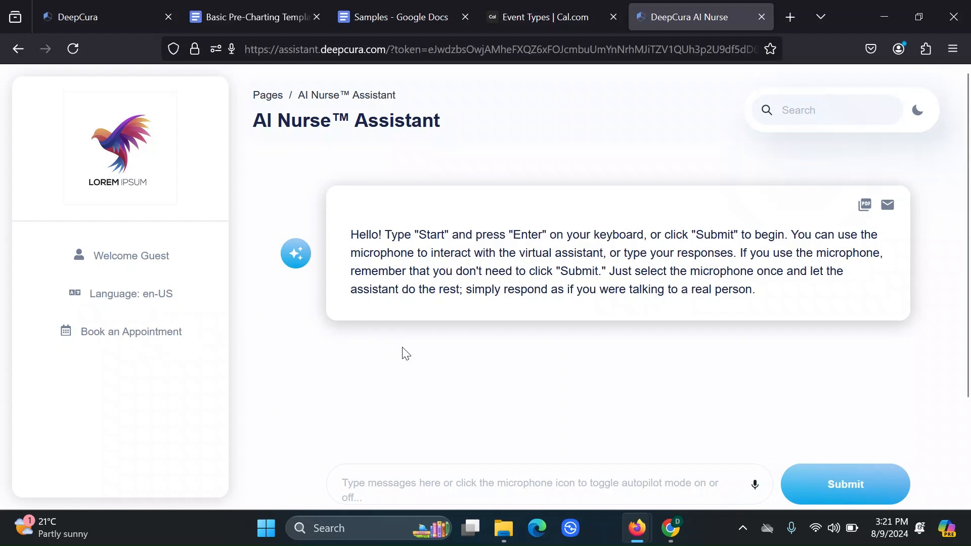
{"action": "mouse_move", "coordinate": [556, 396]}
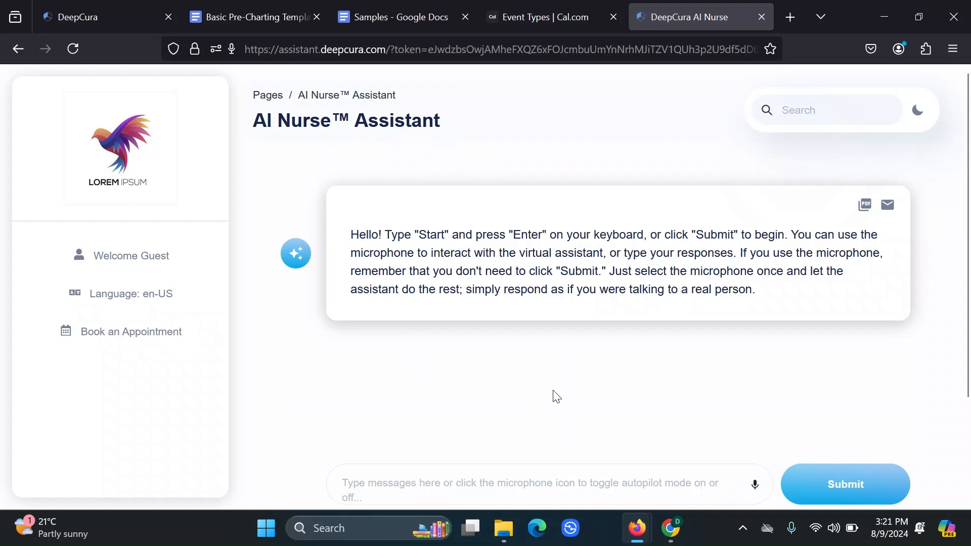
{"action": "mouse_move", "coordinate": [543, 322]}
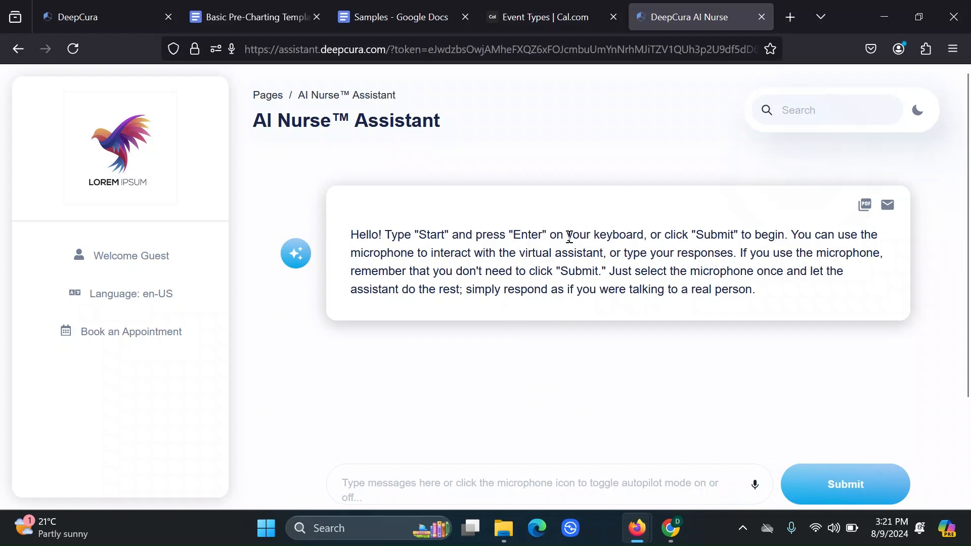
{"action": "mouse_move", "coordinate": [506, 504]}
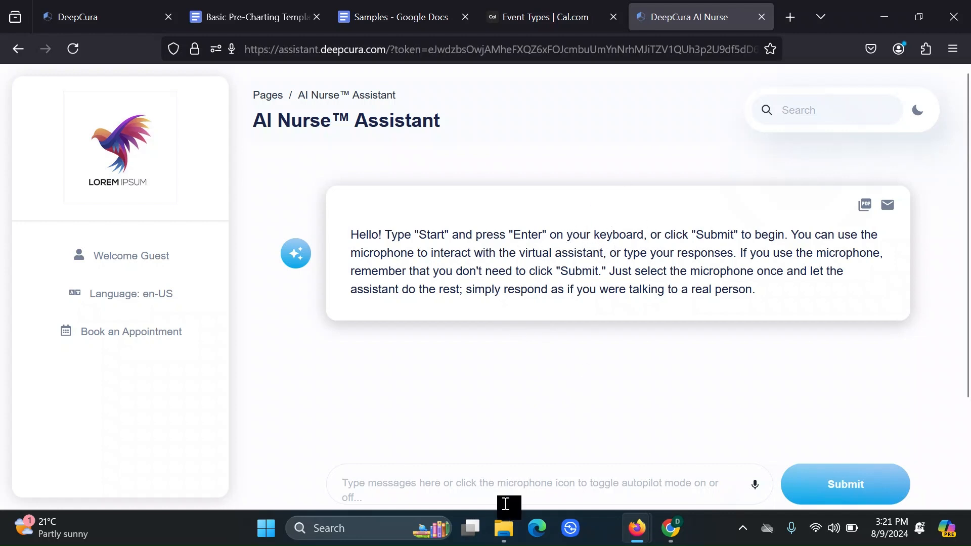
Send "Start" to the AI Nurse Assistant to begin the intake conversation.
{"action": "left_click", "coordinate": [508, 483]}
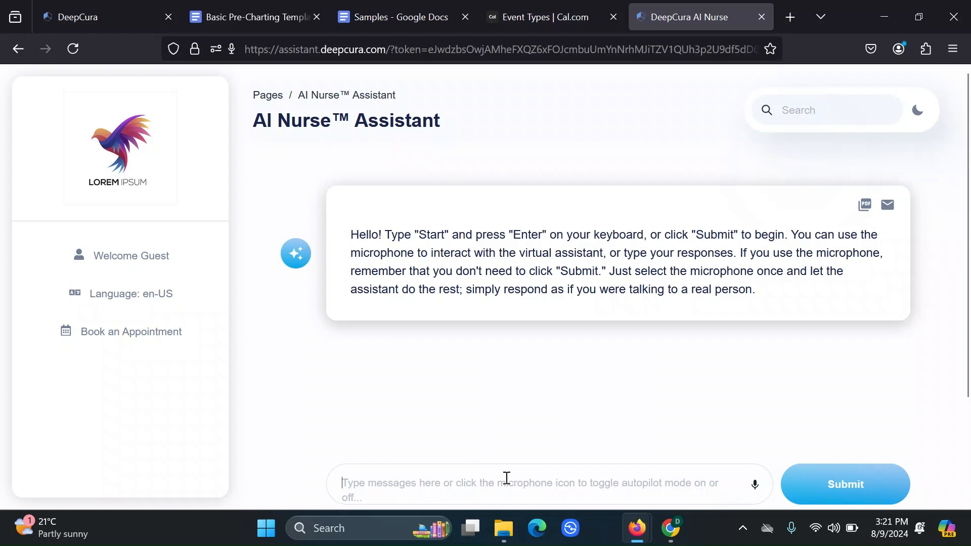
{"action": "type", "text": "Start"}
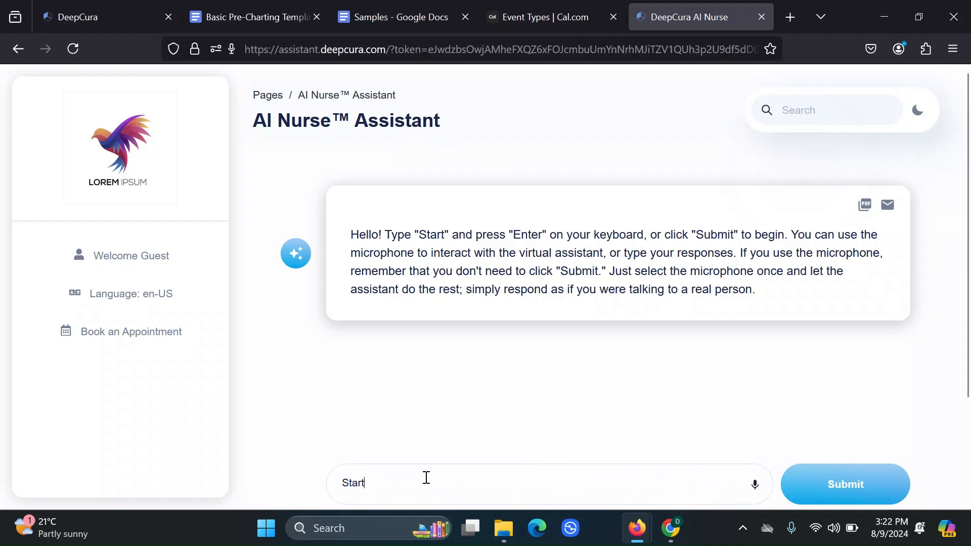
{"action": "mouse_move", "coordinate": [454, 480]}
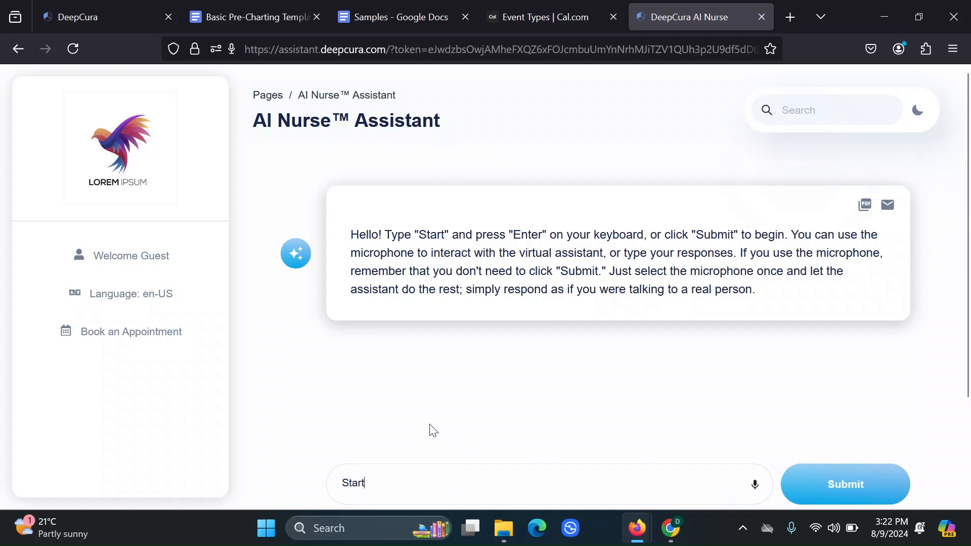
{"action": "mouse_move", "coordinate": [610, 341]}
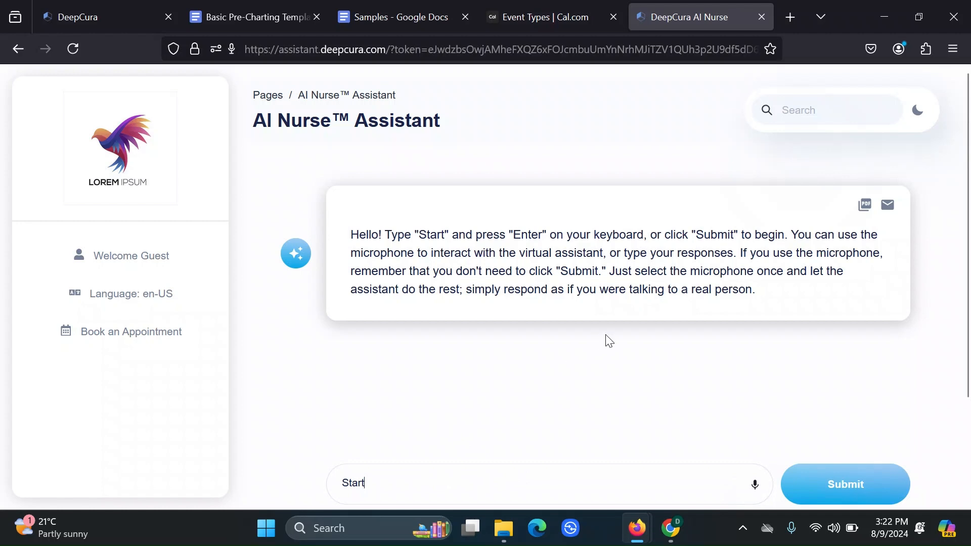
{"action": "mouse_move", "coordinate": [668, 355]}
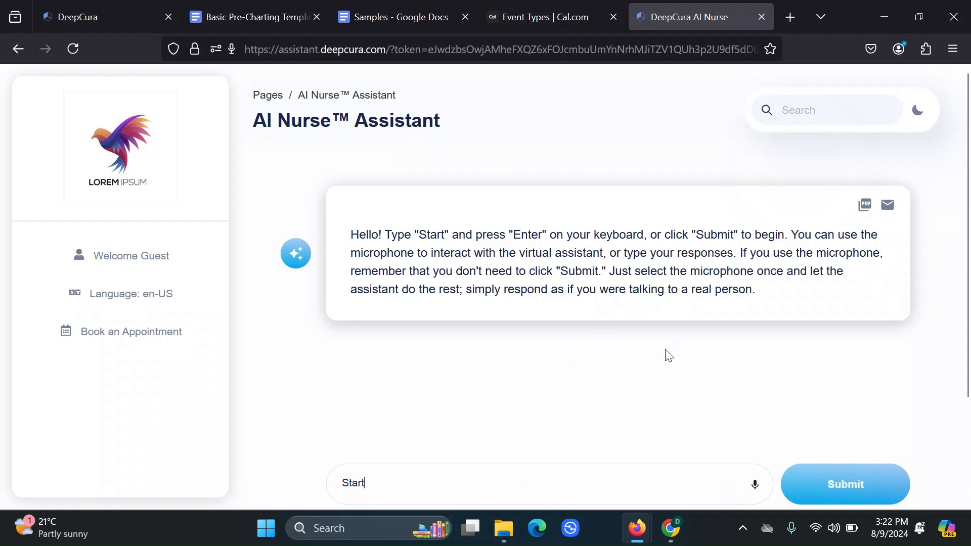
{"action": "mouse_move", "coordinate": [620, 408]}
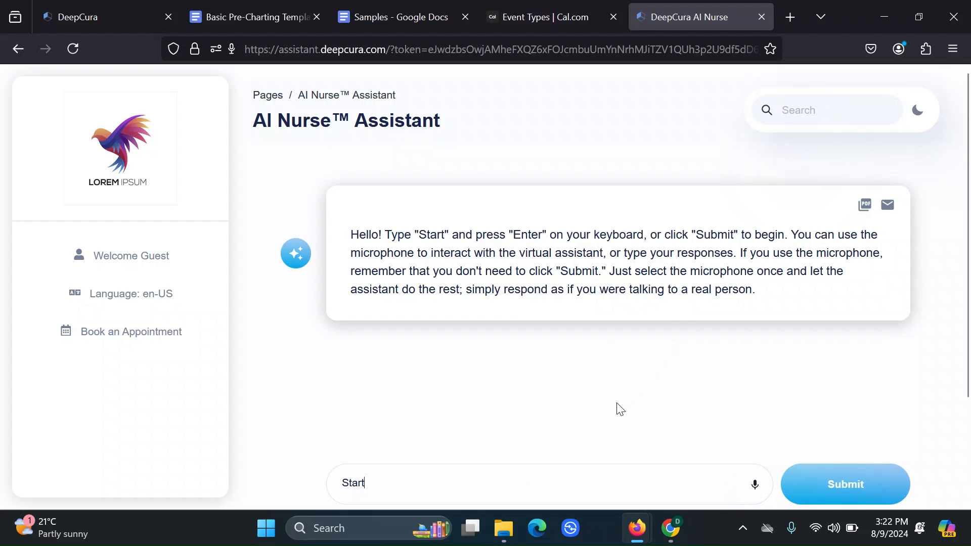
{"action": "mouse_move", "coordinate": [769, 389]}
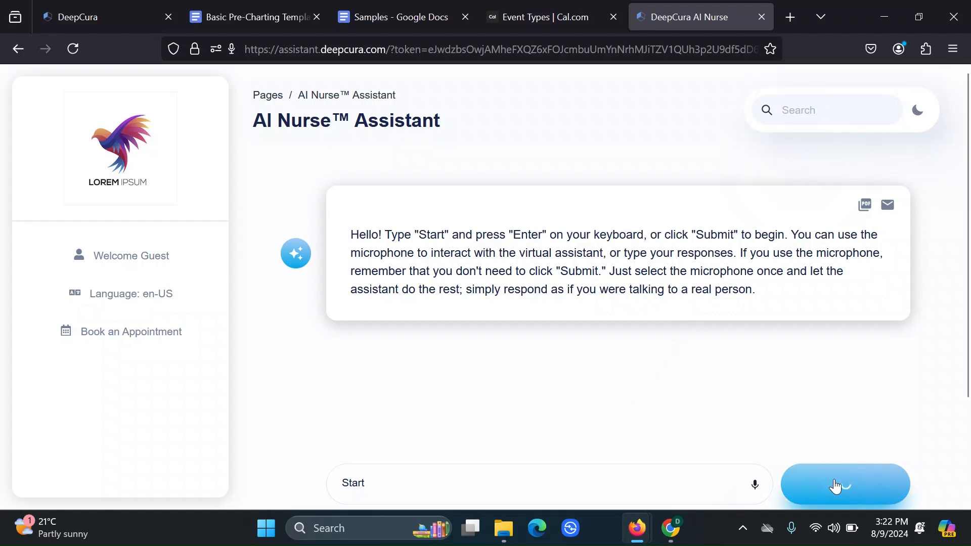
{"action": "left_click", "coordinate": [844, 483]}
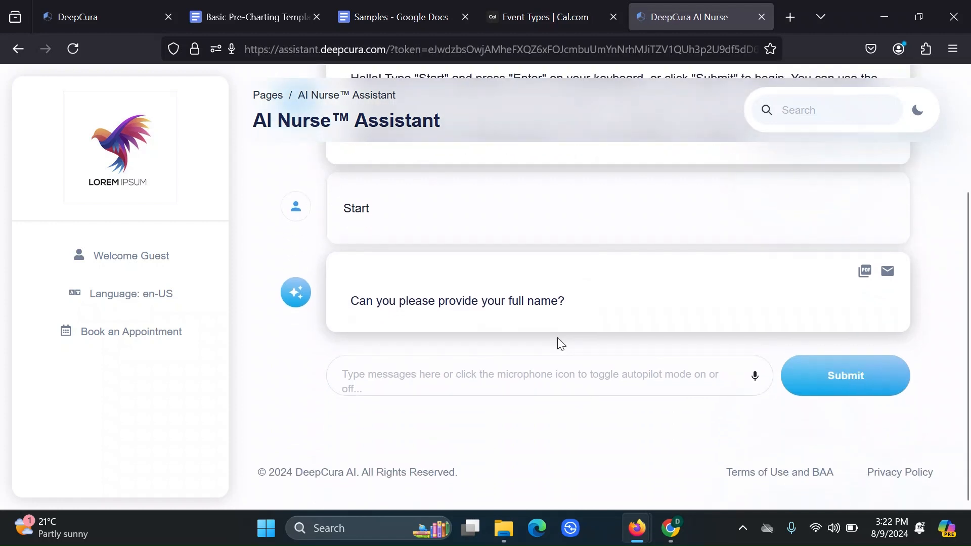
{"action": "mouse_move", "coordinate": [768, 347]}
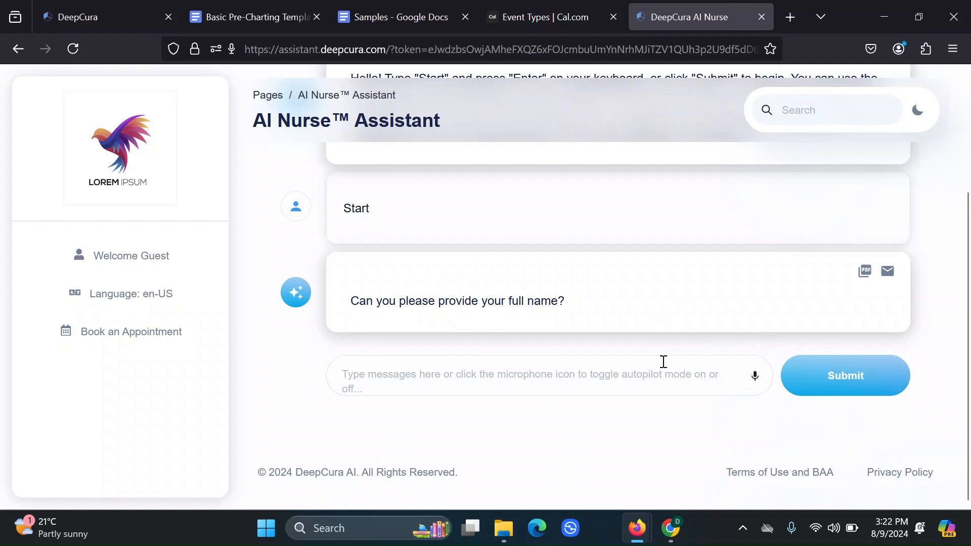
{"action": "mouse_move", "coordinate": [669, 253]}
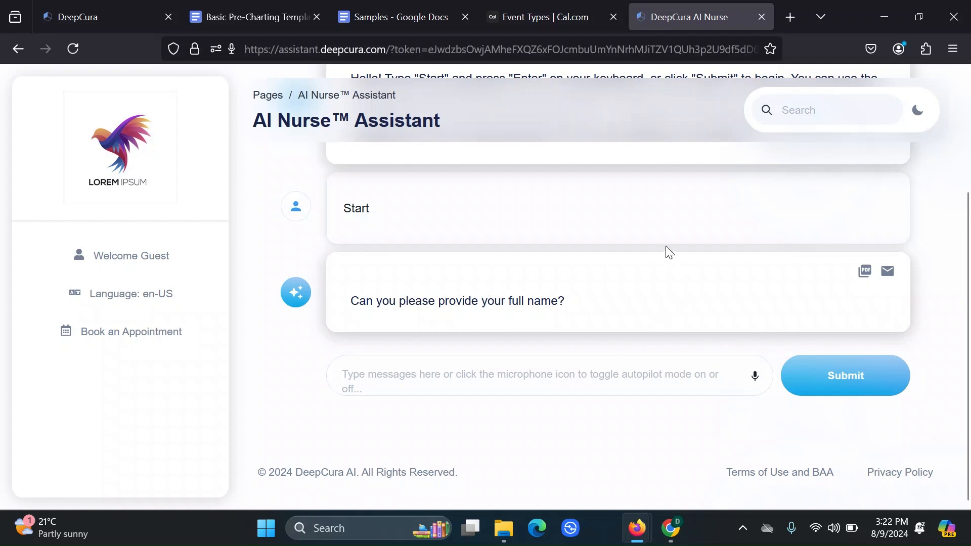
{"action": "mouse_move", "coordinate": [629, 302]}
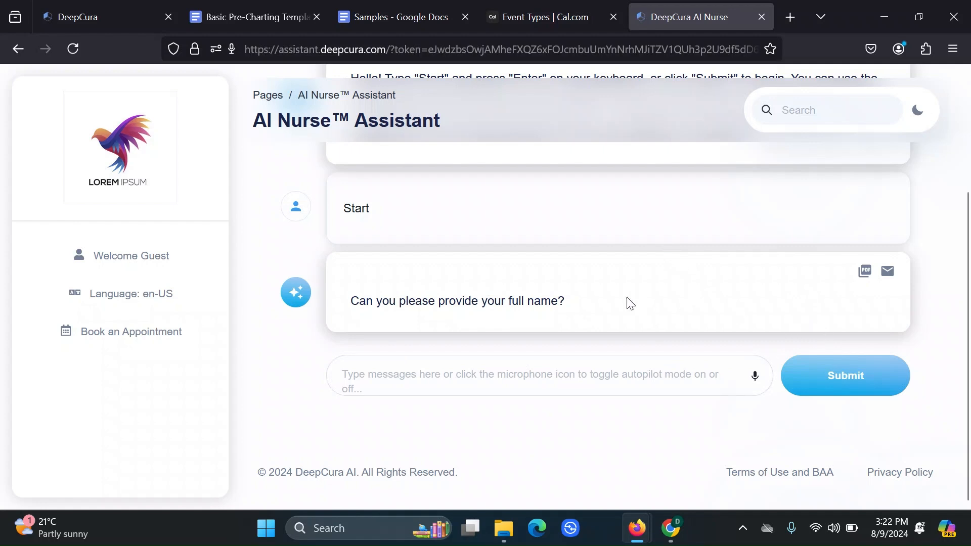
{"action": "mouse_move", "coordinate": [753, 376]}
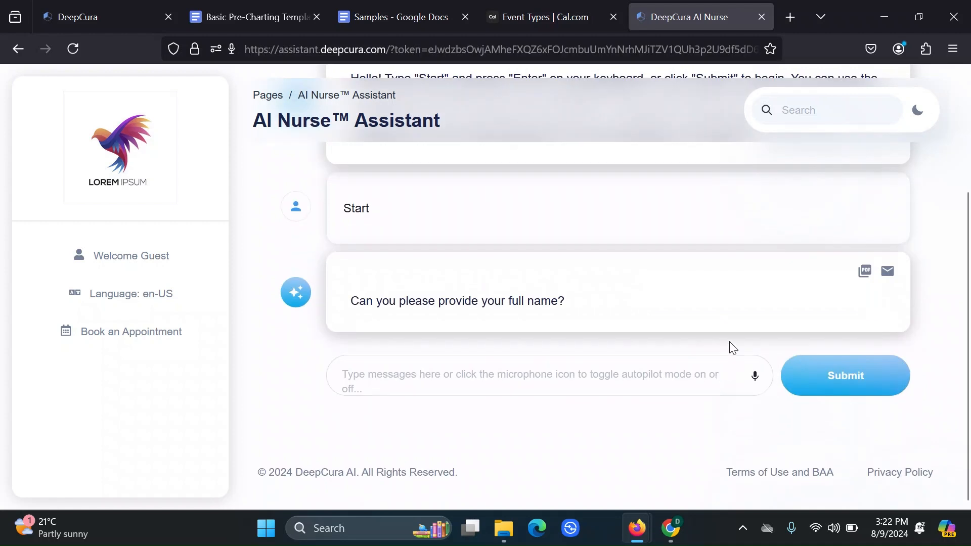
{"action": "mouse_move", "coordinate": [726, 368]}
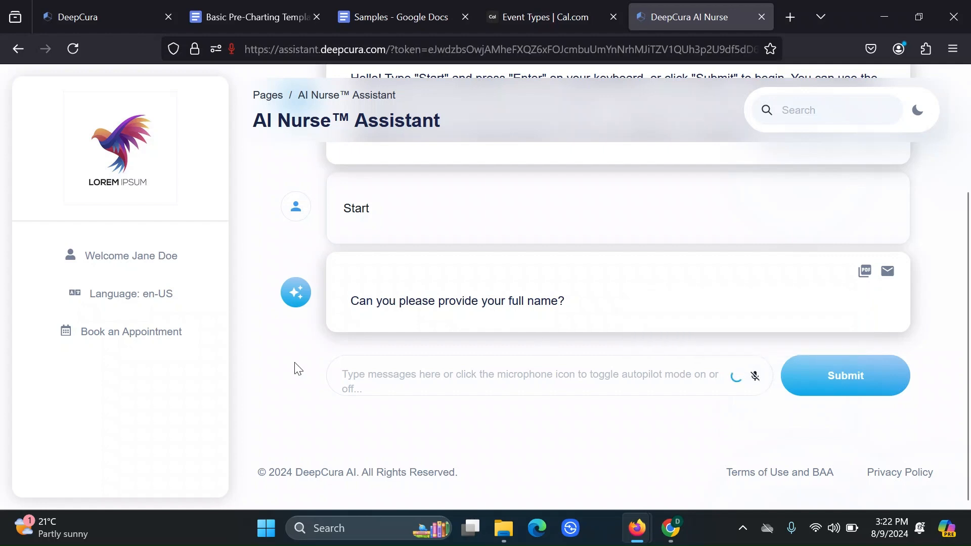
{"action": "mouse_move", "coordinate": [245, 373]}
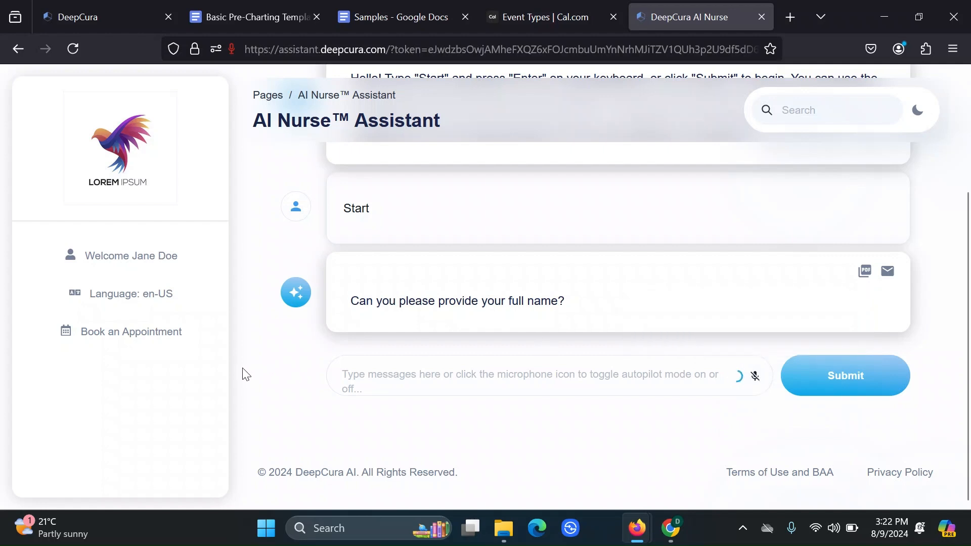
Answer the intake questions: name "Jane Doe.", date of birth "January 1st, 1987." and the other-symptoms reply.
{"action": "type", "text": "Jane Doe."}
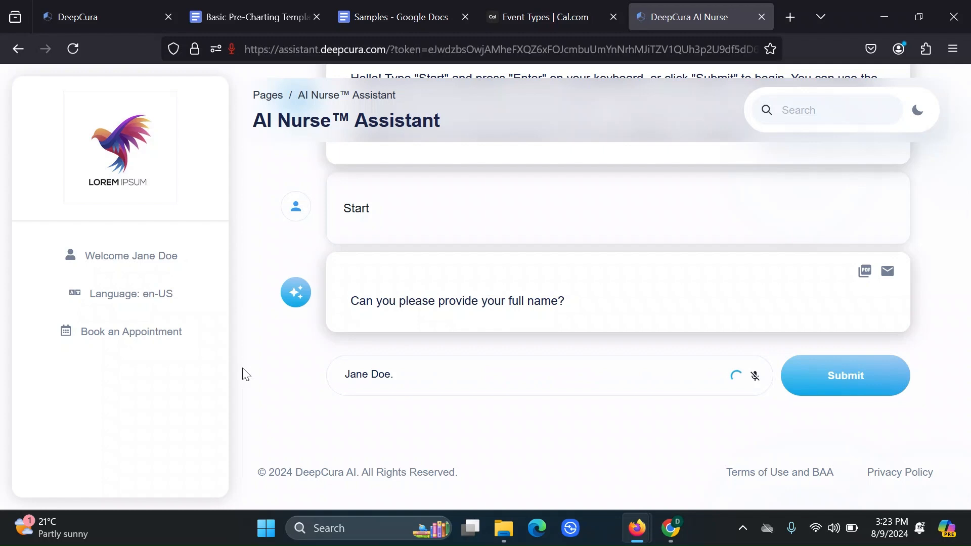
{"action": "left_click", "coordinate": [845, 375]}
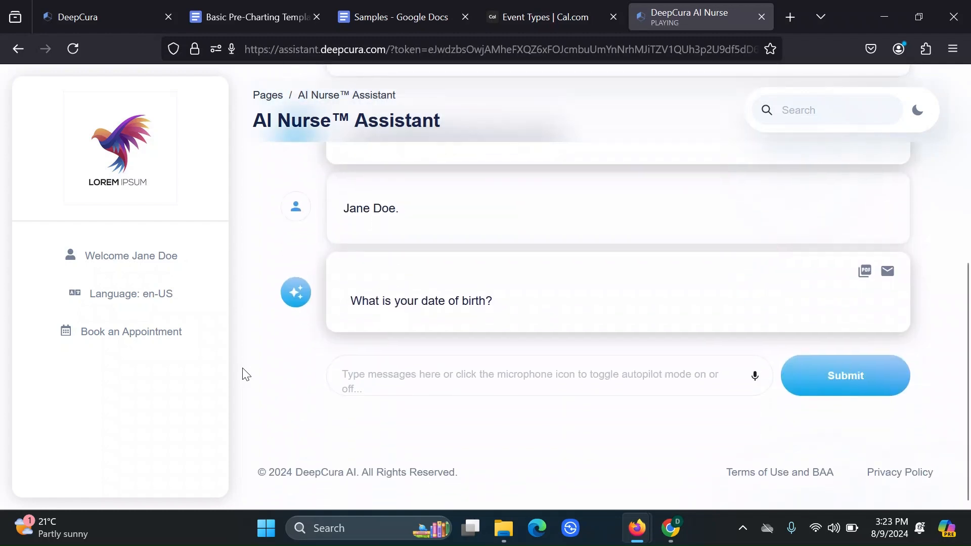
{"action": "left_click", "coordinate": [755, 377]}
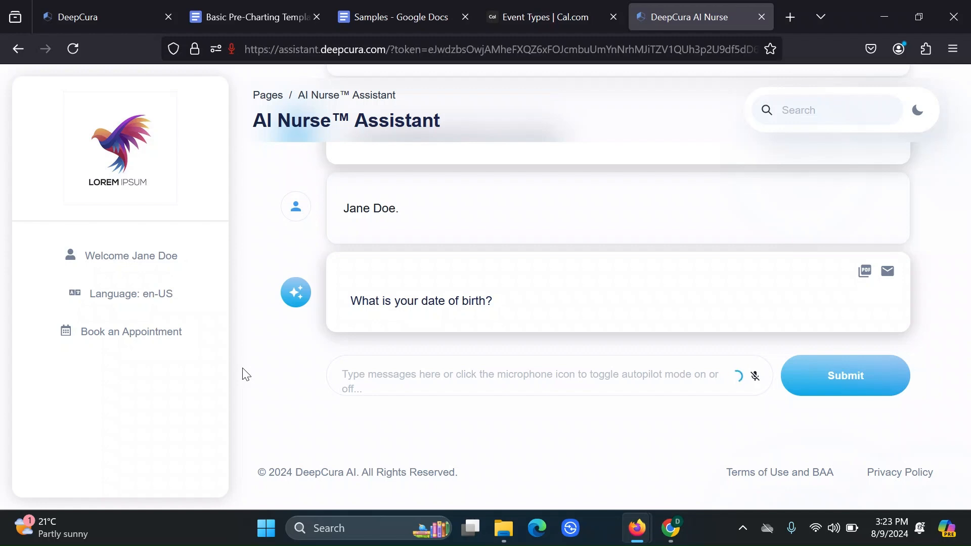
{"action": "type", "text": "January 1st, 1987."}
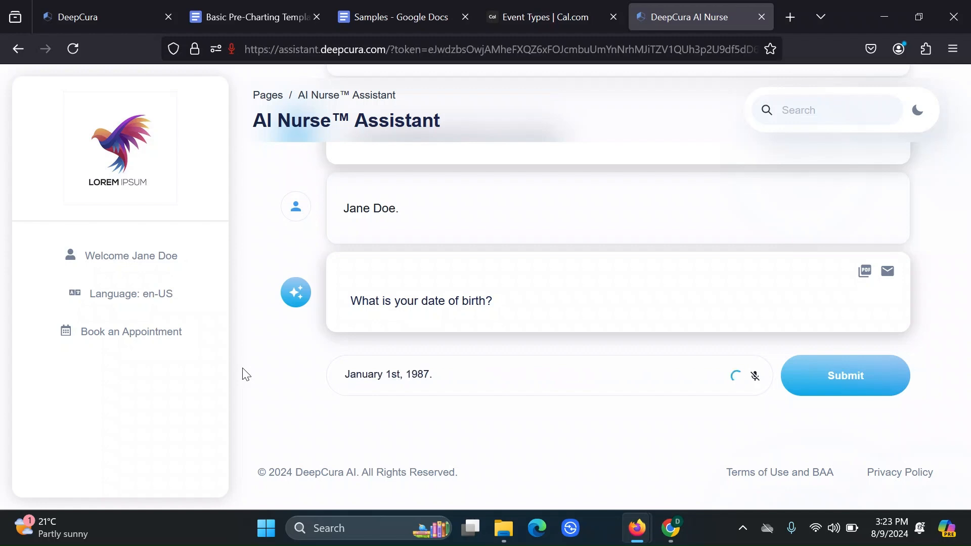
{"action": "left_click", "coordinate": [845, 375]}
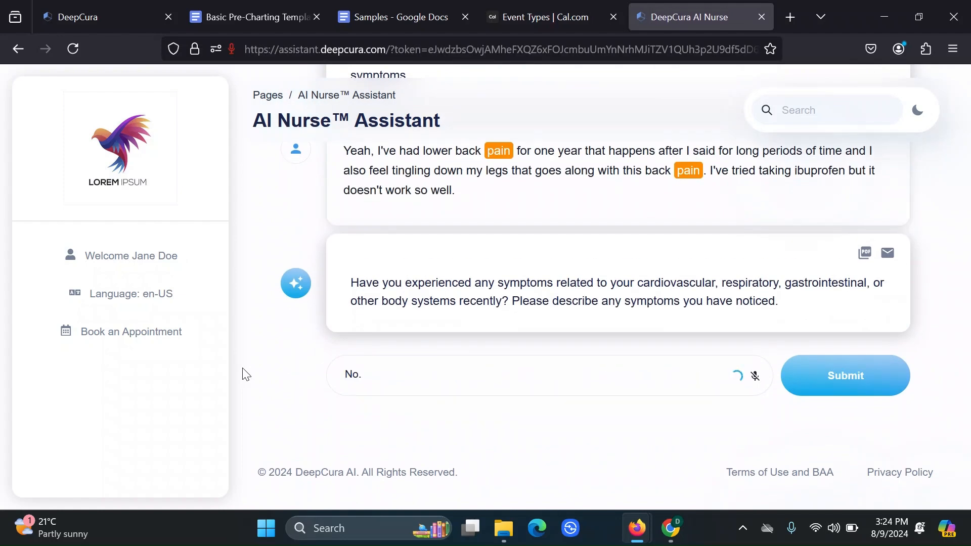
{"action": "left_click", "coordinate": [844, 376]}
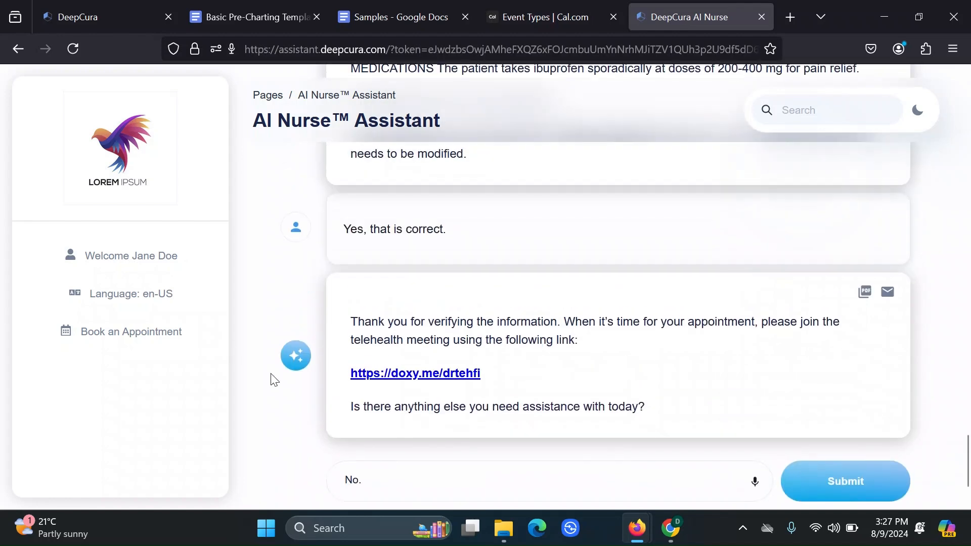
{"action": "scroll", "scroll_direction": "down", "scroll_amount": 3}
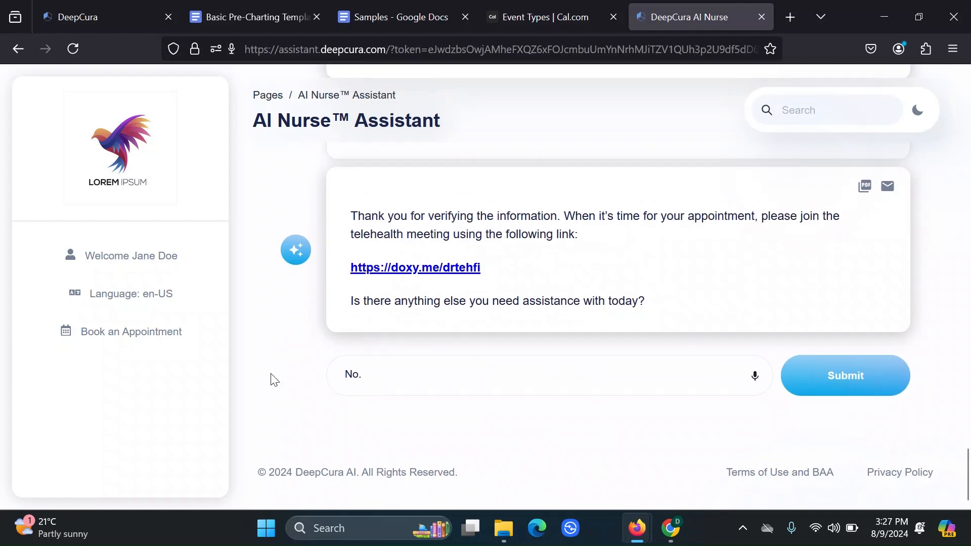
{"action": "left_click", "coordinate": [845, 376]}
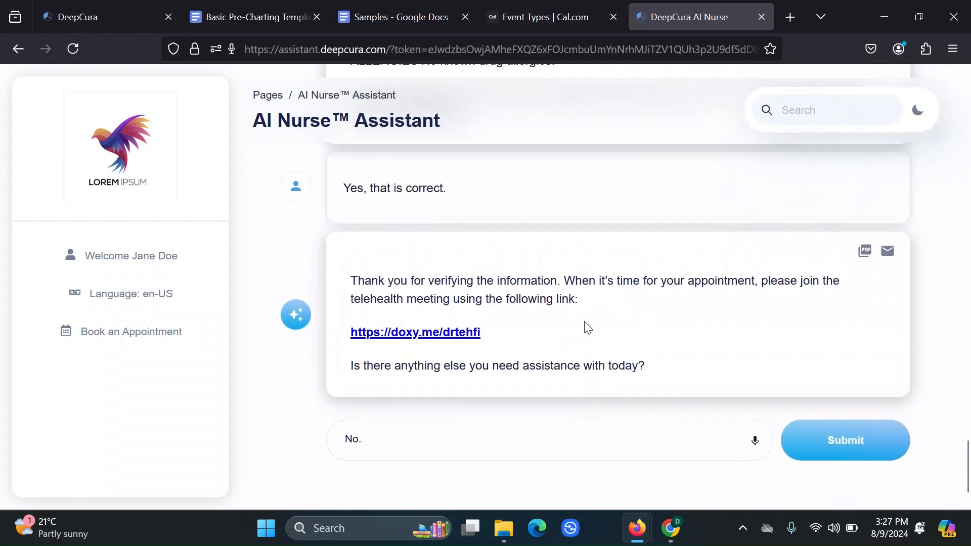
{"action": "mouse_move", "coordinate": [249, 329]}
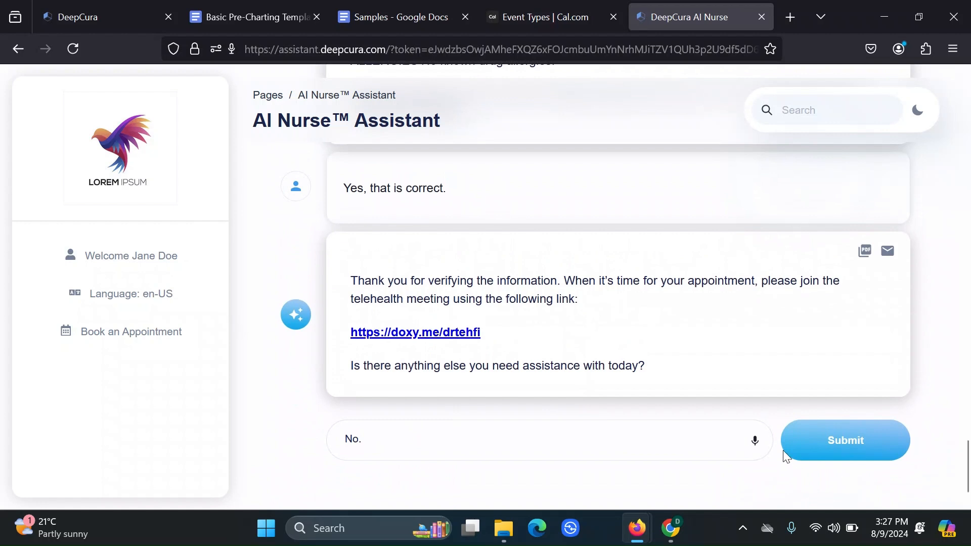
{"action": "mouse_move", "coordinate": [233, 269]}
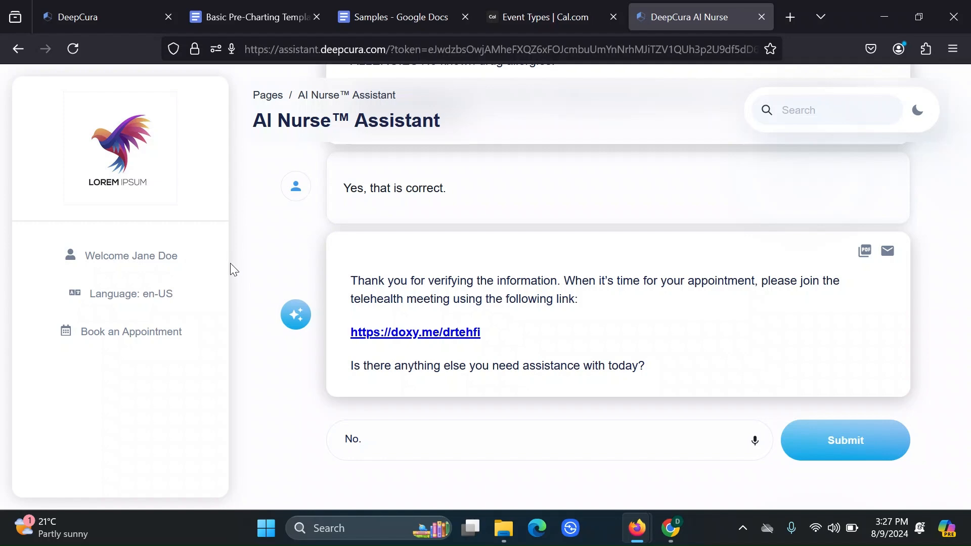
{"action": "mouse_move", "coordinate": [234, 276]}
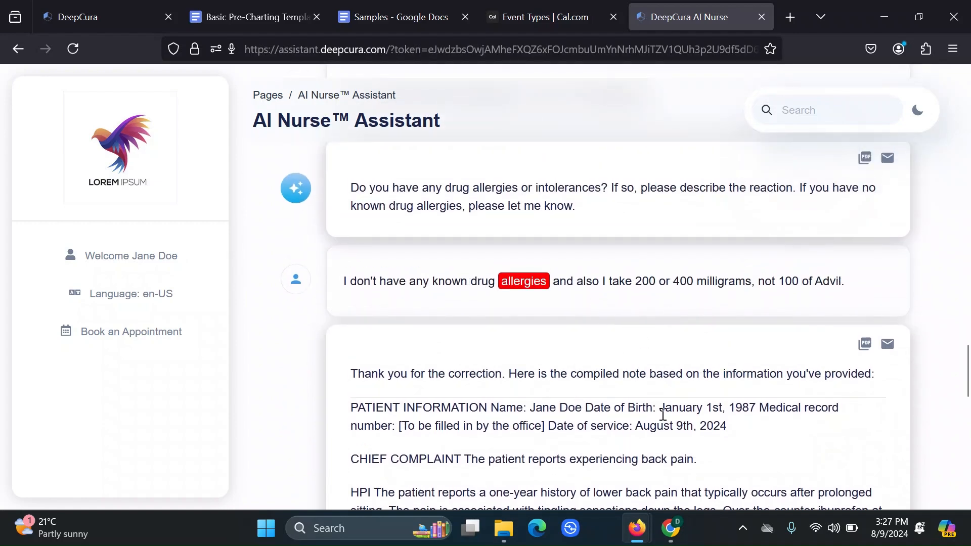
{"action": "scroll", "scroll_direction": "down", "scroll_amount": 3}
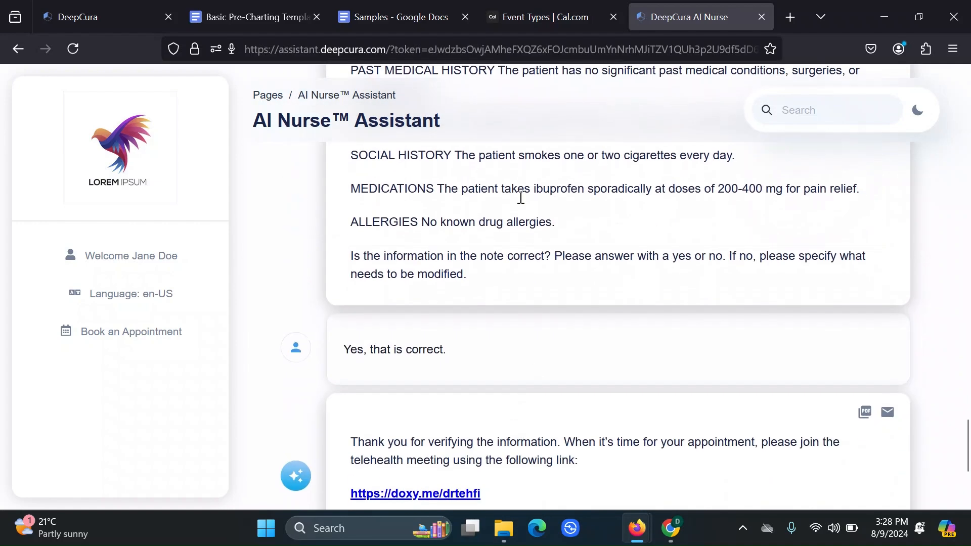
View Jane Doe's intake conversation in the clinician Copilot and scroll down to the compiled note.
{"action": "left_click", "coordinate": [81, 17]}
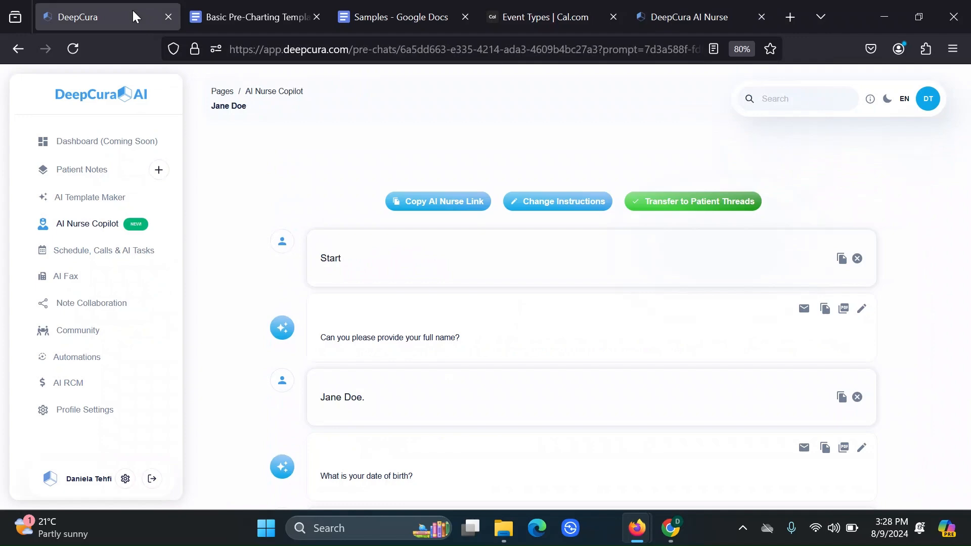
{"action": "mouse_move", "coordinate": [617, 212]}
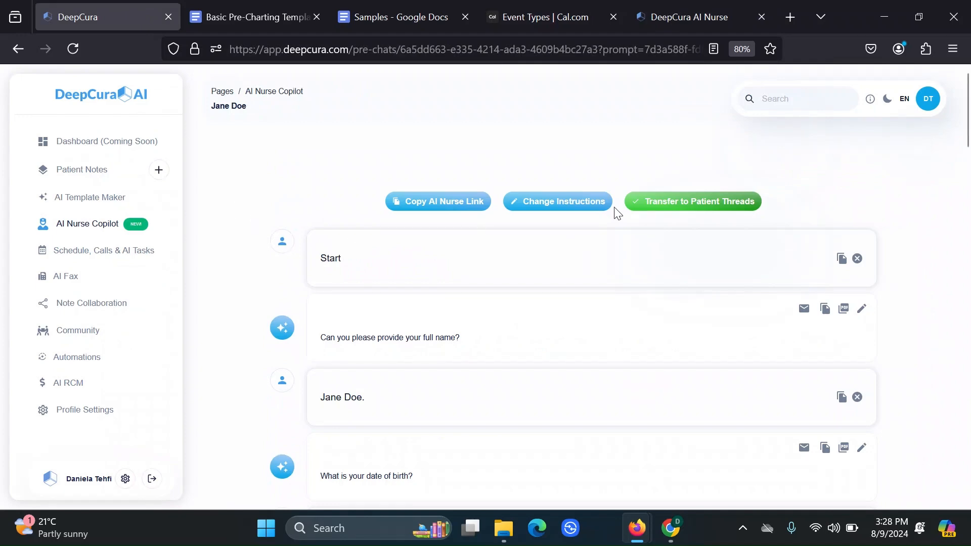
{"action": "scroll", "scroll_direction": "down", "scroll_amount": 3}
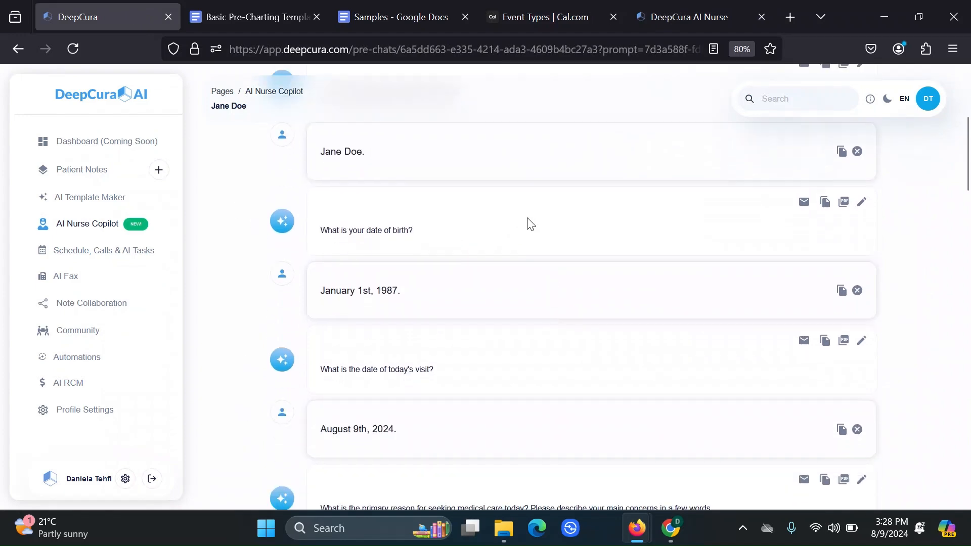
{"action": "scroll", "scroll_direction": "down", "scroll_amount": 3}
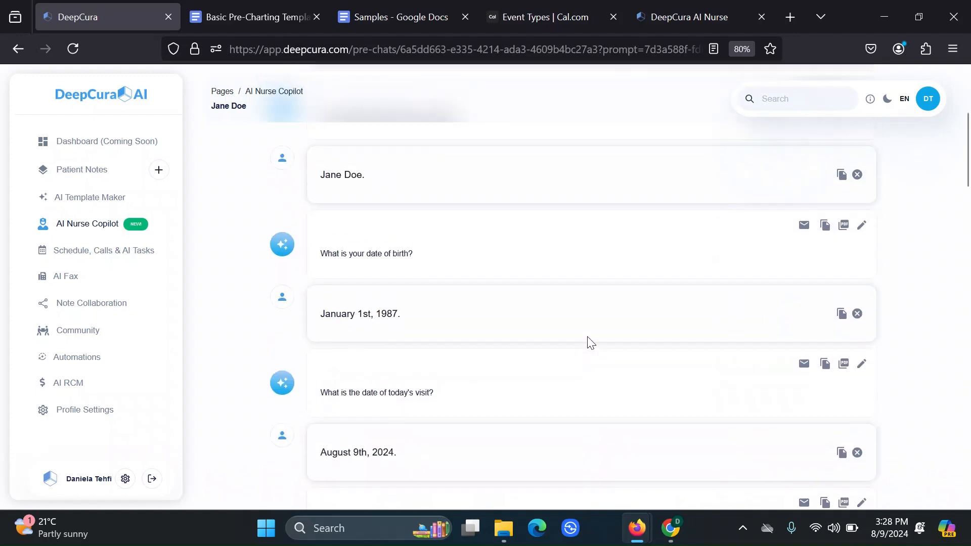
{"action": "scroll", "scroll_direction": "down", "scroll_amount": 3}
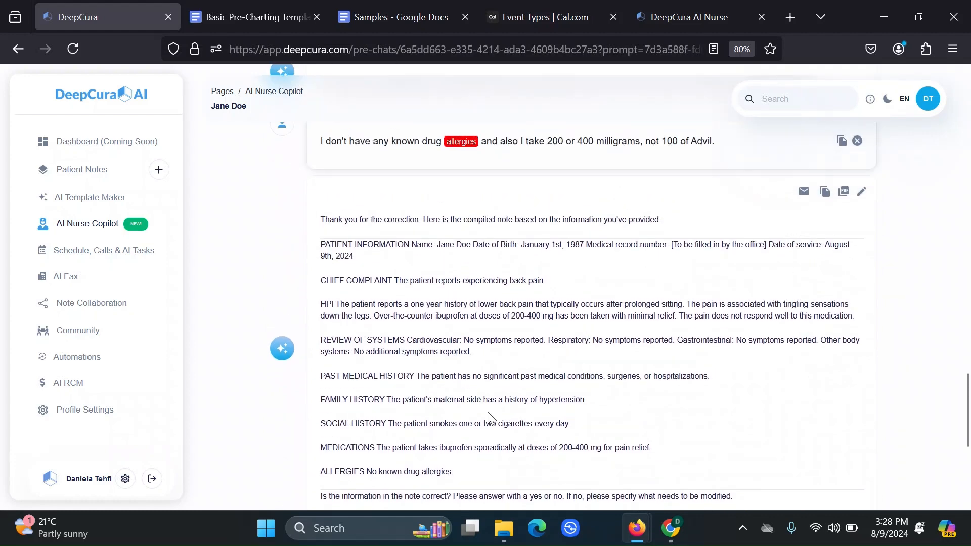
{"action": "scroll", "scroll_direction": "down", "scroll_amount": 3}
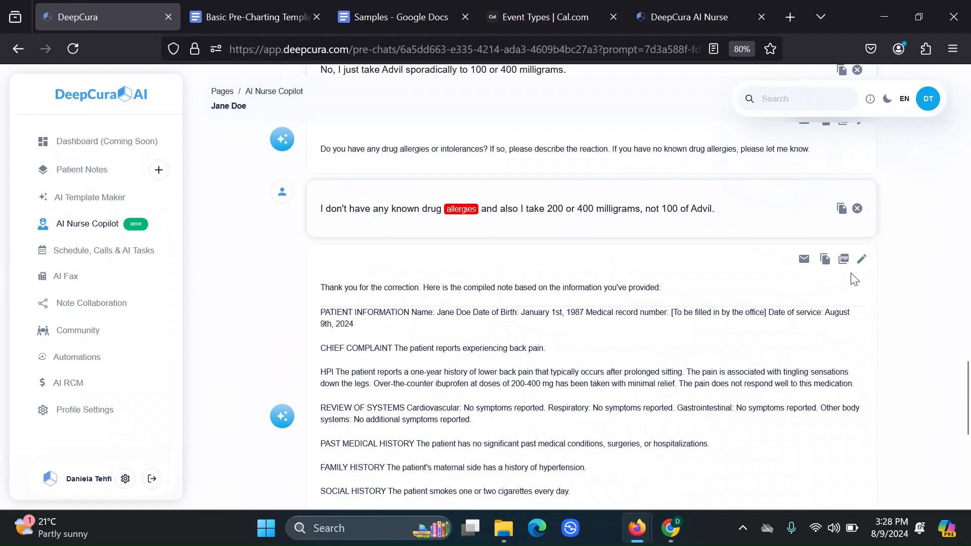
{"action": "scroll", "scroll_direction": "down", "scroll_amount": 3}
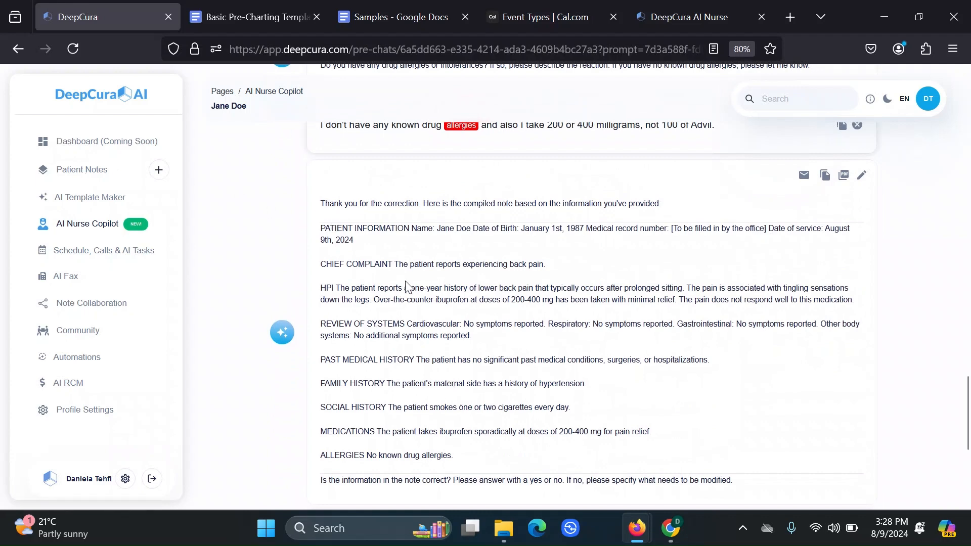
Book an appointment from the patient chat, viewing August 12 slots in Cal.com, then return to Jane Doe's Copilot view.
{"action": "left_click", "coordinate": [692, 18]}
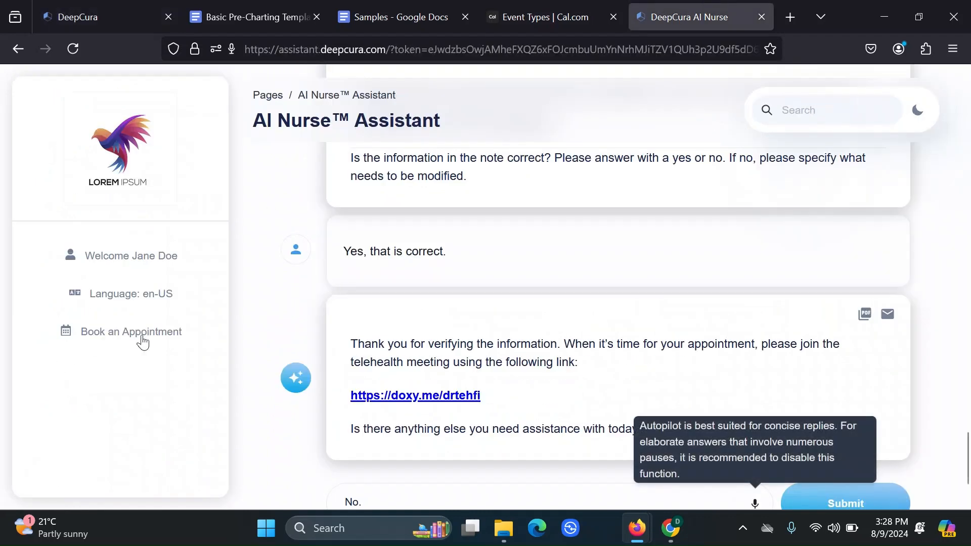
{"action": "left_click", "coordinate": [131, 332]}
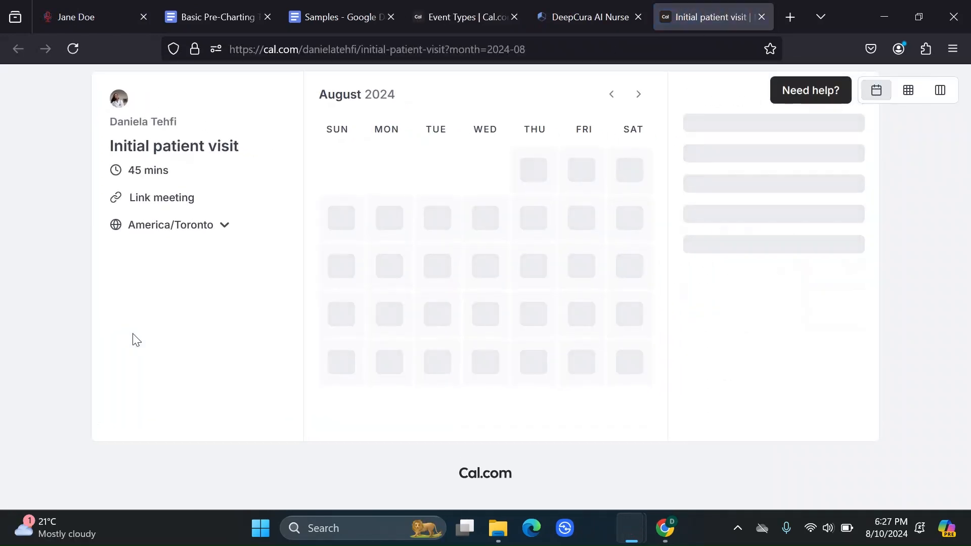
{"action": "left_click", "coordinate": [389, 266]}
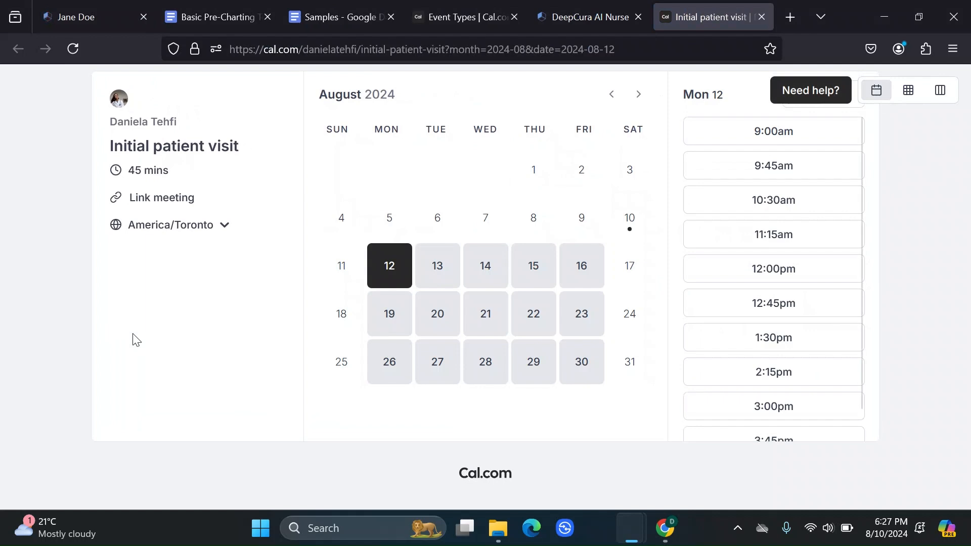
{"action": "mouse_move", "coordinate": [867, 23]}
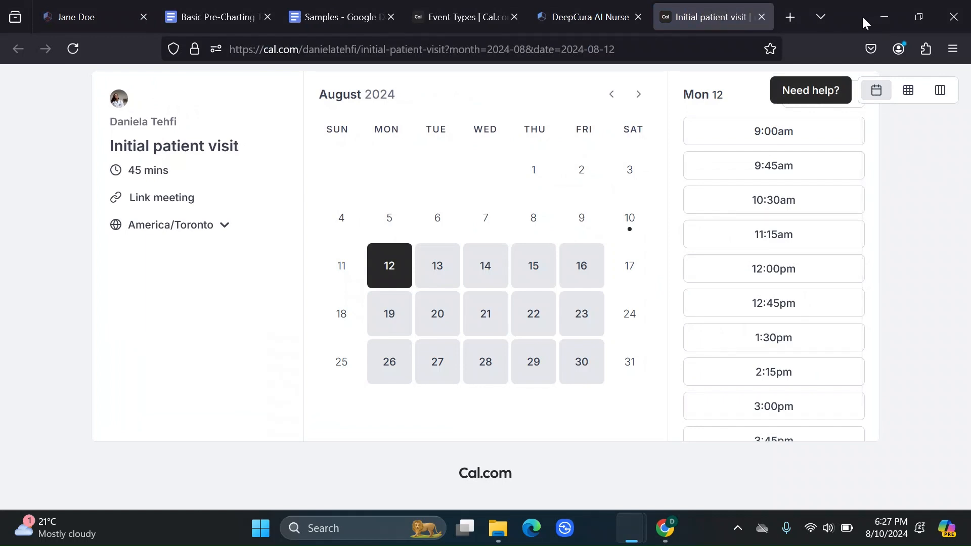
{"action": "left_click", "coordinate": [586, 17]}
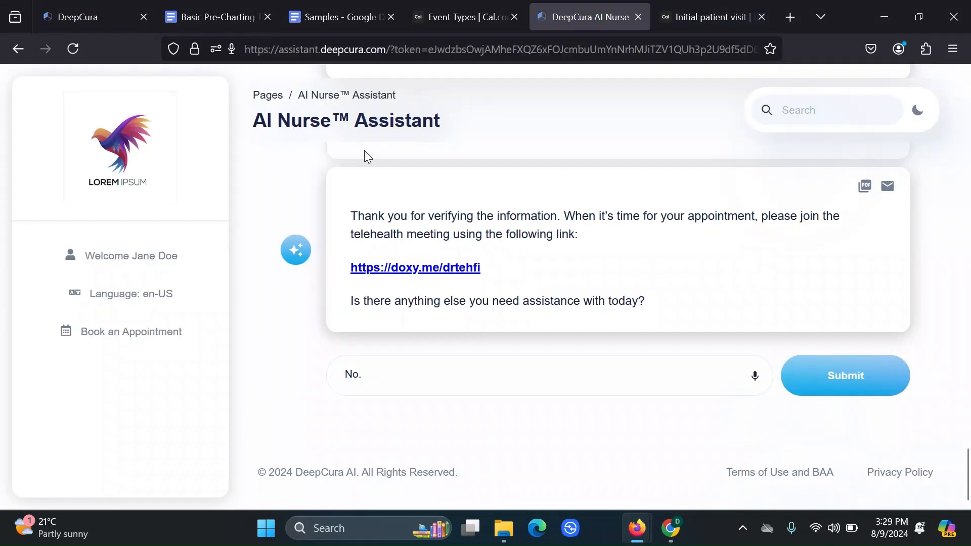
{"action": "left_click", "coordinate": [87, 17]}
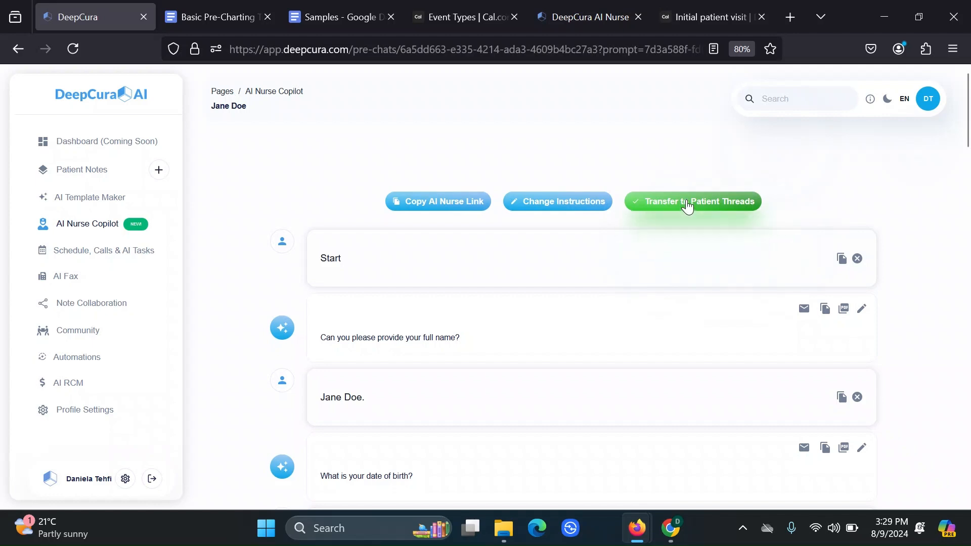
Transfer the intake conversation to Jane Doe's patient threads and scroll through the resulting note.
{"action": "left_click", "coordinate": [692, 201]}
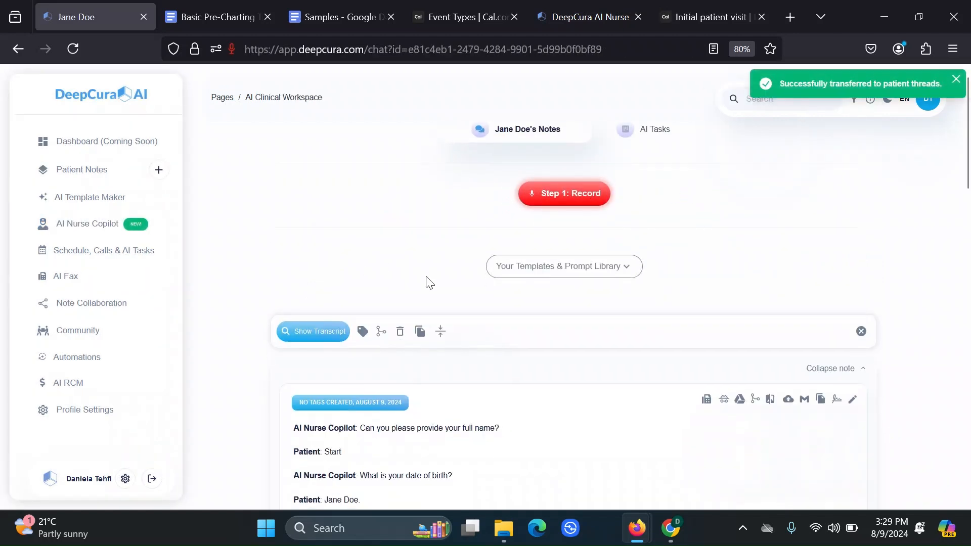
{"action": "scroll", "scroll_direction": "down", "scroll_amount": 3}
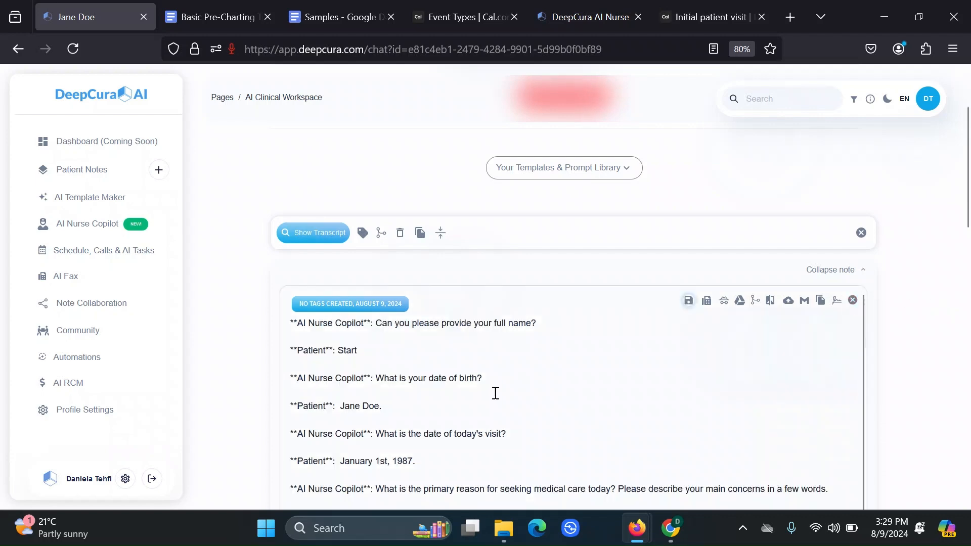
{"action": "mouse_move", "coordinate": [600, 326]}
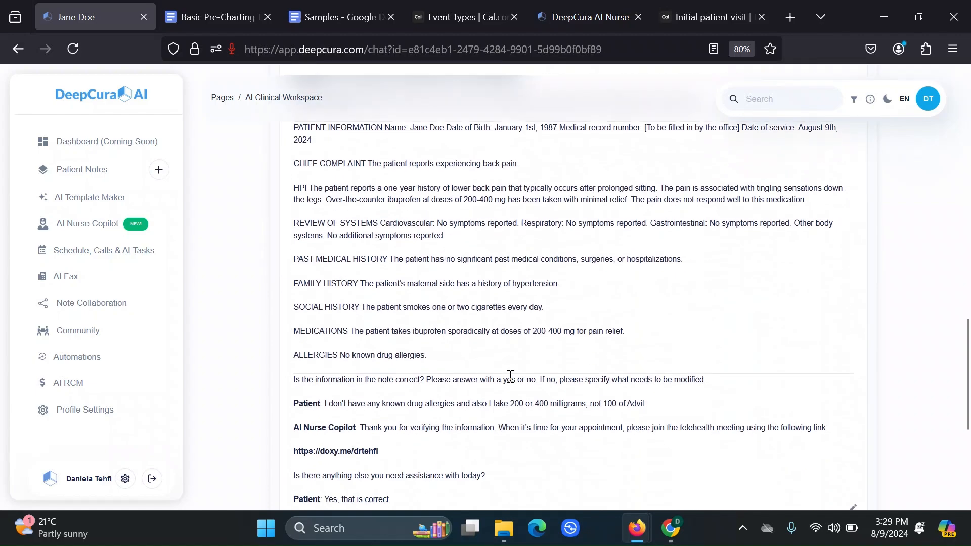
{"action": "scroll", "scroll_direction": "down", "scroll_amount": 3}
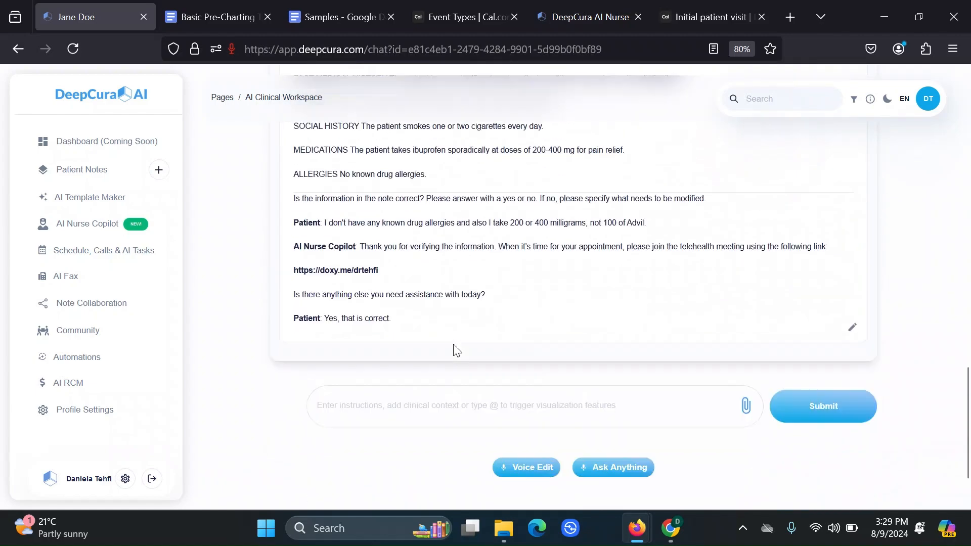
{"action": "scroll", "scroll_direction": "down", "scroll_amount": 3}
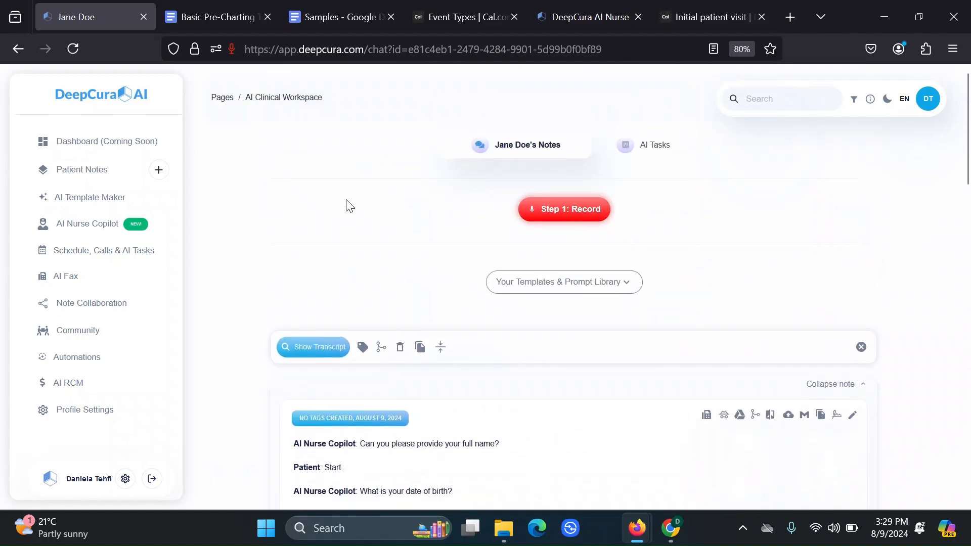
{"action": "mouse_move", "coordinate": [397, 324]}
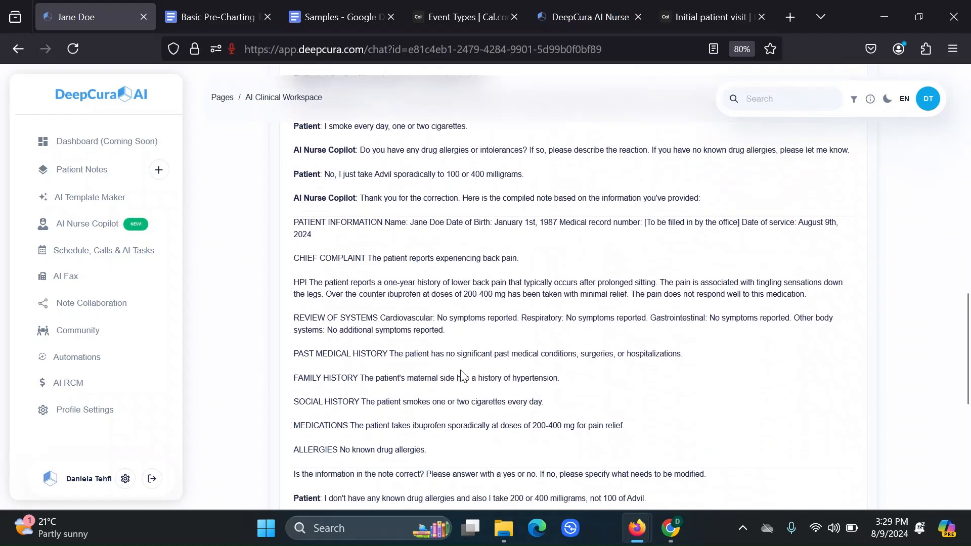
{"action": "scroll", "scroll_direction": "down", "scroll_amount": 3}
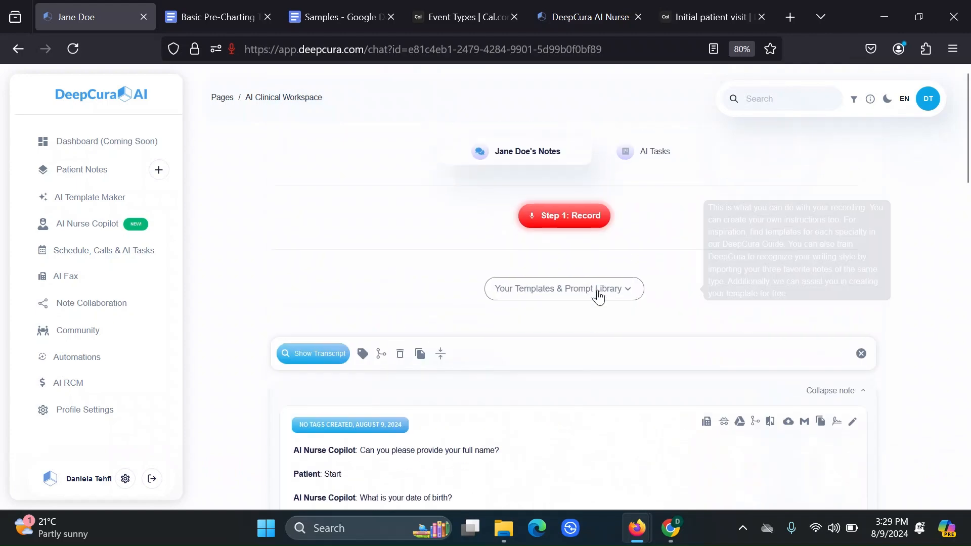
Record and complete a session for Jane Doe's week of severe headaches, then pick a template to generate the note.
{"action": "left_click", "coordinate": [564, 214]}
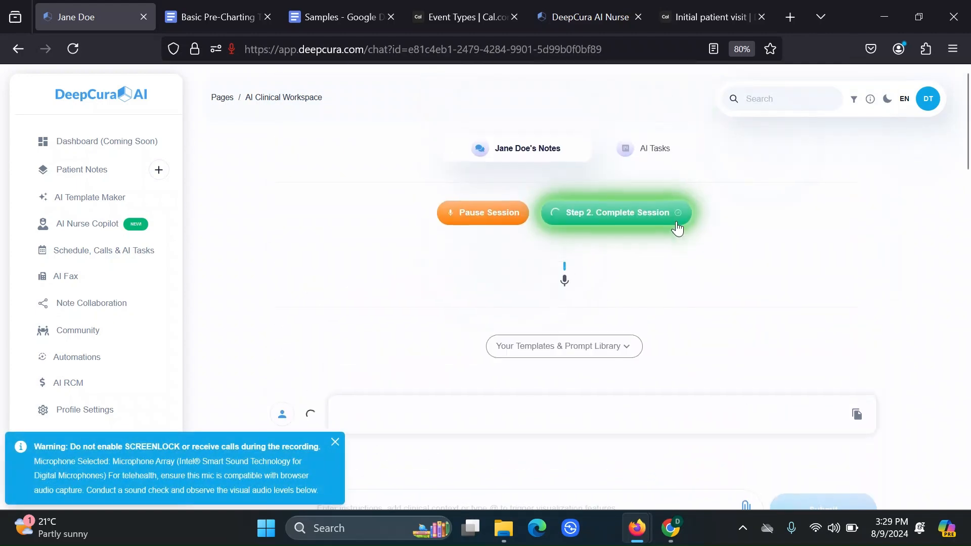
{"action": "left_click", "coordinate": [616, 212]}
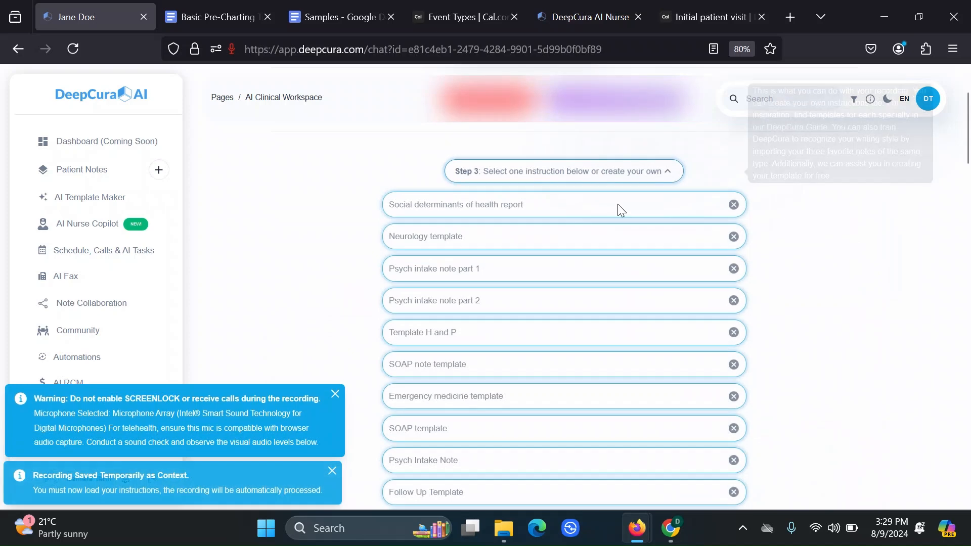
{"action": "scroll", "scroll_direction": "down", "scroll_amount": 3}
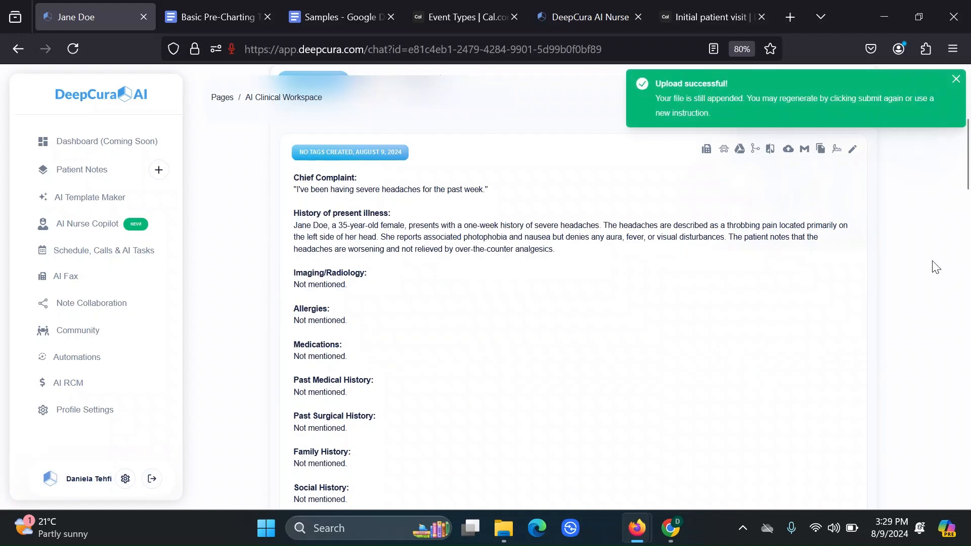
{"action": "scroll", "scroll_direction": "down", "scroll_amount": 3}
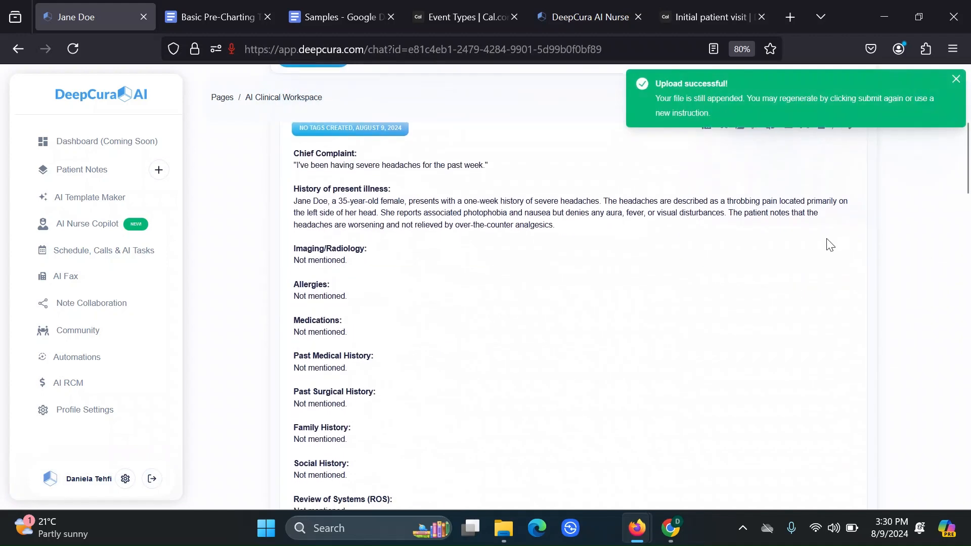
{"action": "scroll", "scroll_direction": "down", "scroll_amount": 3}
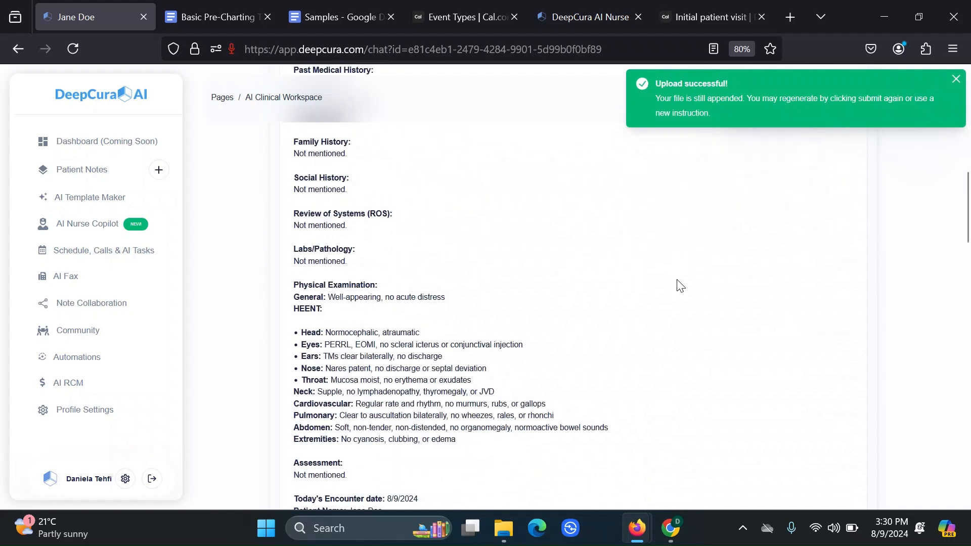
{"action": "scroll", "scroll_direction": "down", "scroll_amount": 3}
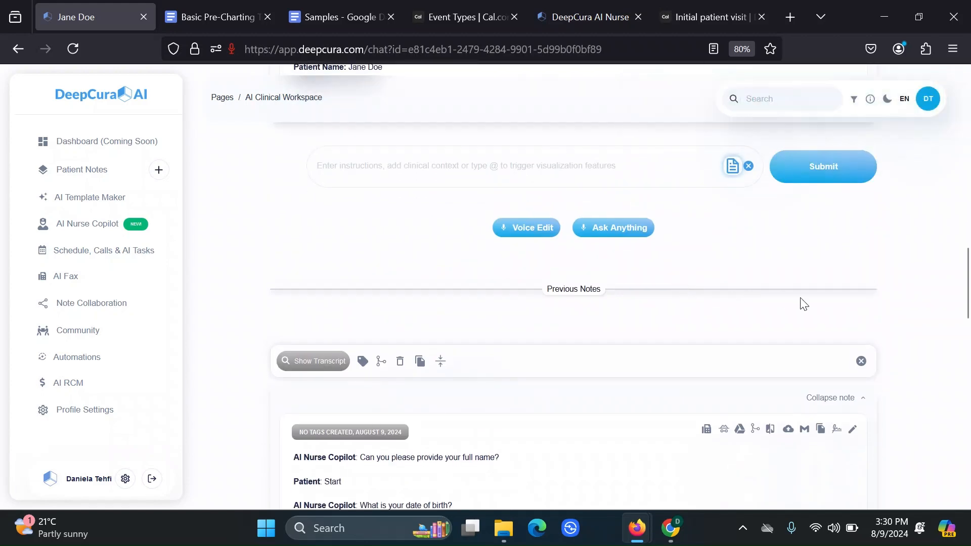
{"action": "mouse_move", "coordinate": [655, 304]}
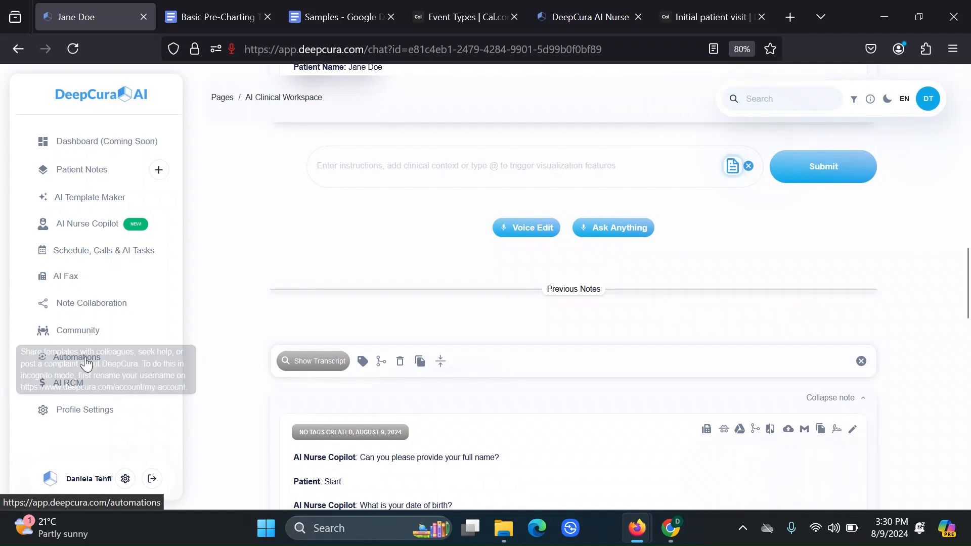
Switch on Auto-append prior encounter in Automations for longitudinal context.
{"action": "left_click", "coordinate": [76, 357]}
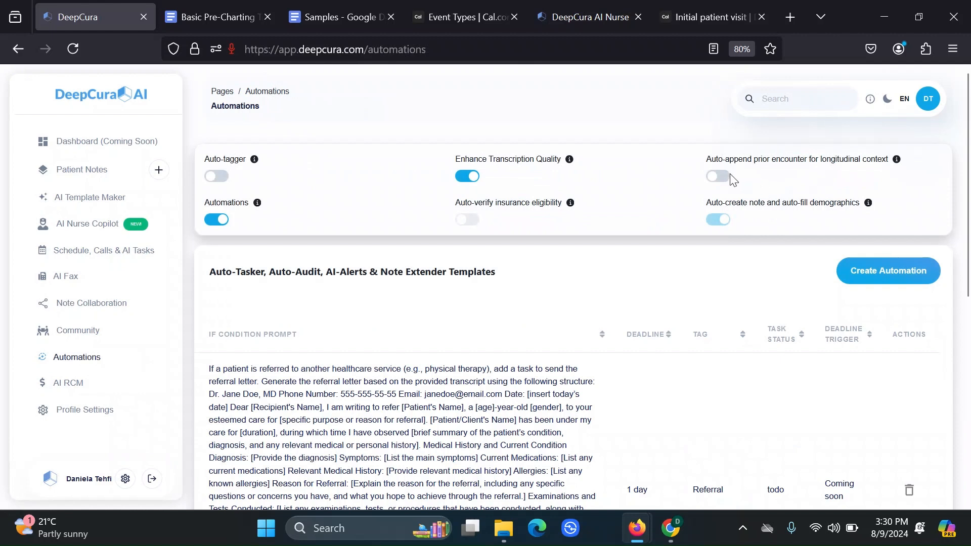
{"action": "left_click", "coordinate": [718, 176]}
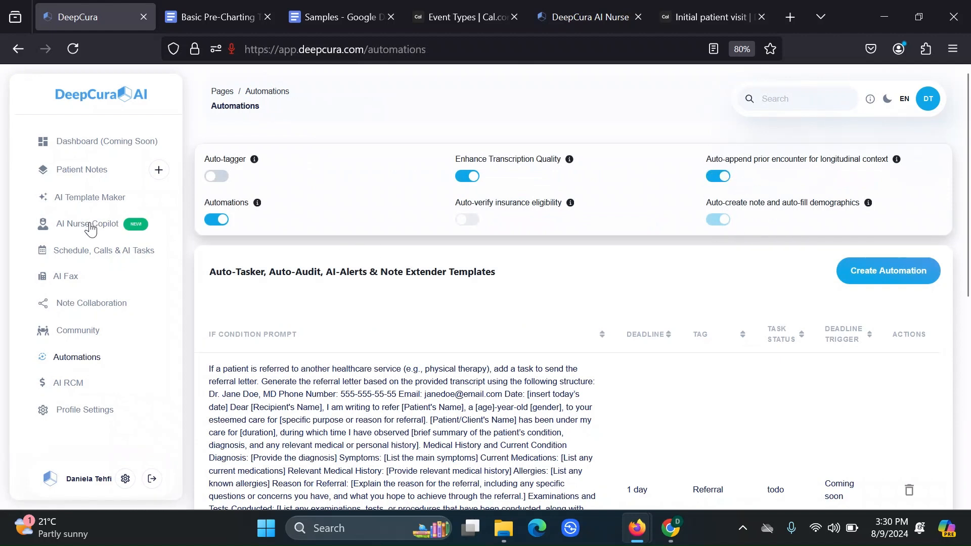
Return via AI Nurse Copilot and Patient Notes to Jane Doe's thread with the headache note on top.
{"action": "left_click", "coordinate": [87, 224]}
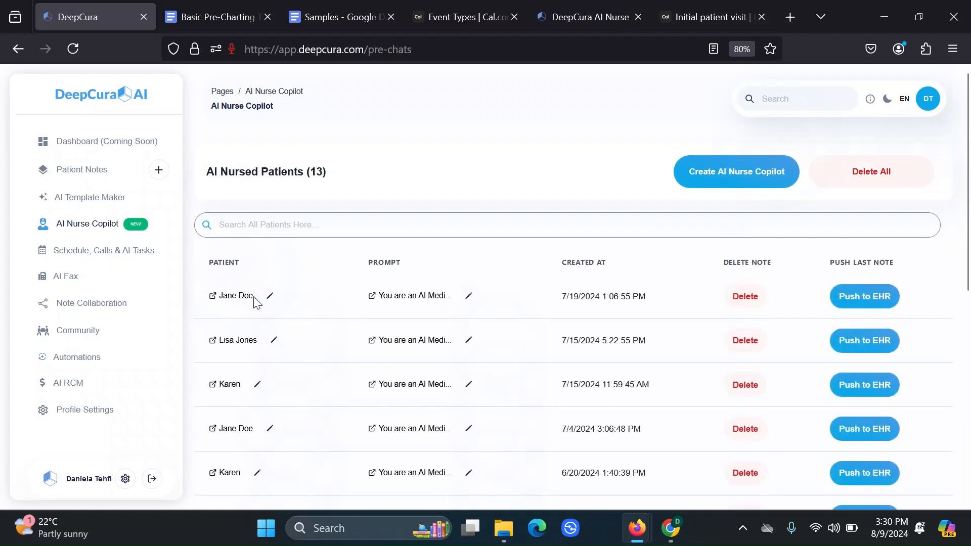
{"action": "left_click", "coordinate": [237, 295]}
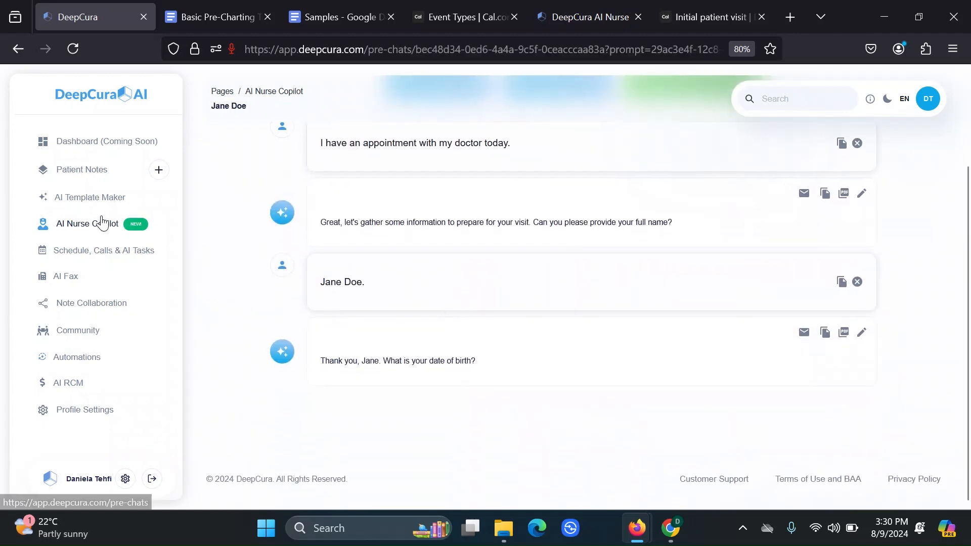
{"action": "left_click", "coordinate": [81, 169]}
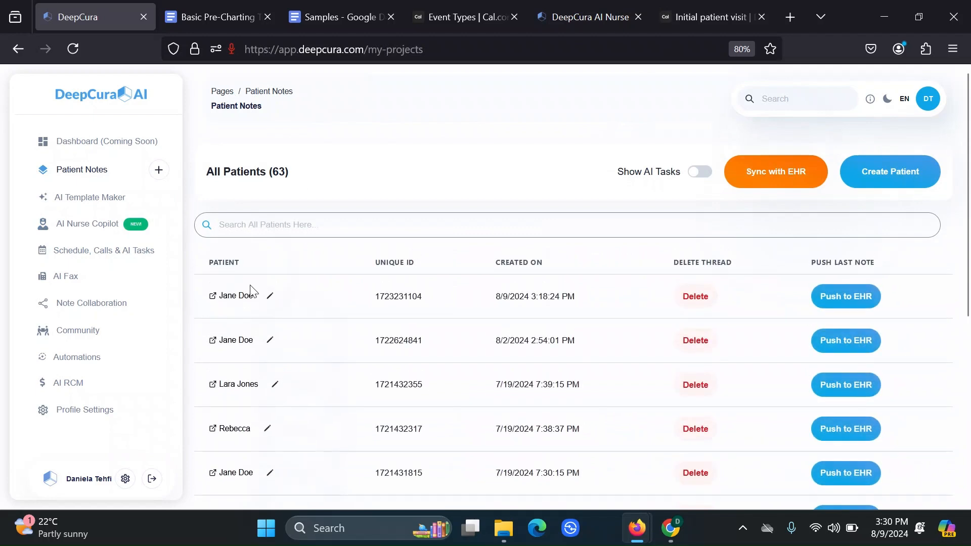
{"action": "left_click", "coordinate": [237, 295]}
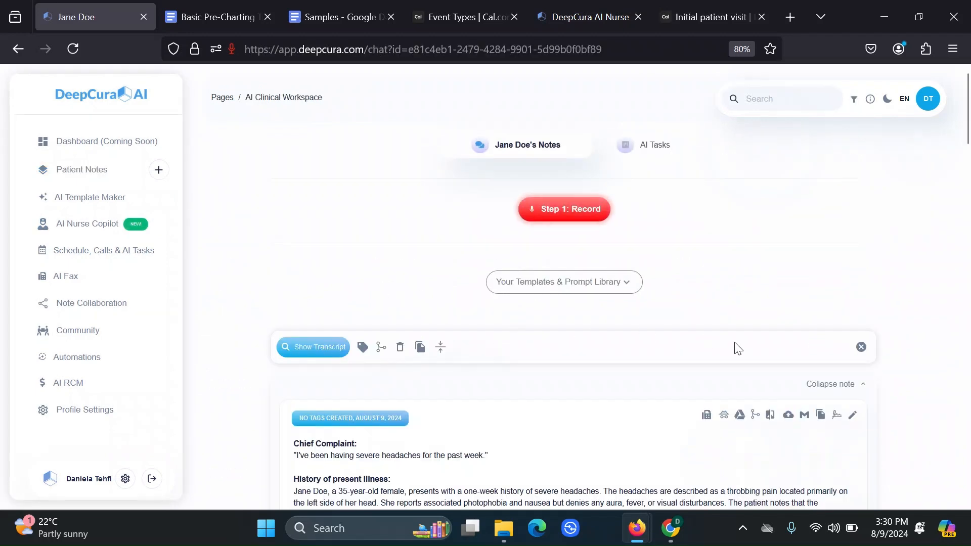
{"action": "mouse_move", "coordinate": [782, 324]}
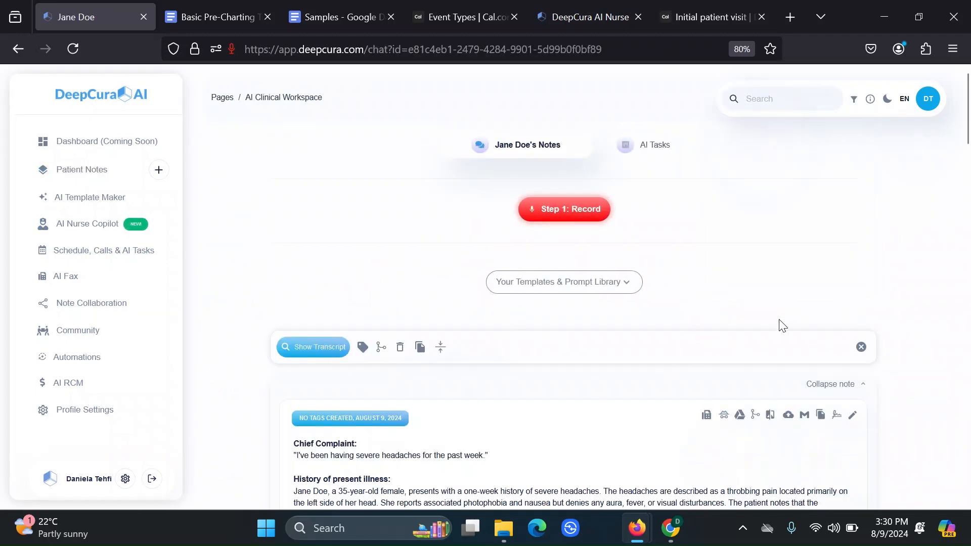
Scroll through Jane Doe's thread to the new headache note for merging with the intake note.
{"action": "scroll", "scroll_direction": "down", "scroll_amount": 3}
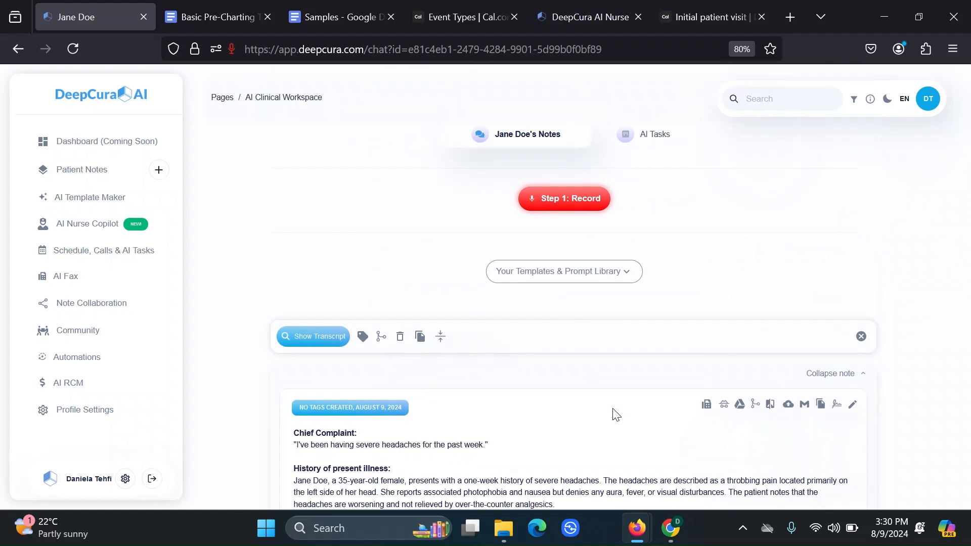
{"action": "scroll", "scroll_direction": "down", "scroll_amount": 3}
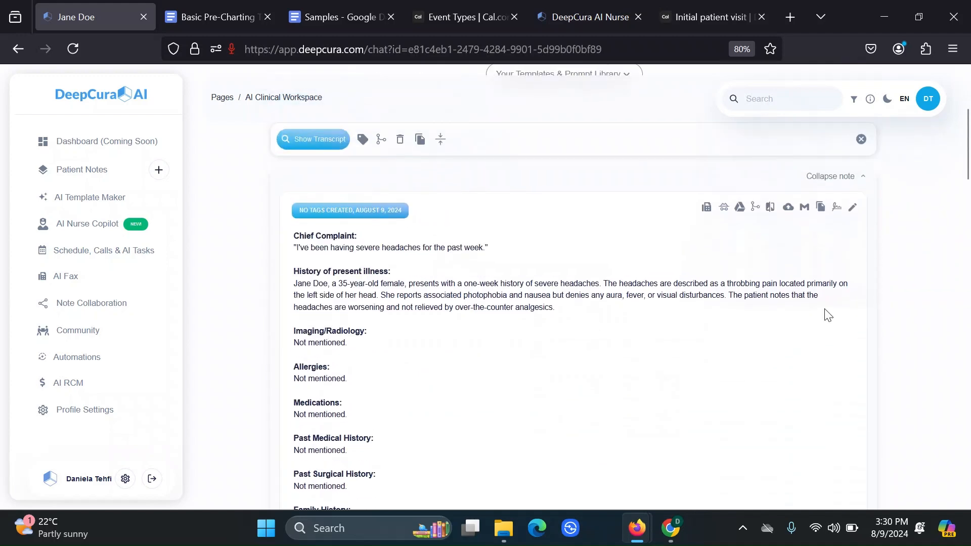
{"action": "mouse_move", "coordinate": [769, 206]}
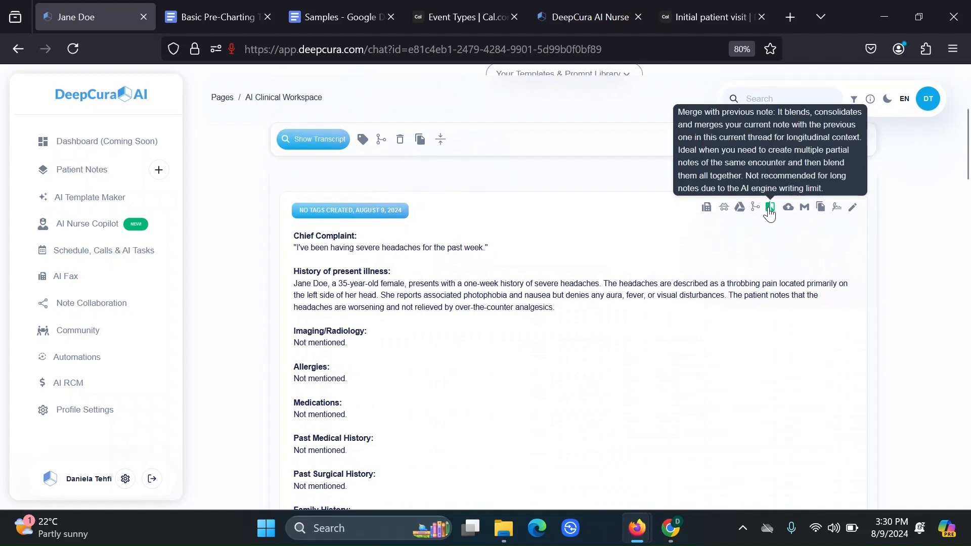
{"action": "scroll", "scroll_direction": "down", "scroll_amount": 3}
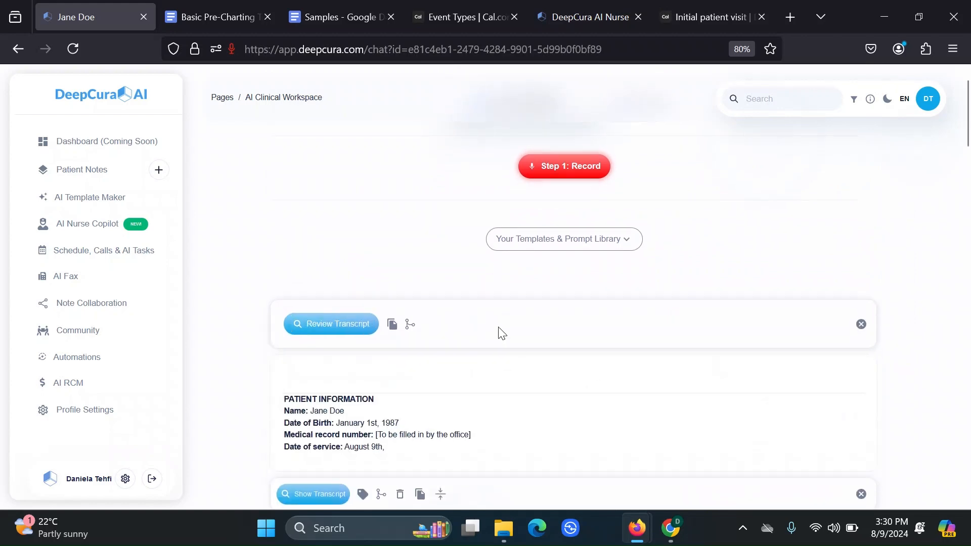
{"action": "scroll", "scroll_direction": "down", "scroll_amount": 3}
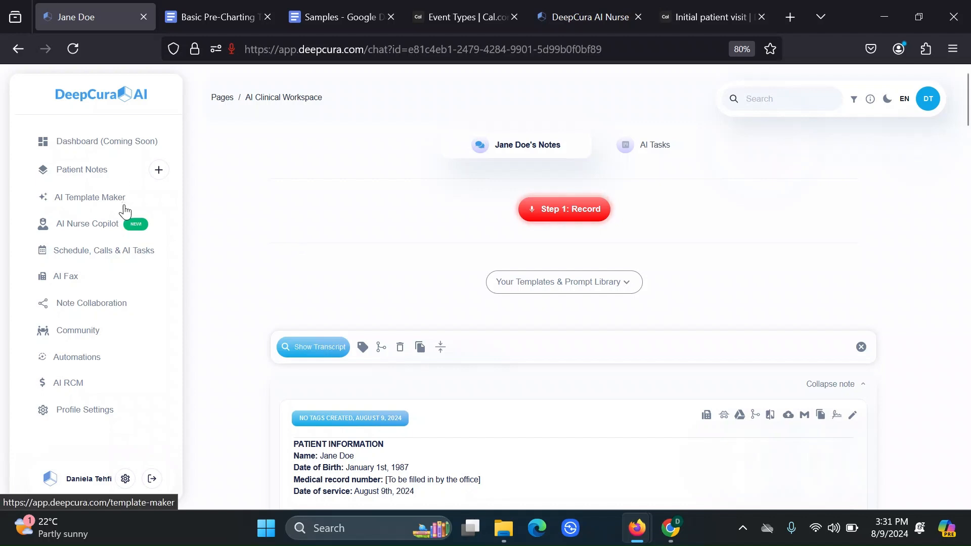
{"action": "mouse_move", "coordinate": [87, 224]}
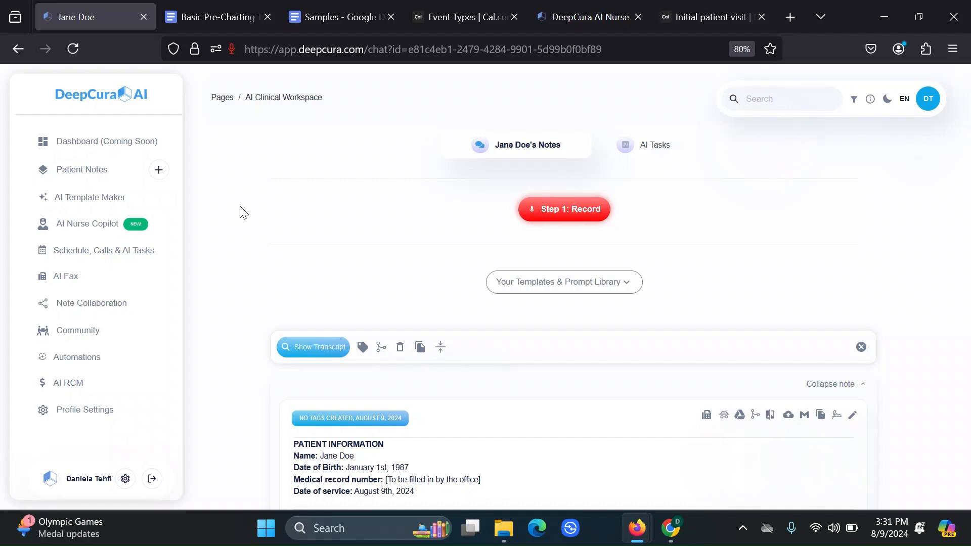
{"action": "mouse_move", "coordinate": [220, 231]}
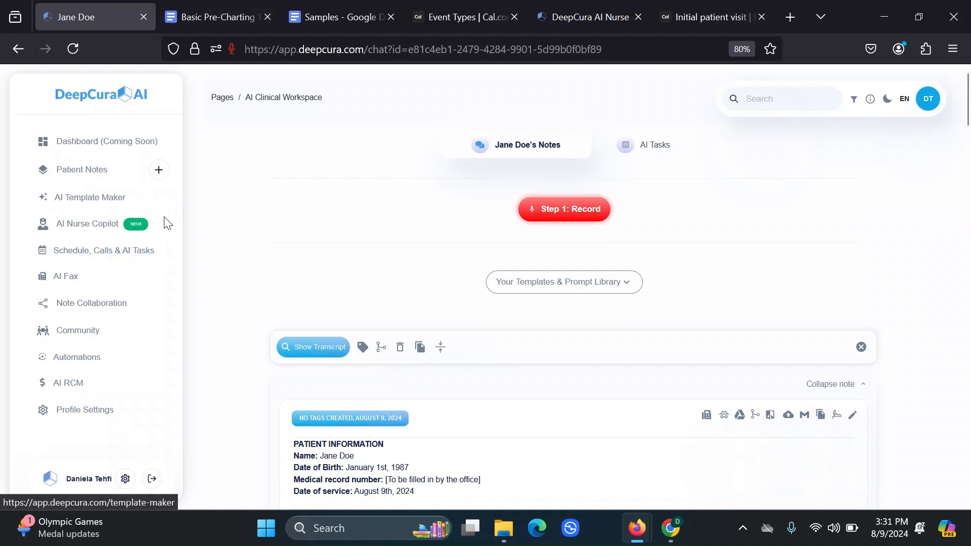
{"action": "mouse_move", "coordinate": [207, 257]}
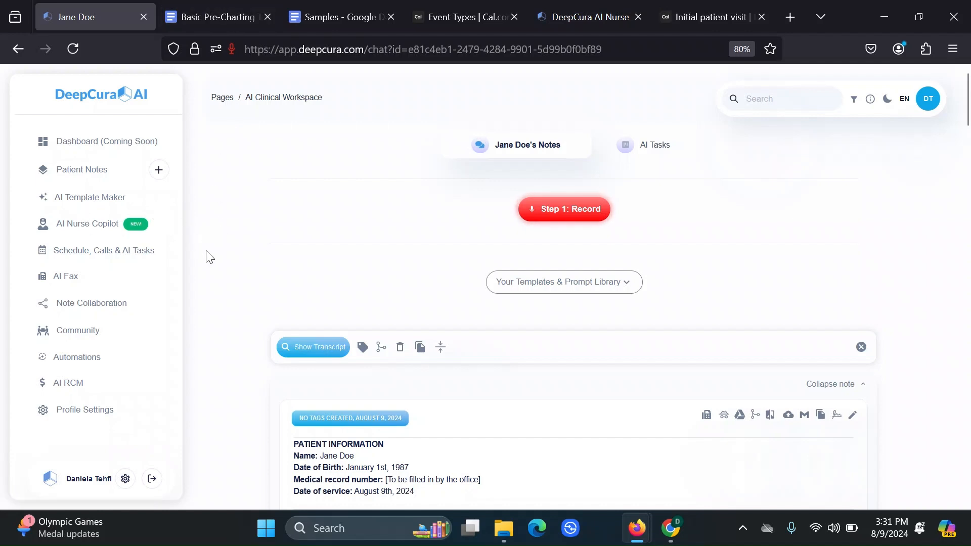
{"action": "mouse_move", "coordinate": [368, 223]}
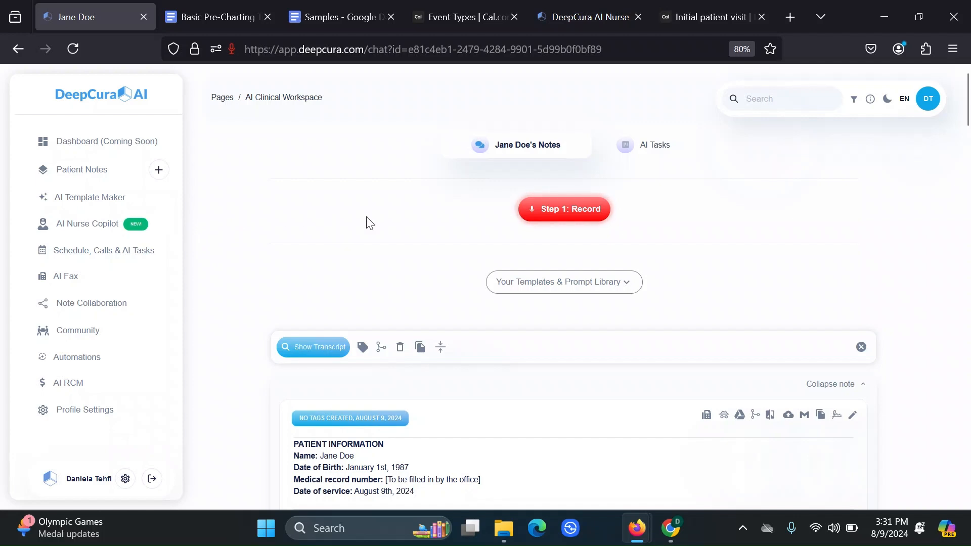